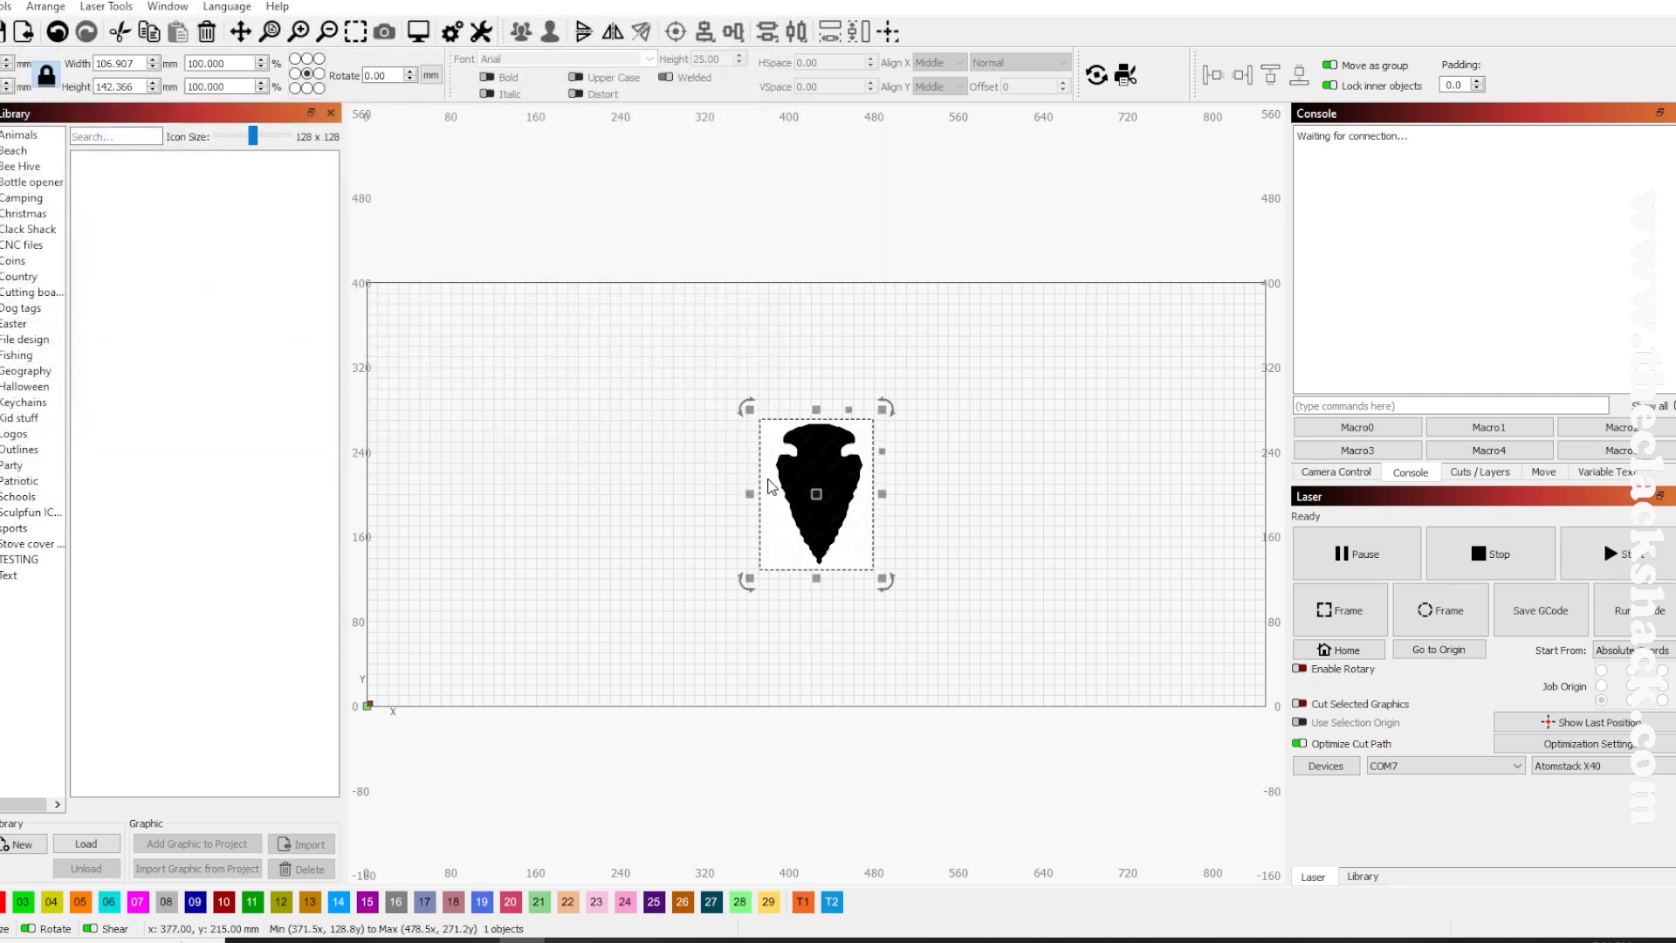
# Step: Trace the arrowhead image into vectors, delete the original, and flip the outline vertically
pyautogui.rightClick(815, 493)
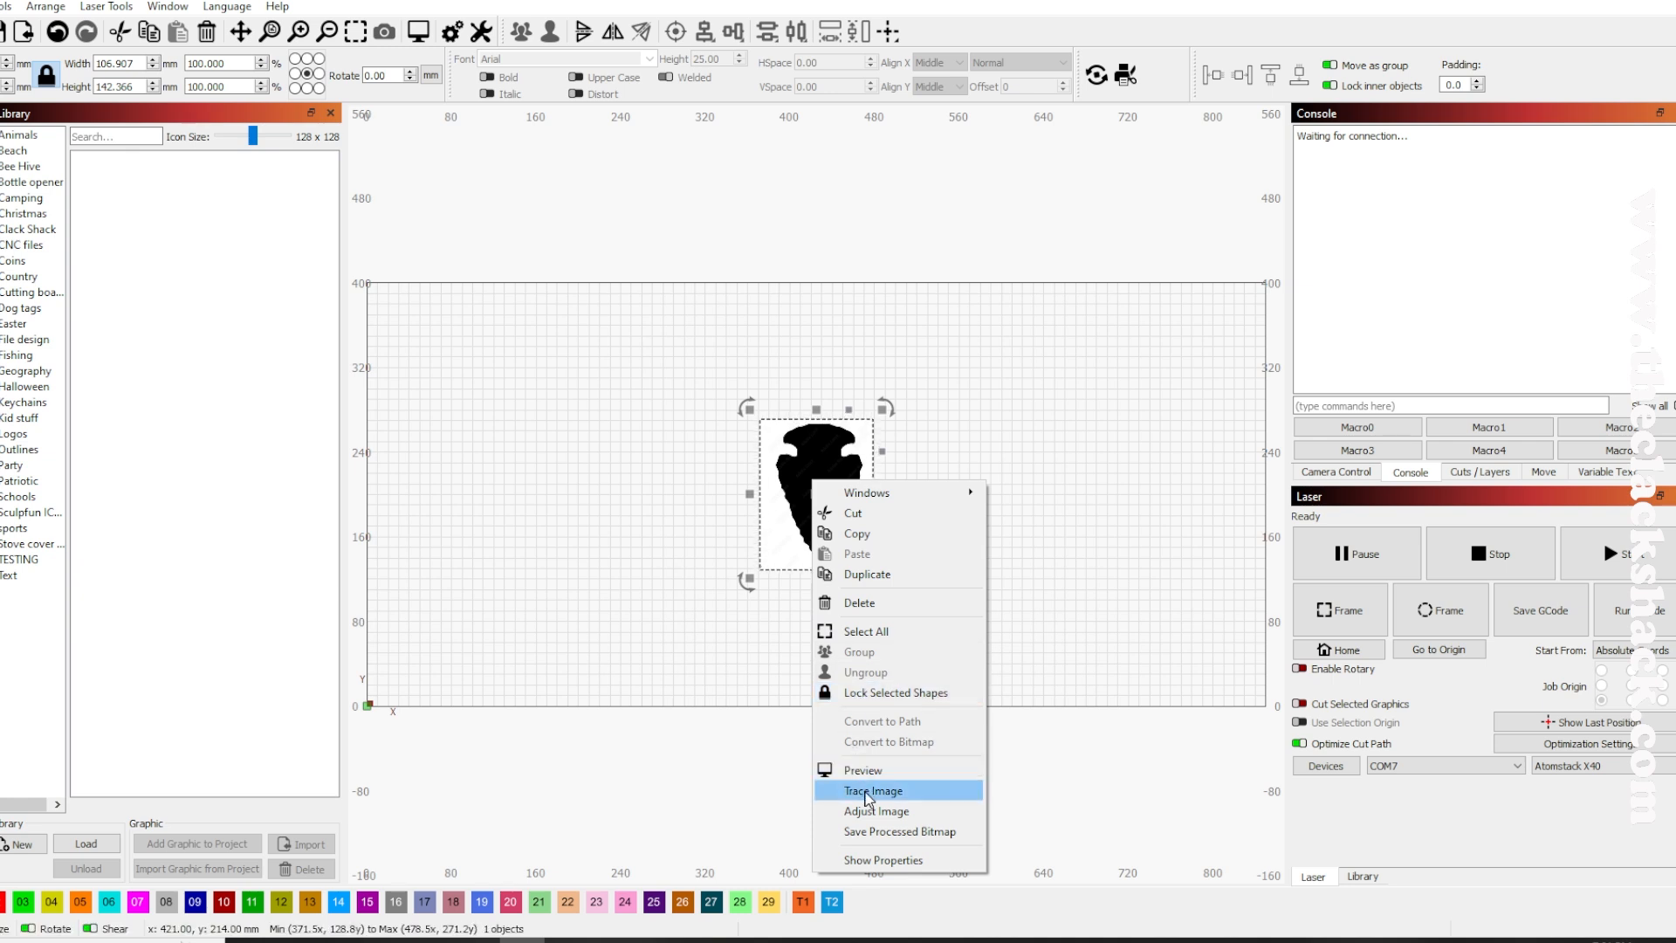
pyautogui.click(872, 790)
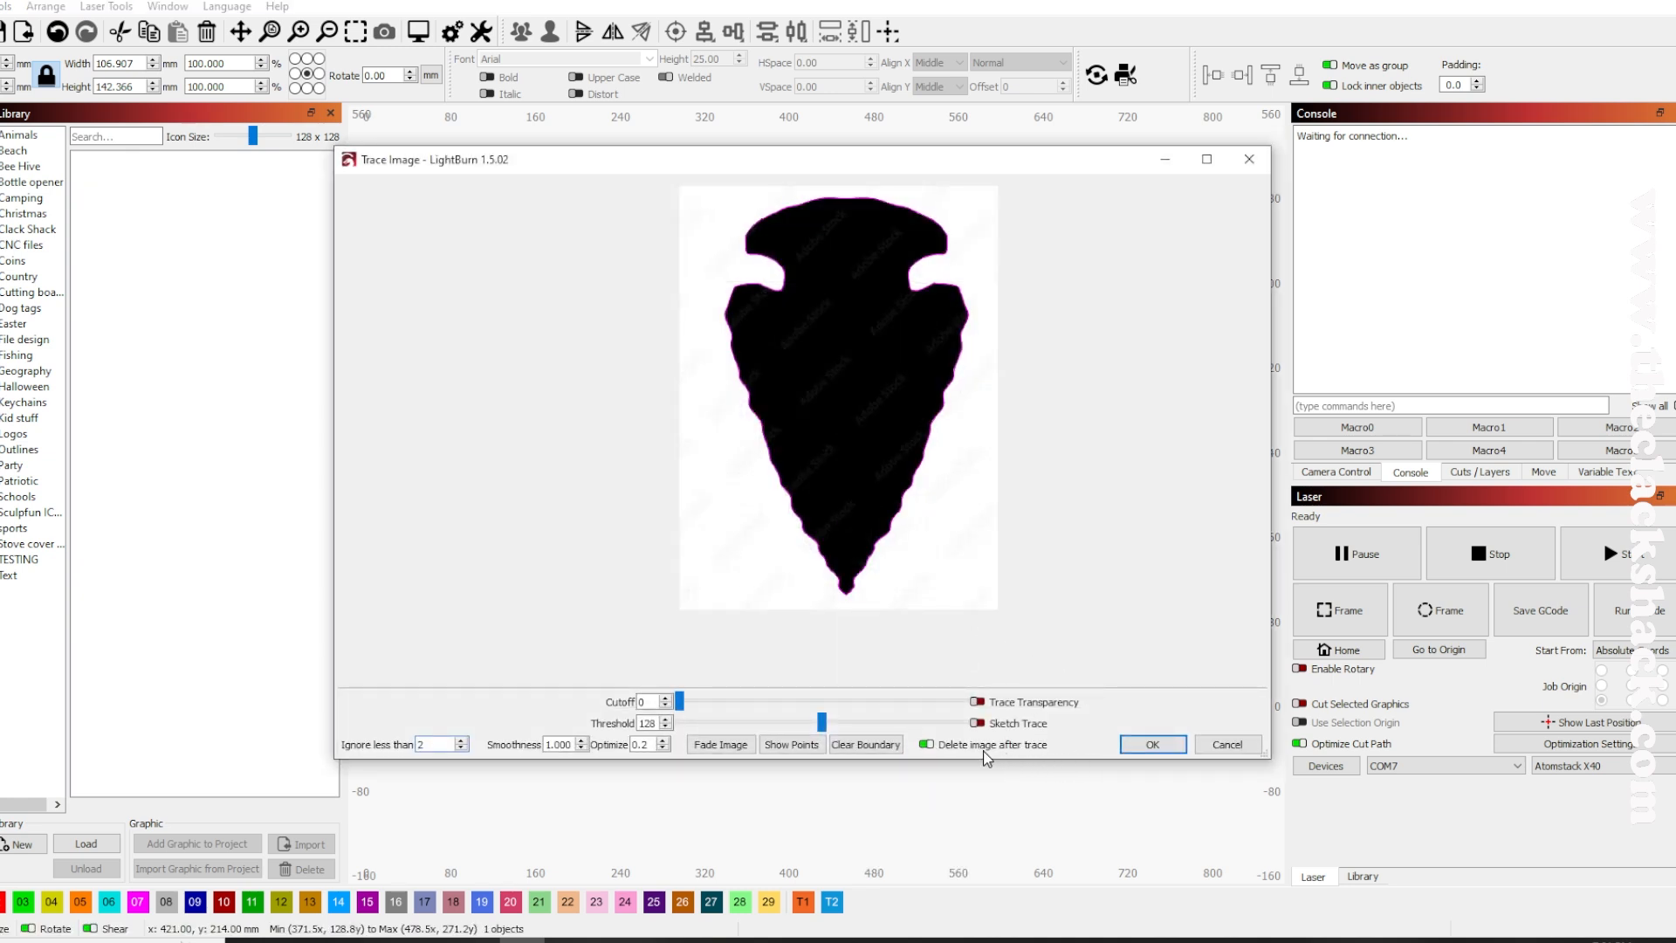
pyautogui.click(1151, 744)
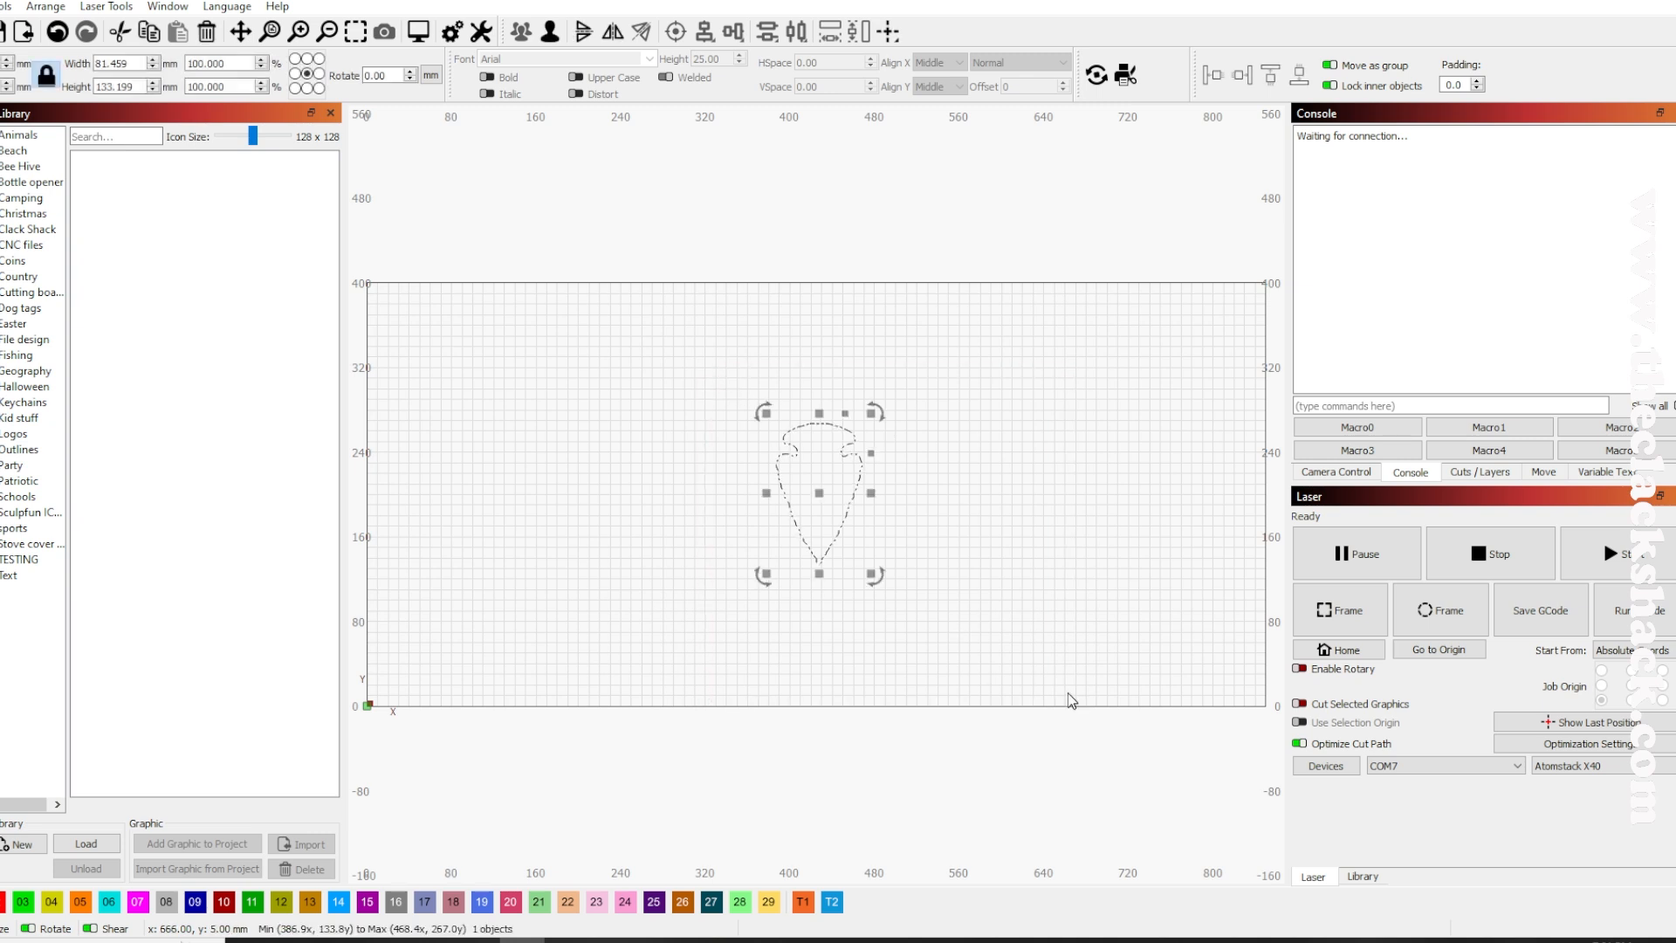
pyautogui.click(385, 75)
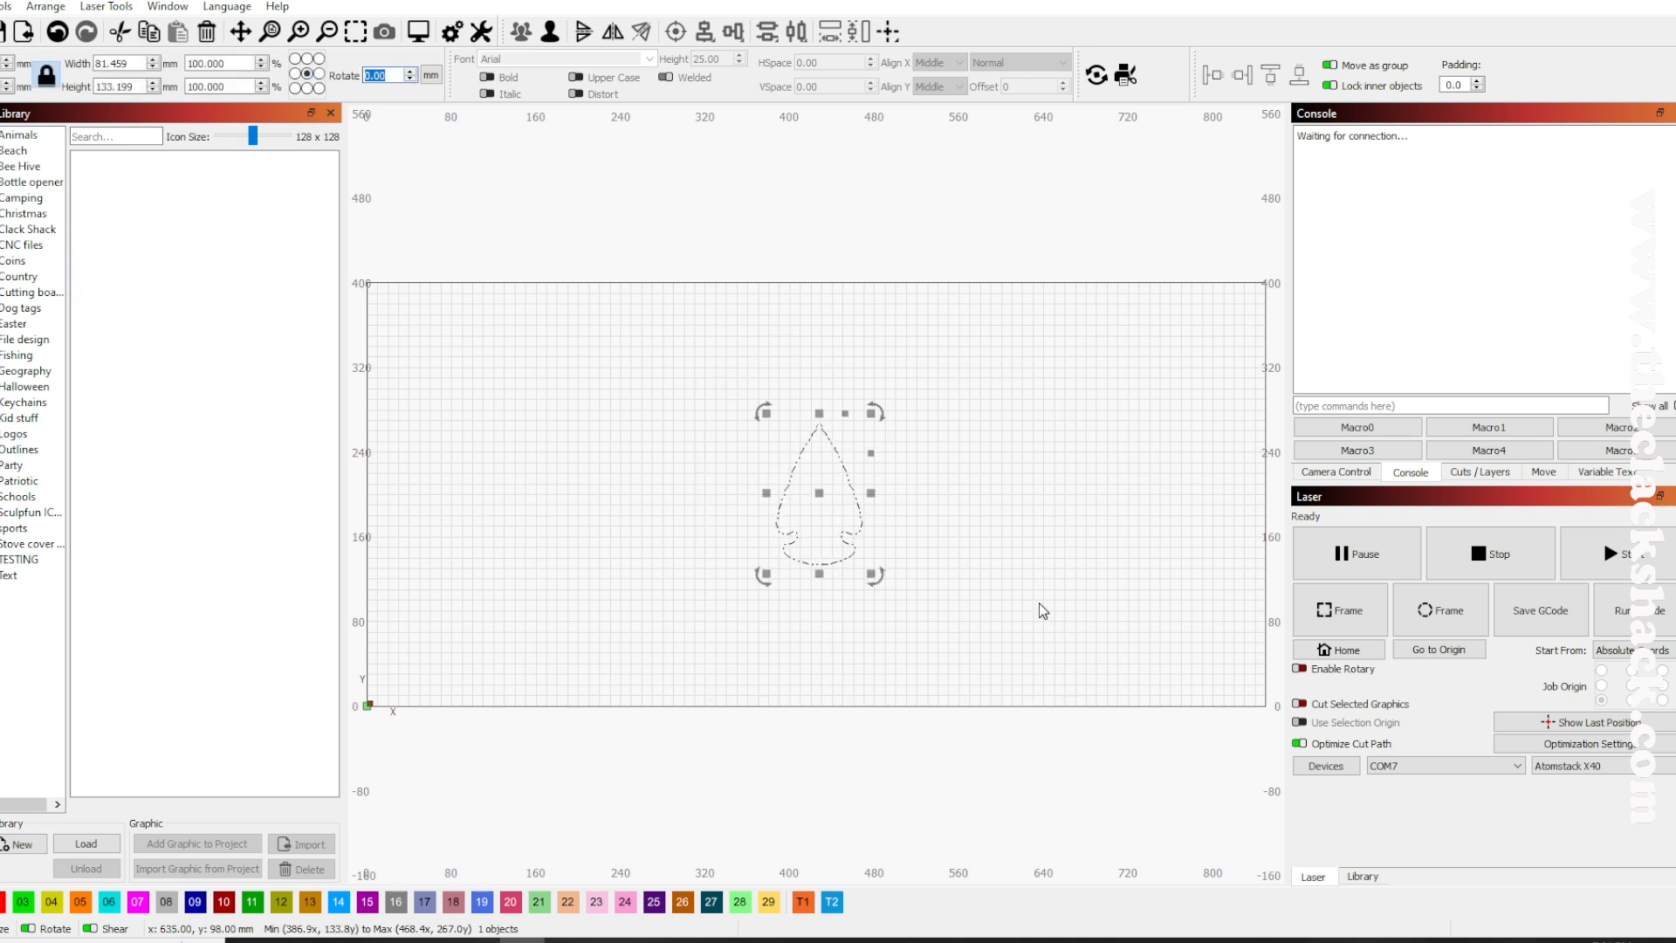
pyautogui.click(15, 6)
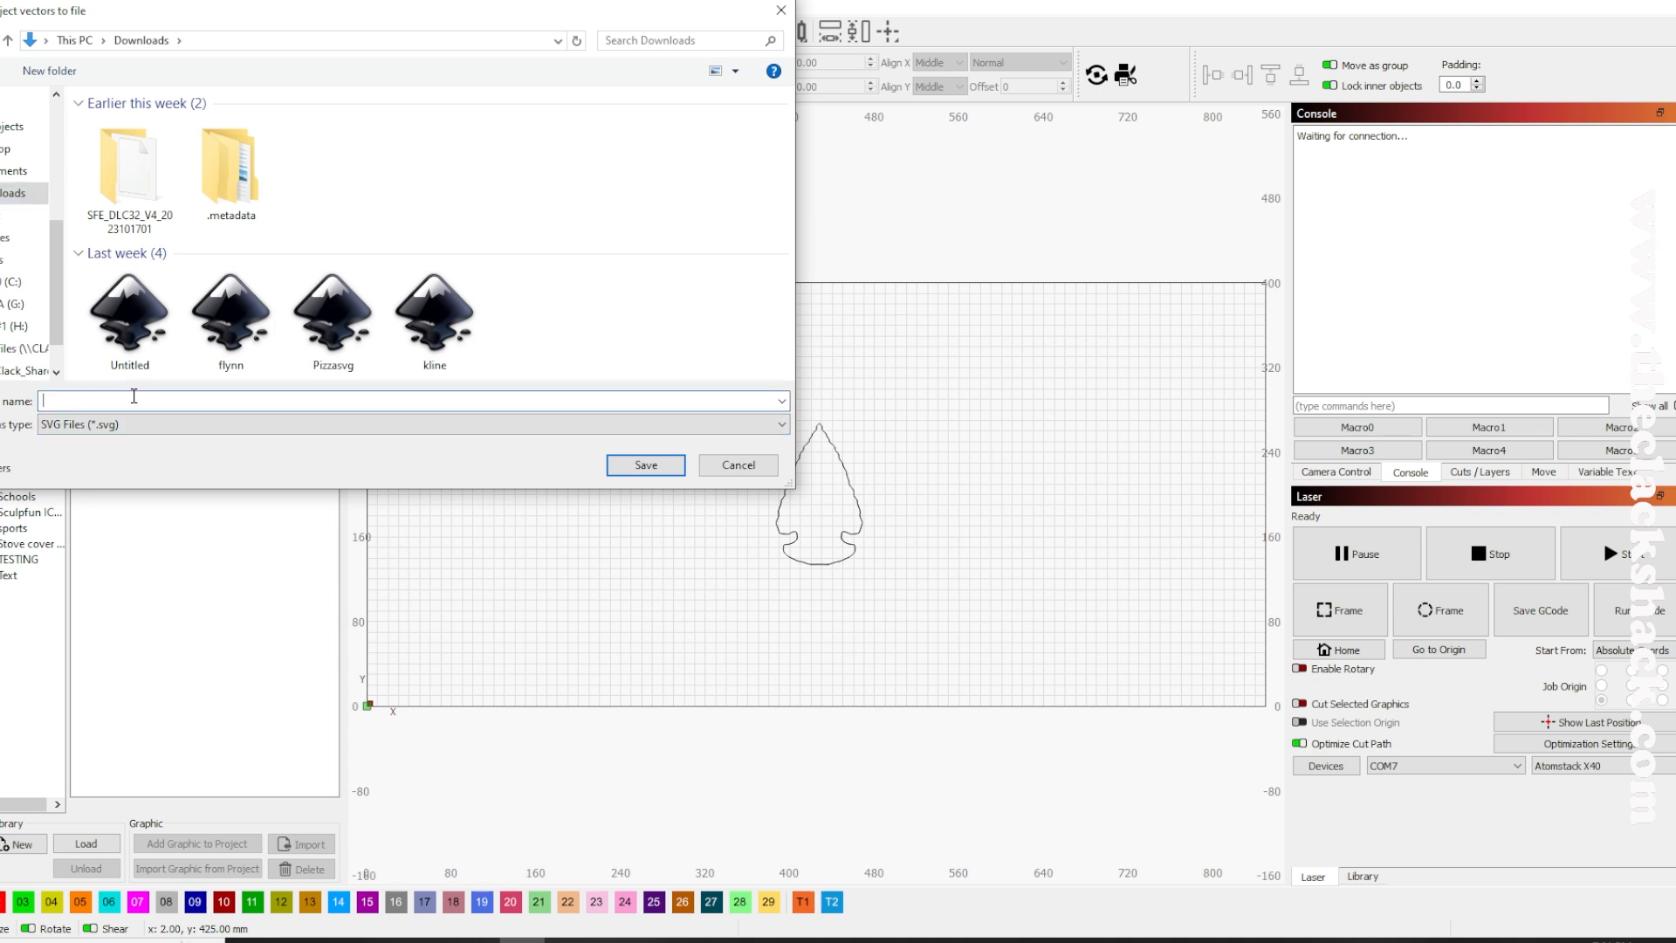
# Step: Export the outline as an SVG file named arrowhead
pyautogui.write('arrowhead')
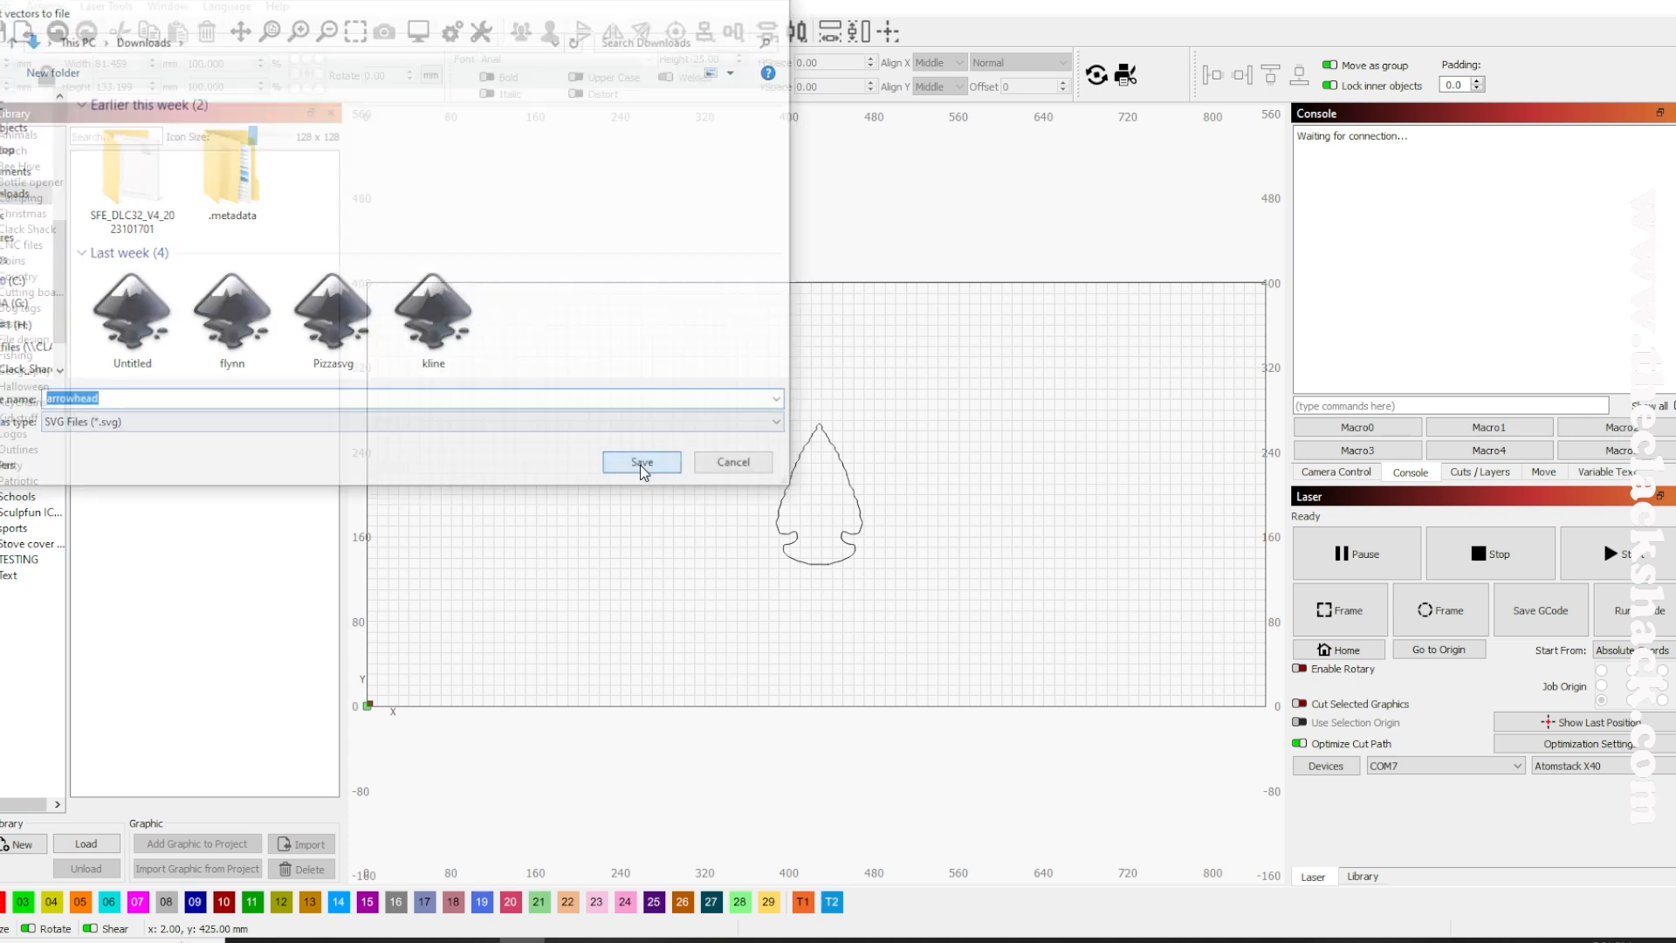
pyautogui.click(640, 462)
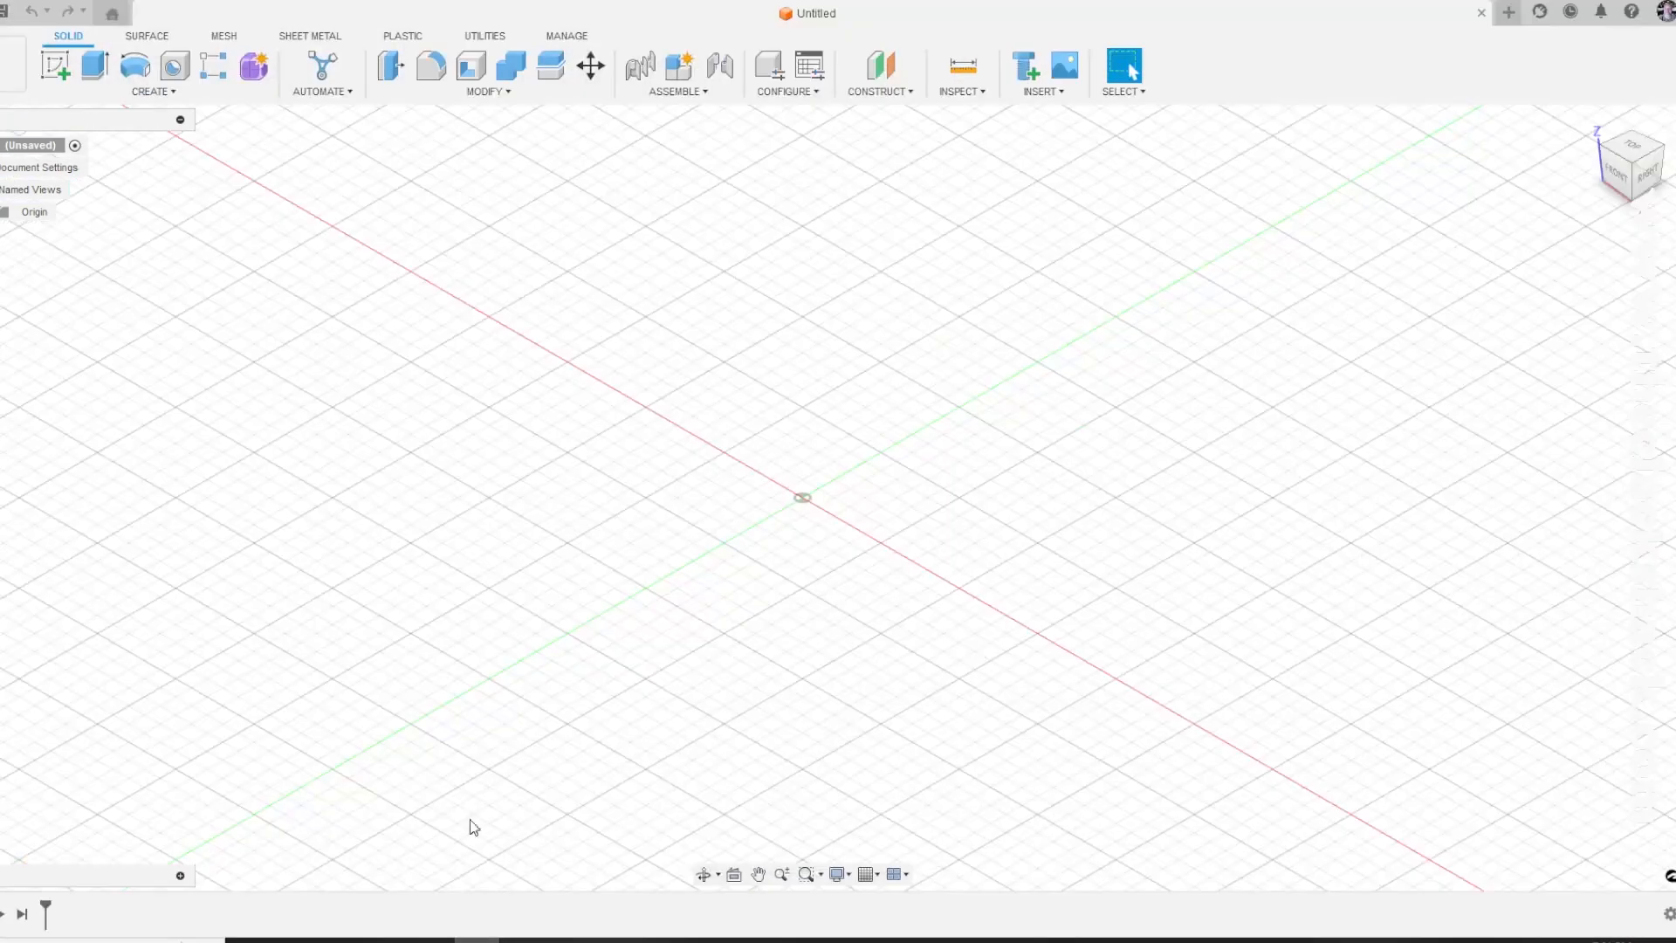
# Step: Insert the arrowhead SVG onto a sketch plane and place it above the origin
pyautogui.click(1039, 72)
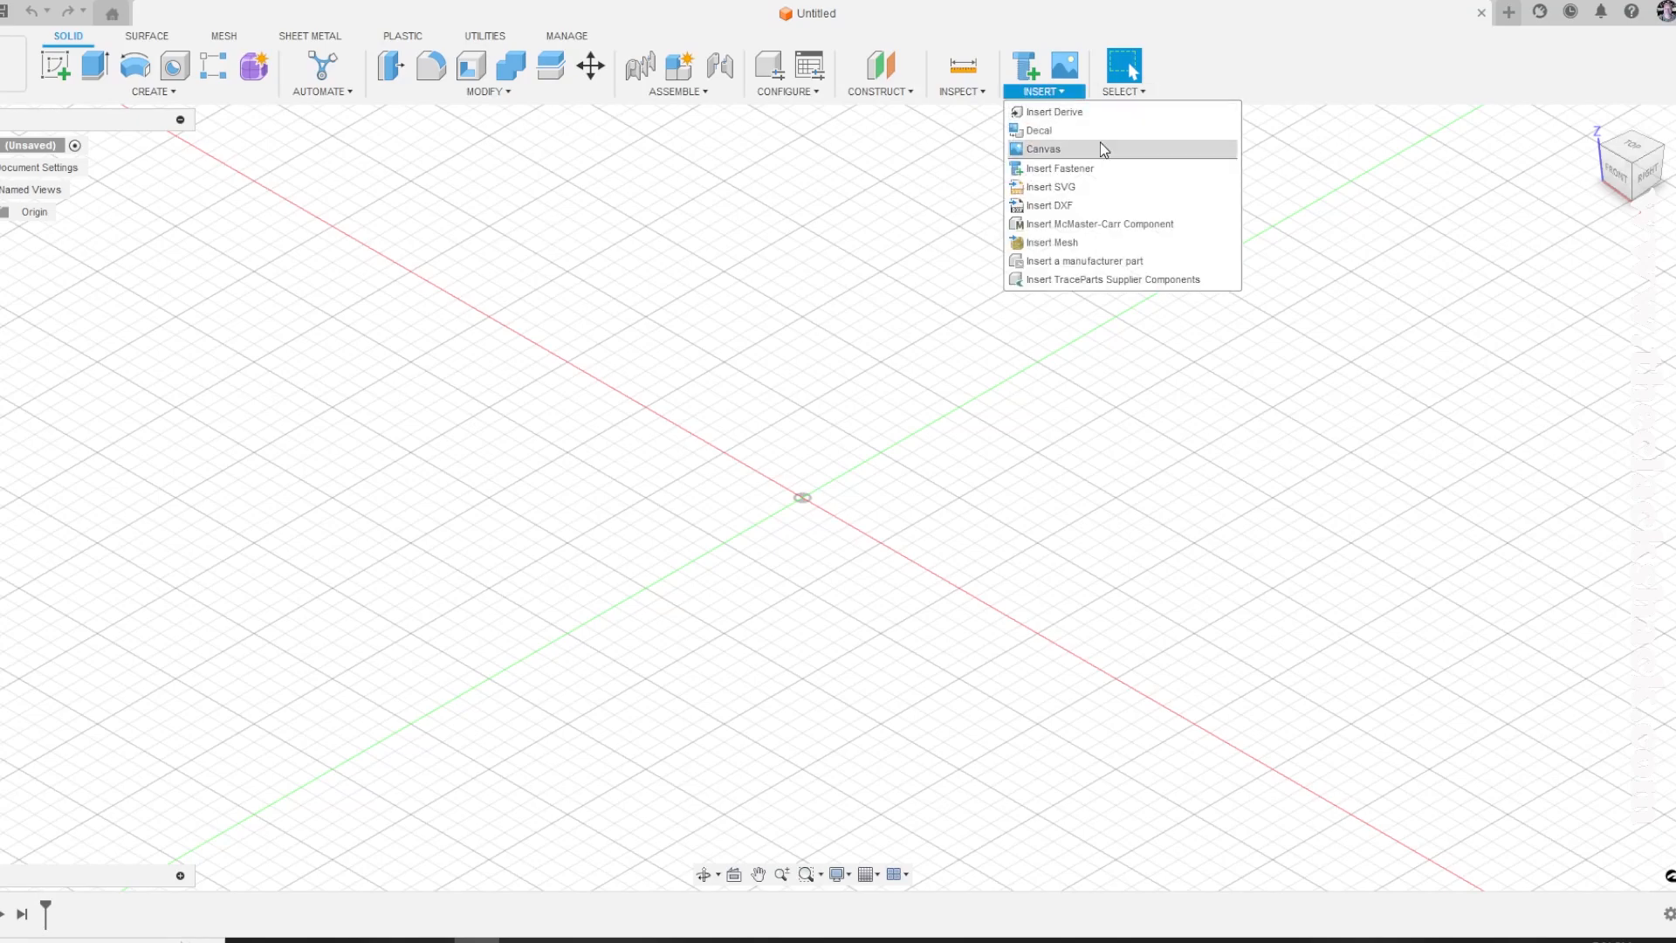
pyautogui.click(1043, 149)
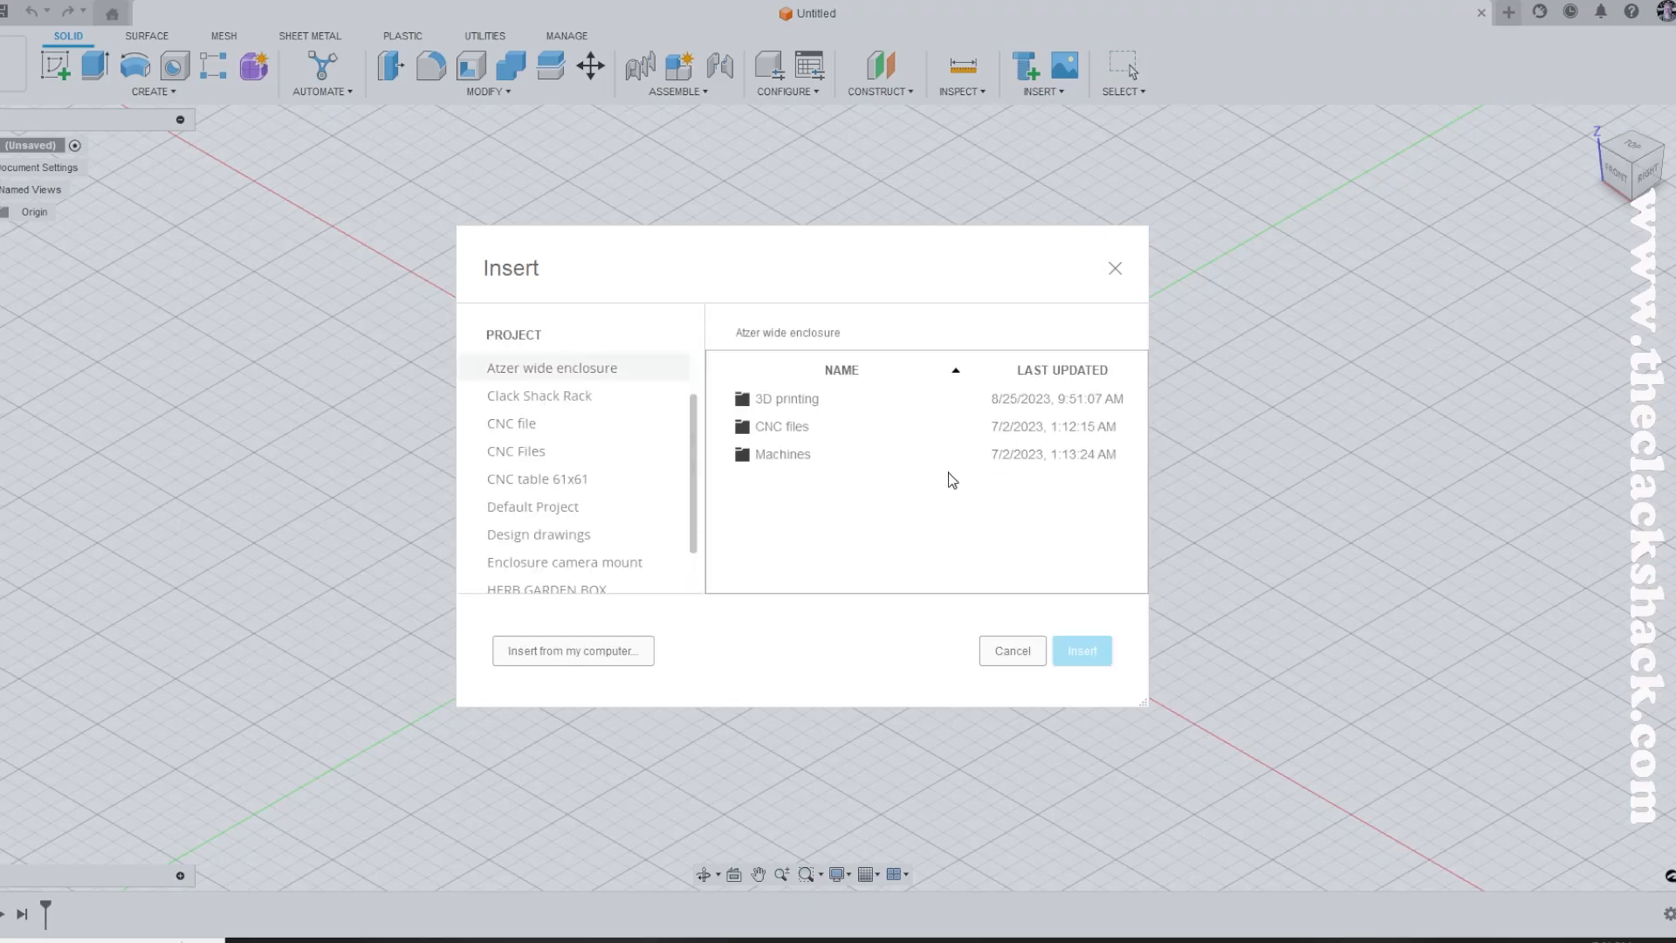
pyautogui.click(1010, 650)
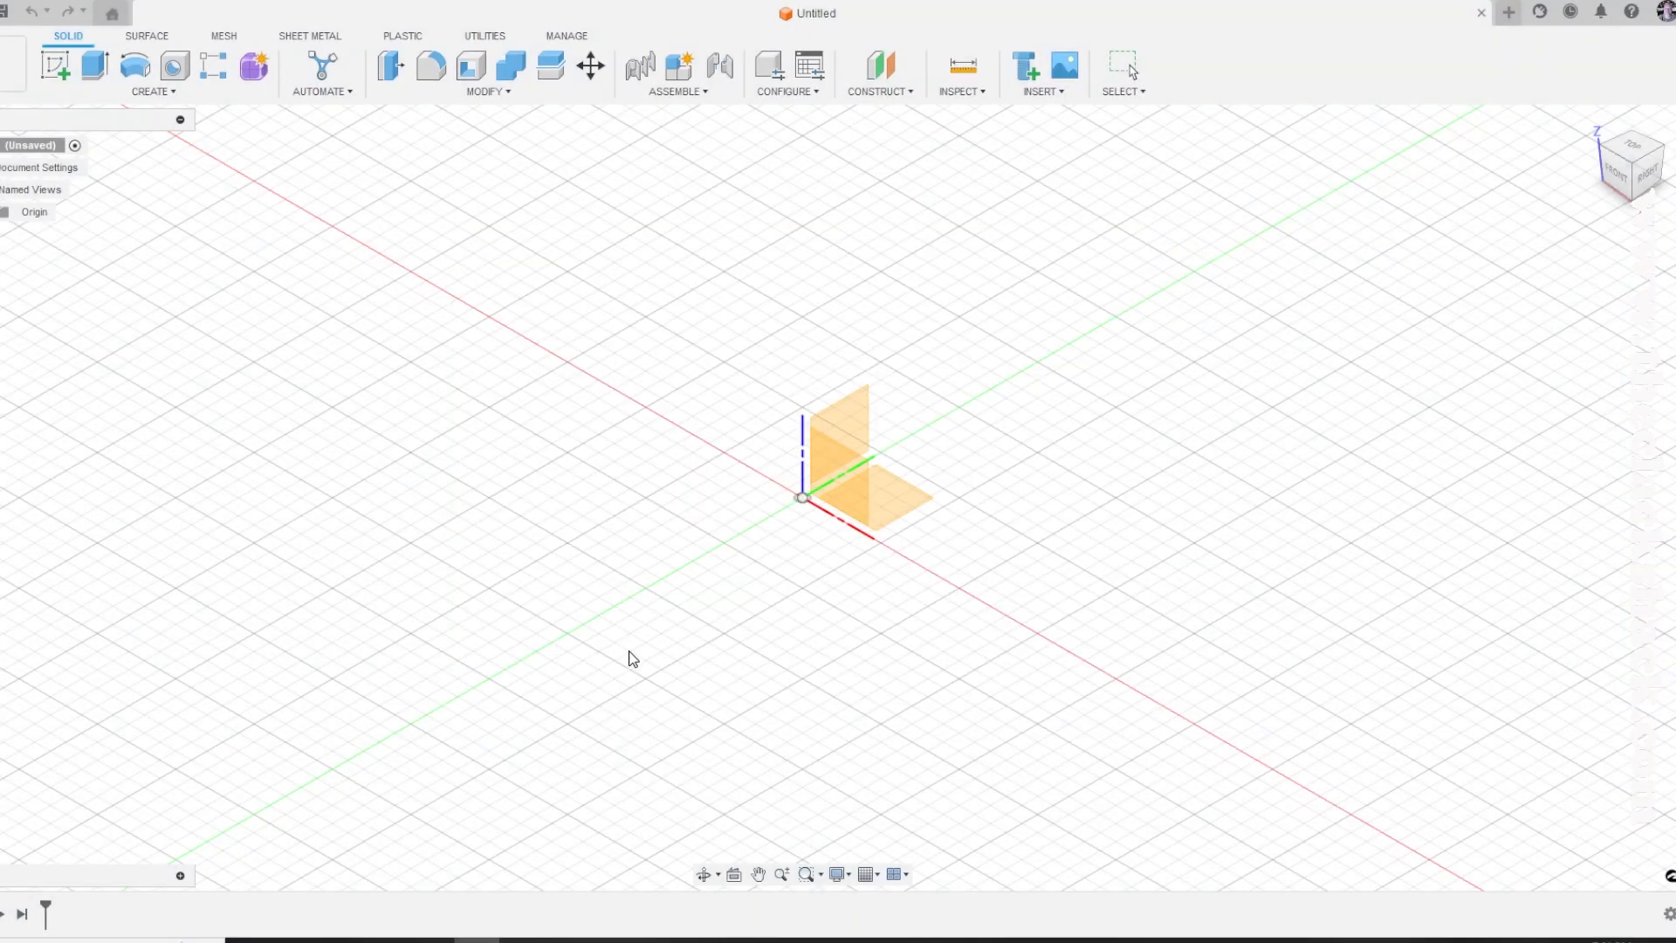
pyautogui.click(1065, 66)
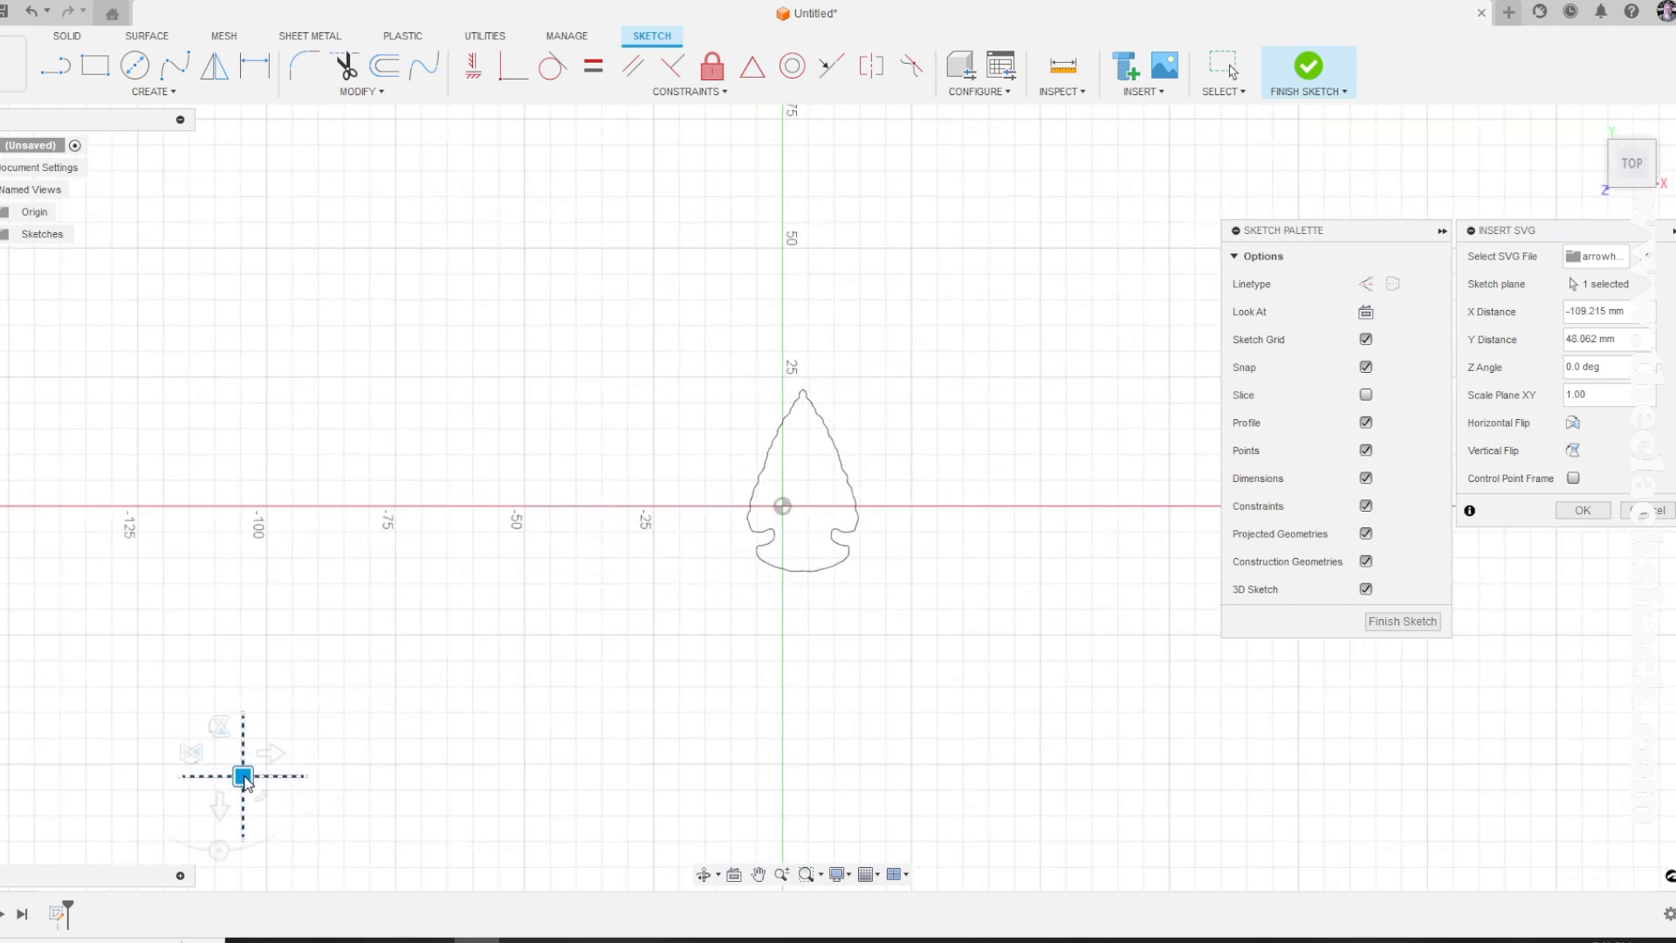
pyautogui.moveTo(243, 776); pyautogui.dragTo(282, 708)
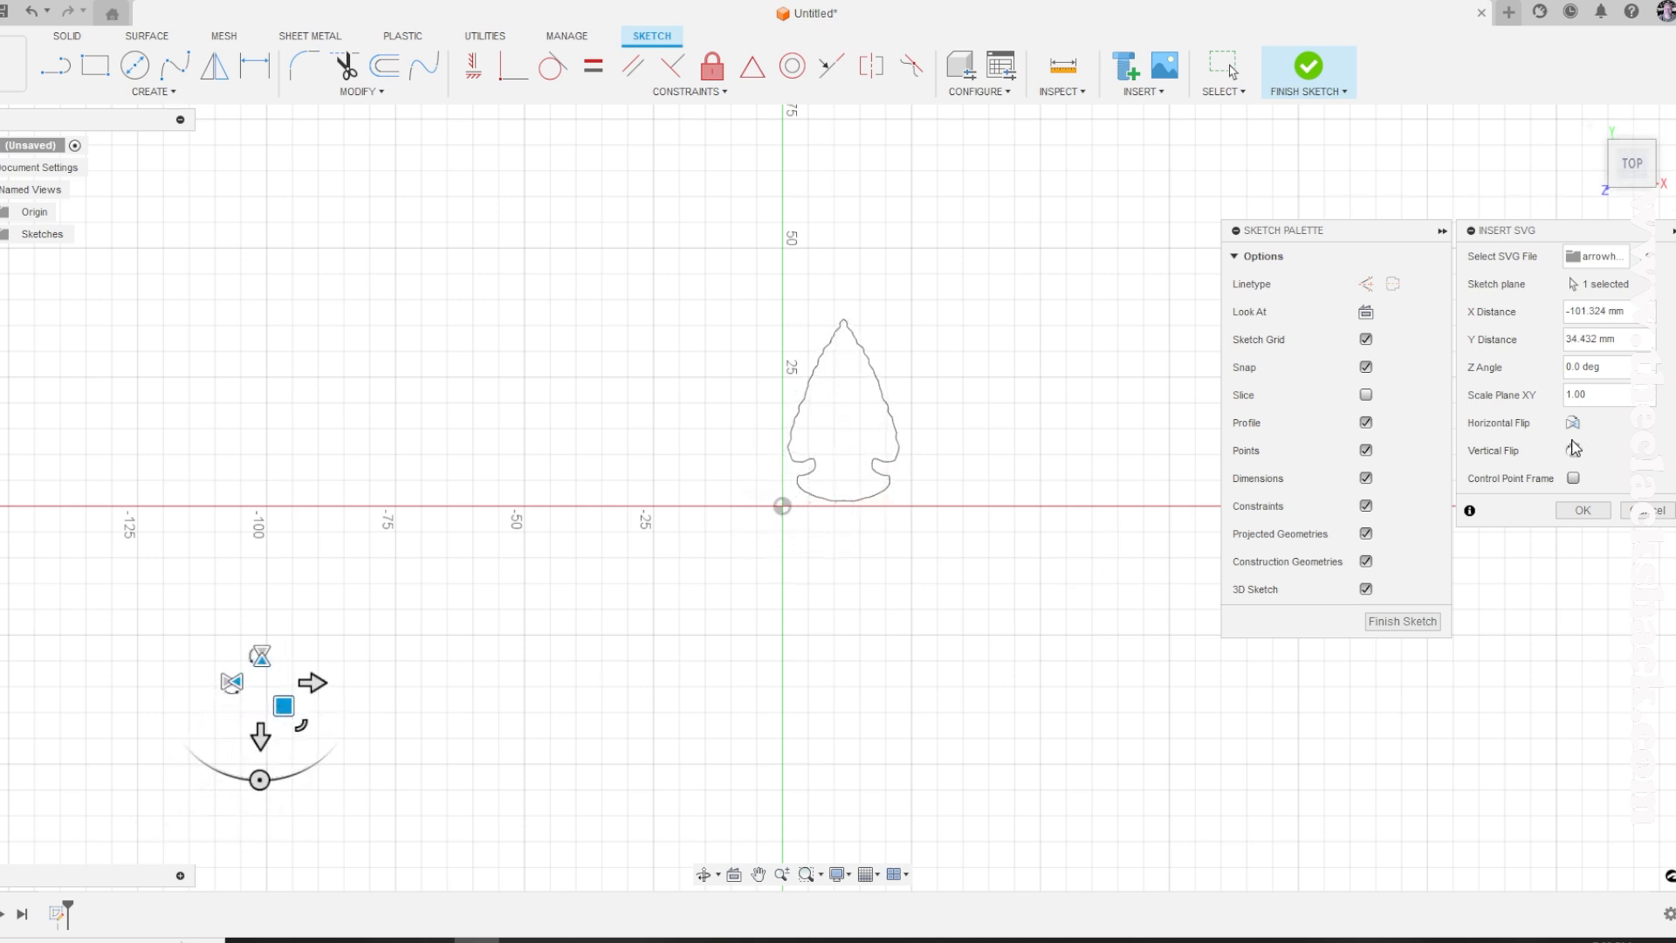
pyautogui.click(1582, 510)
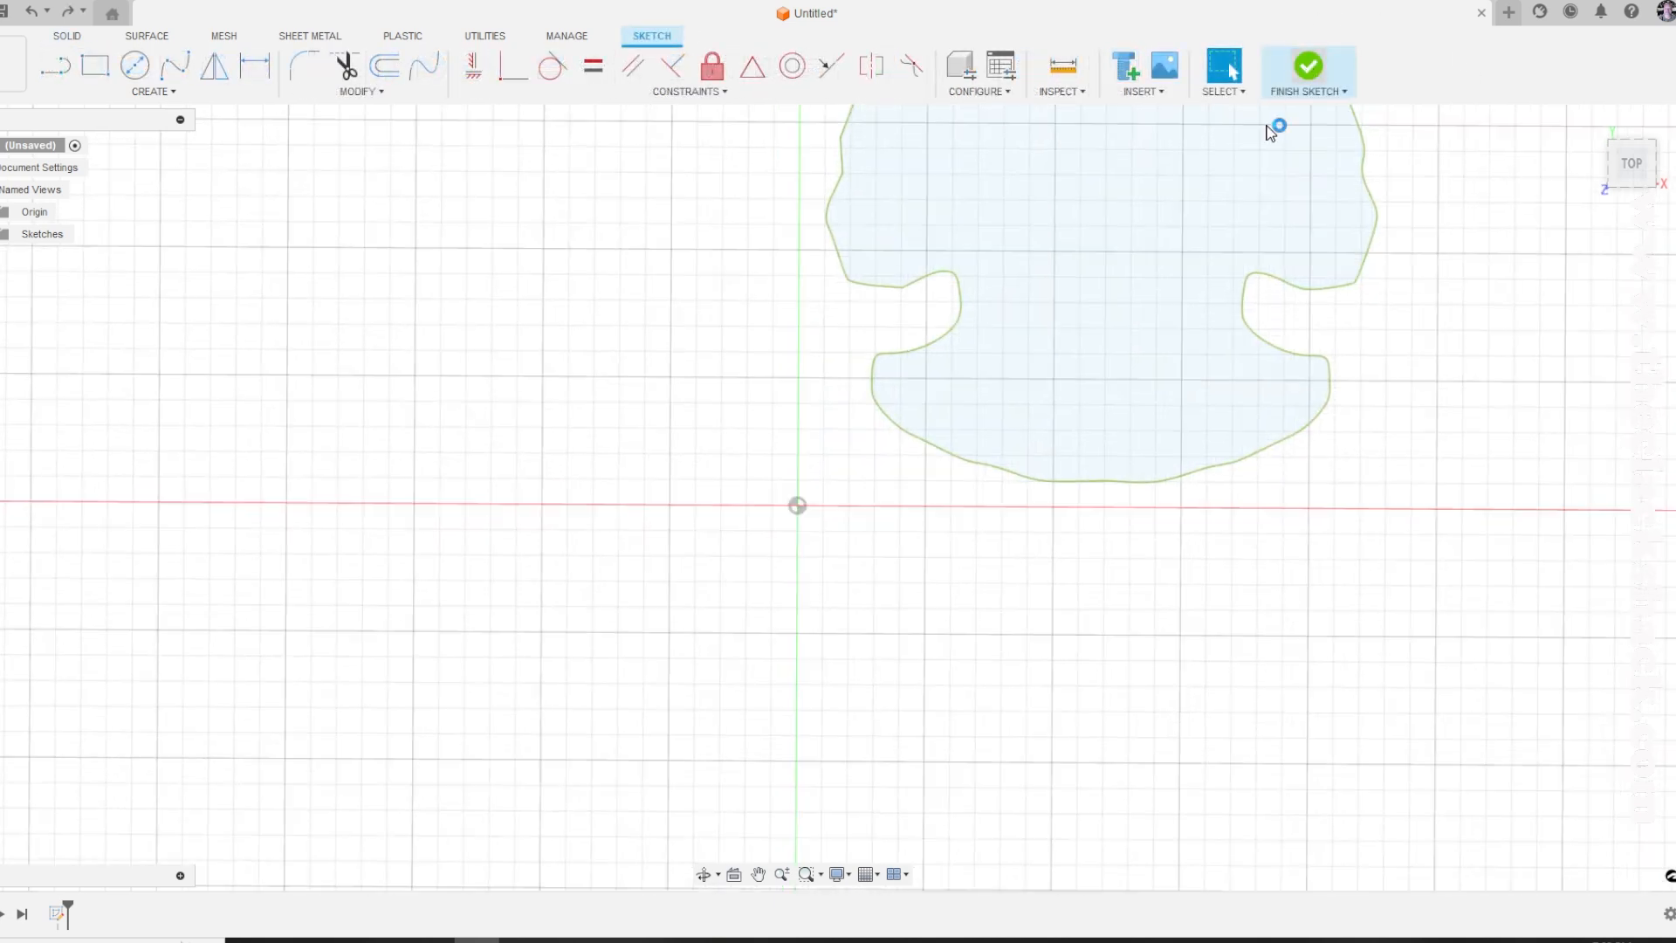
# Step: Finish the sketch and extrude the arrowhead profile 0.25 mm as a new body
pyautogui.click(1306, 66)
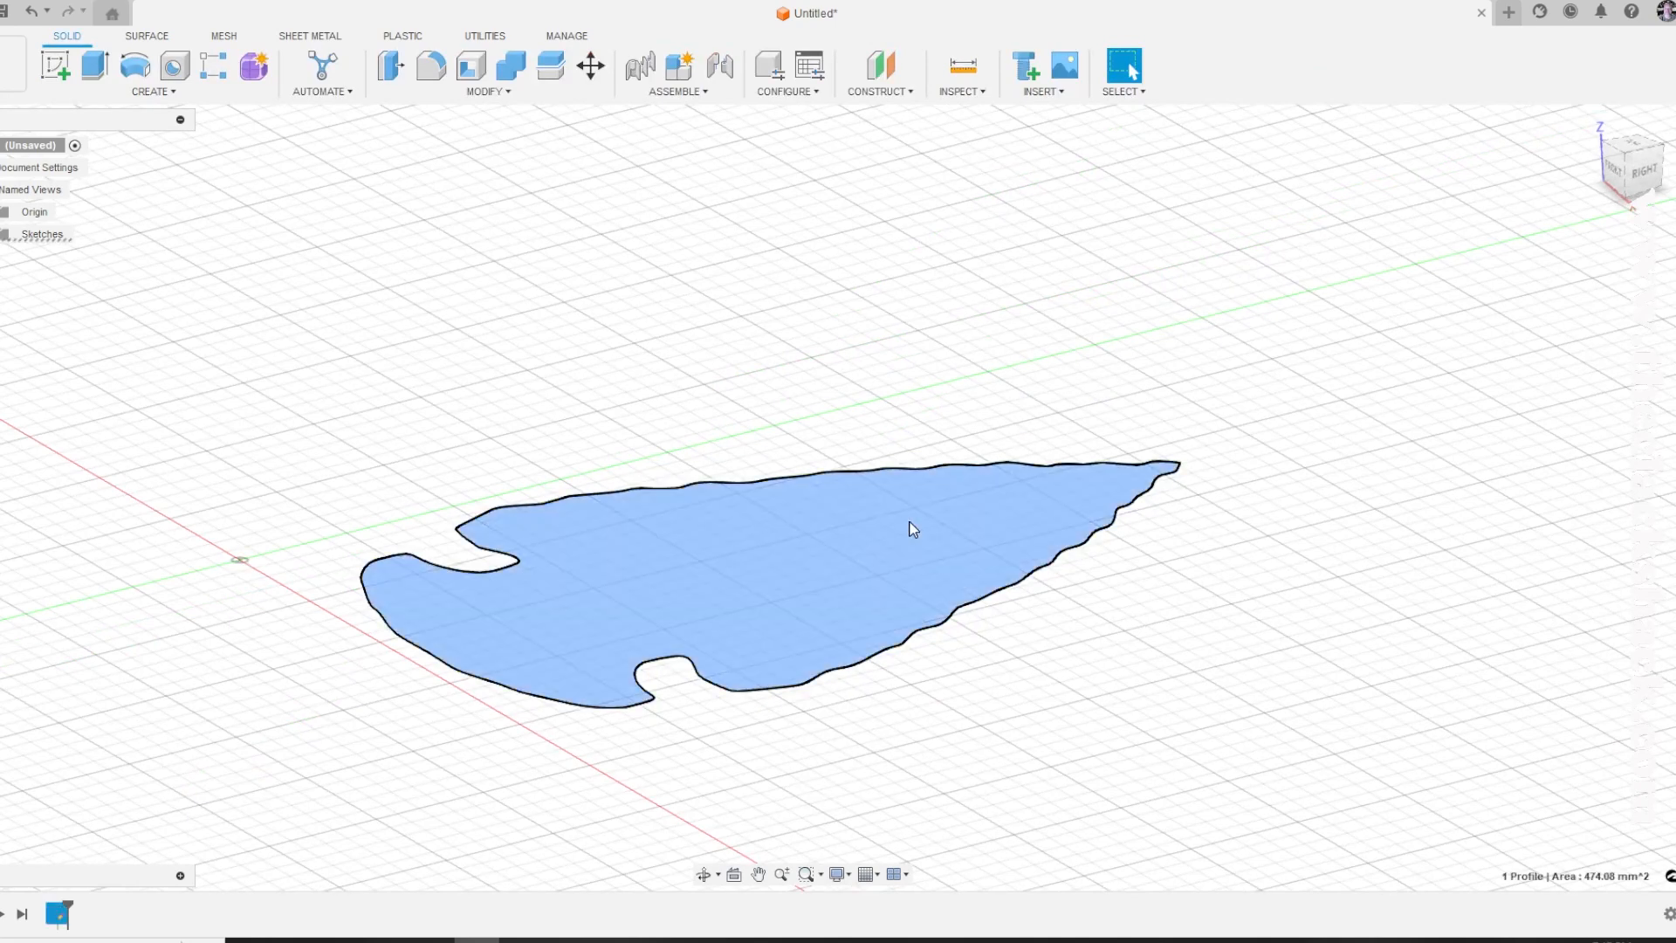
pyautogui.rightClick(910, 528)
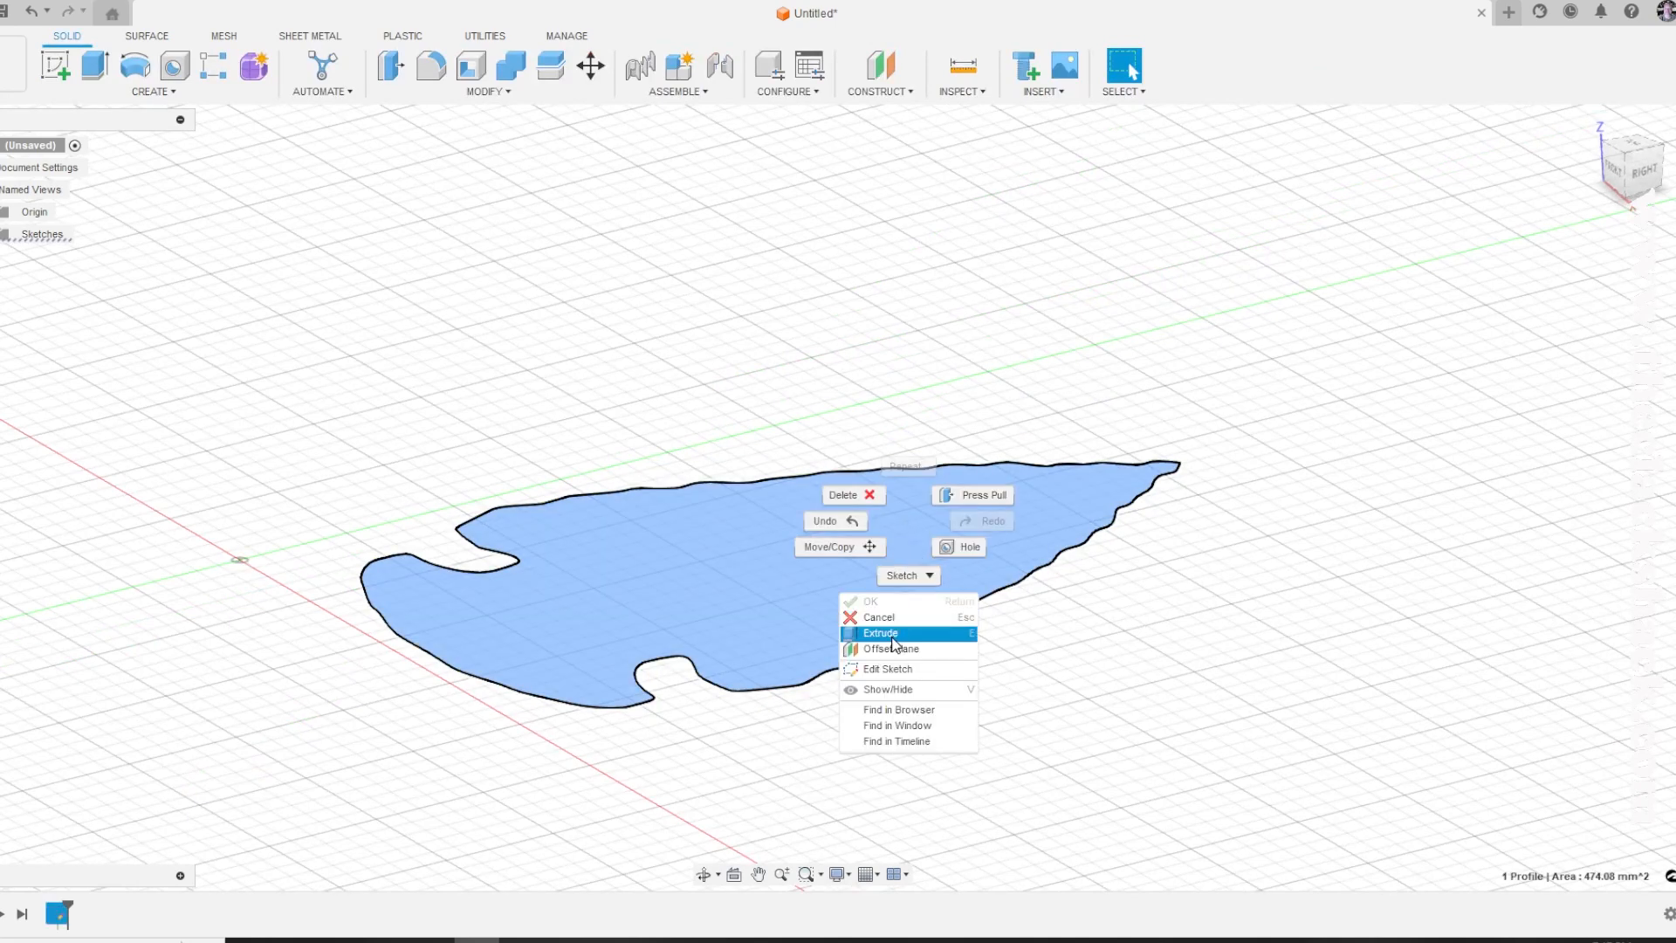
pyautogui.click(879, 633)
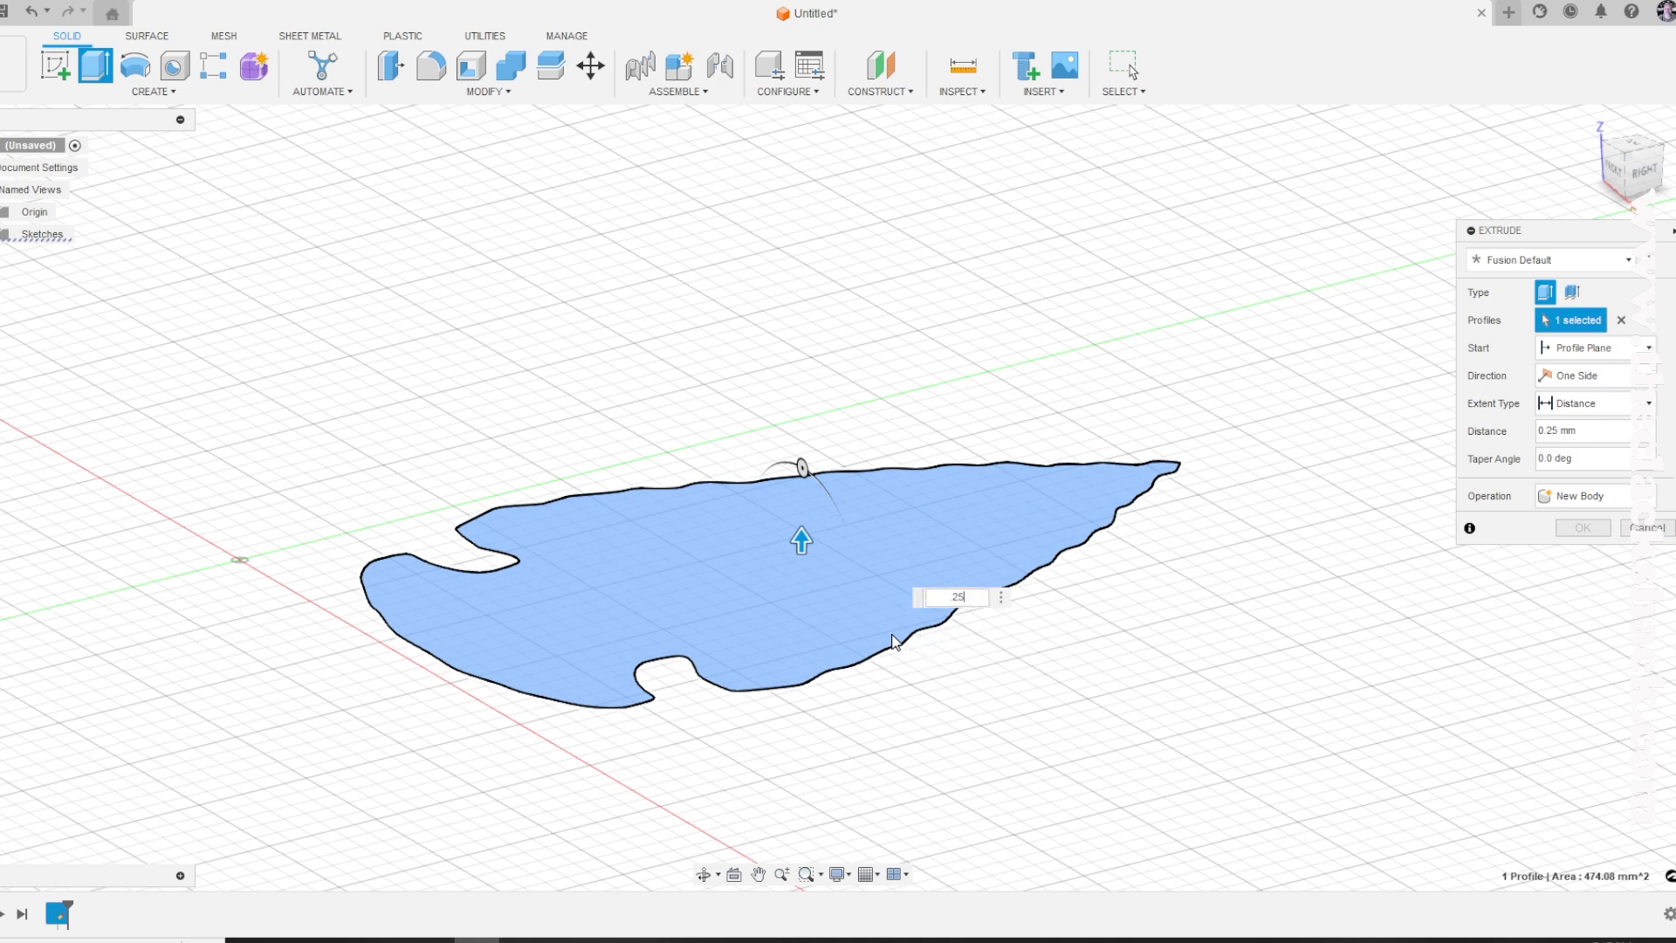
pyautogui.click(1582, 527)
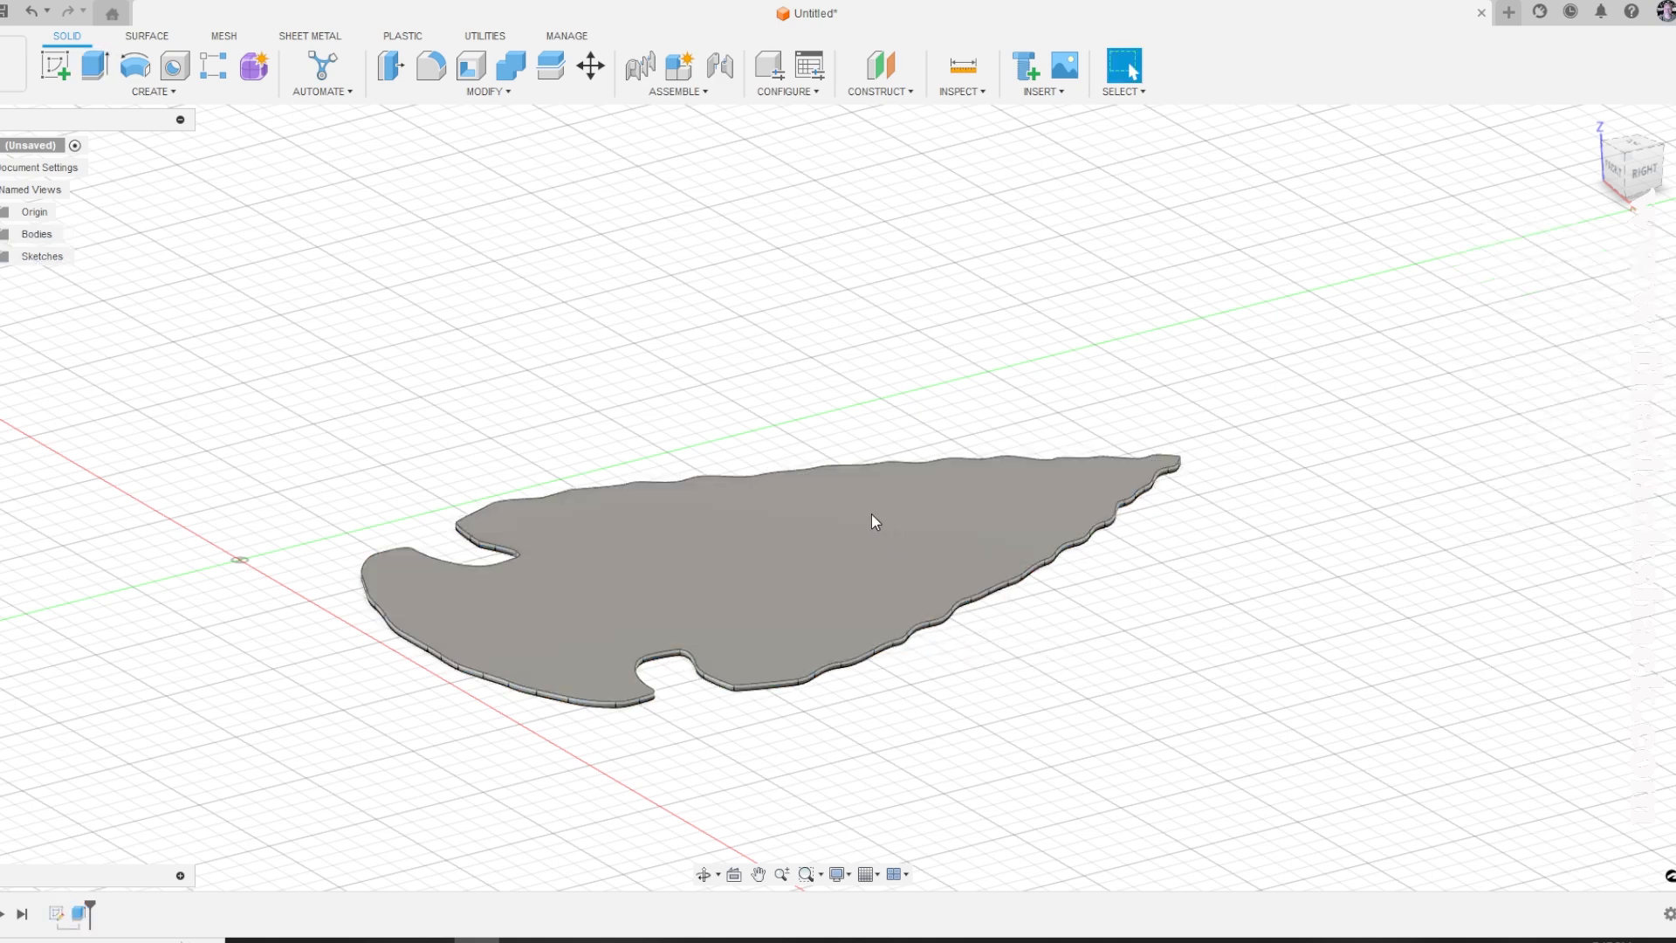
# Step: Copy the arrowhead body and raise the copy 1.5 mm
pyautogui.rightClick(872, 522)
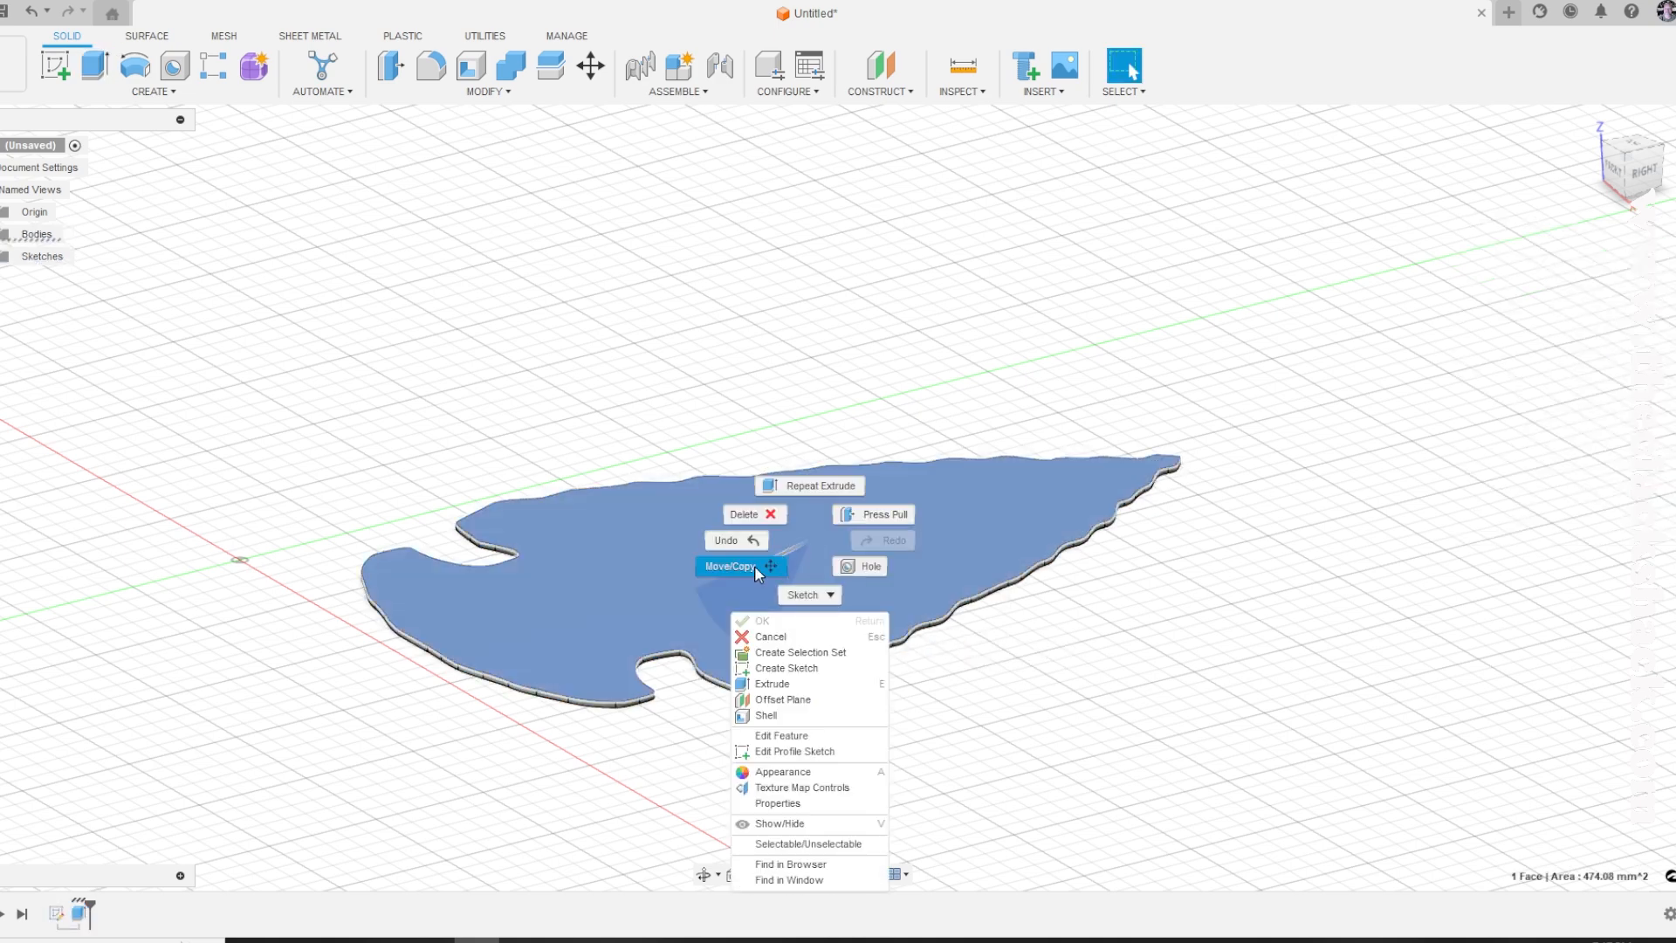
pyautogui.click(729, 566)
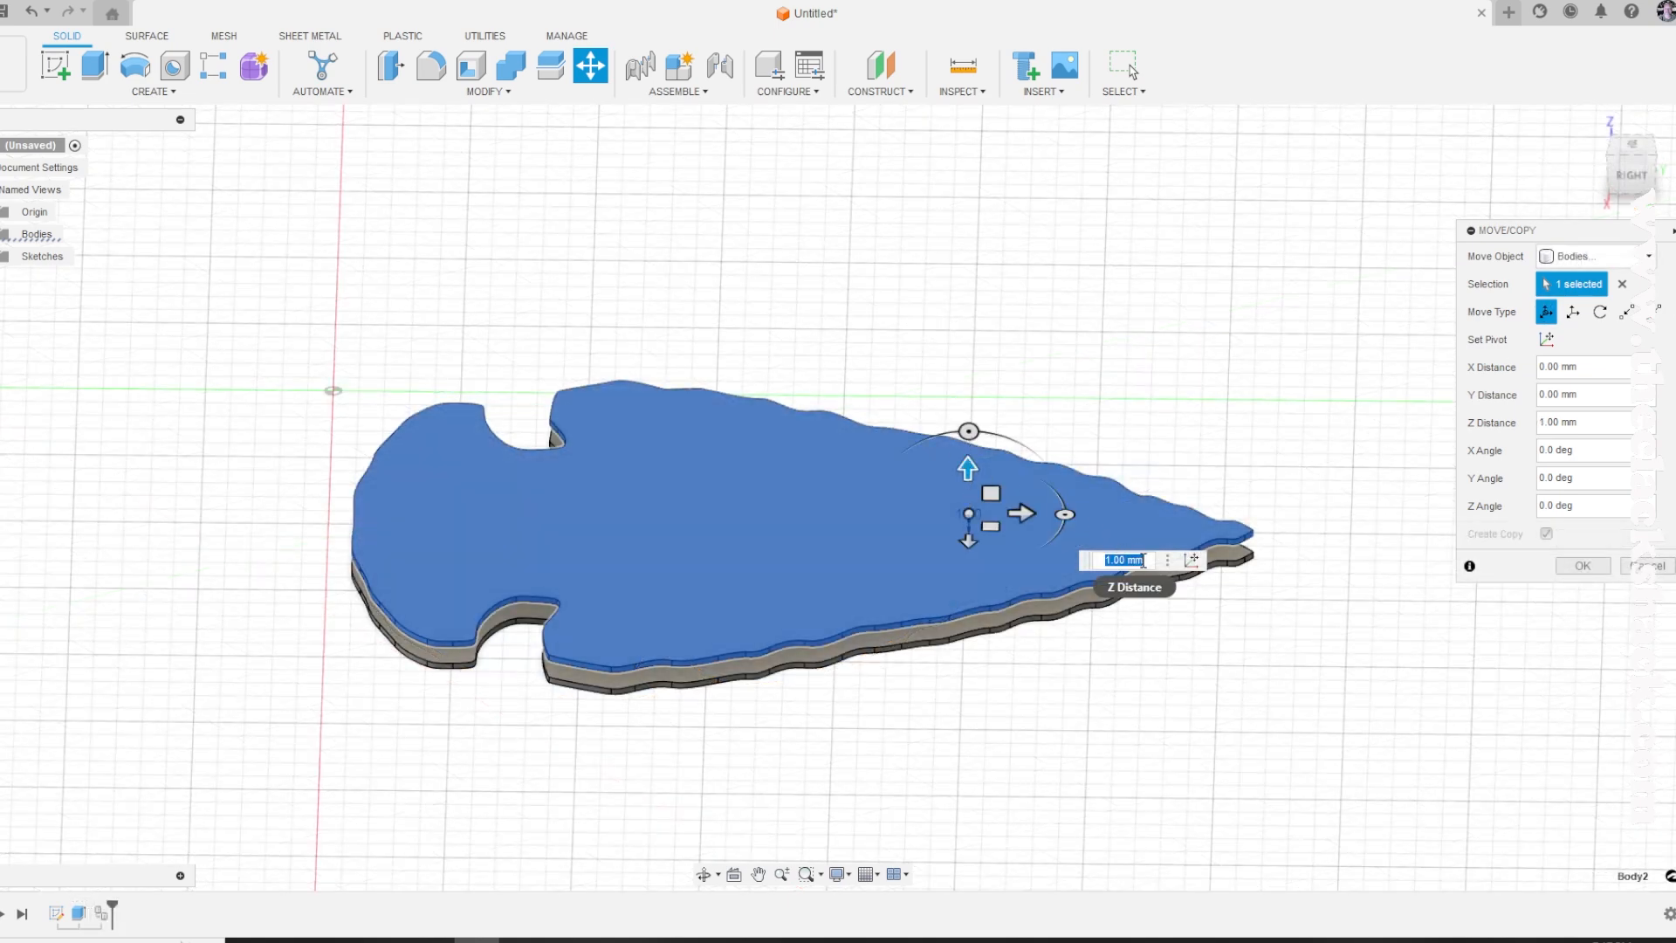
pyautogui.write('1.5')
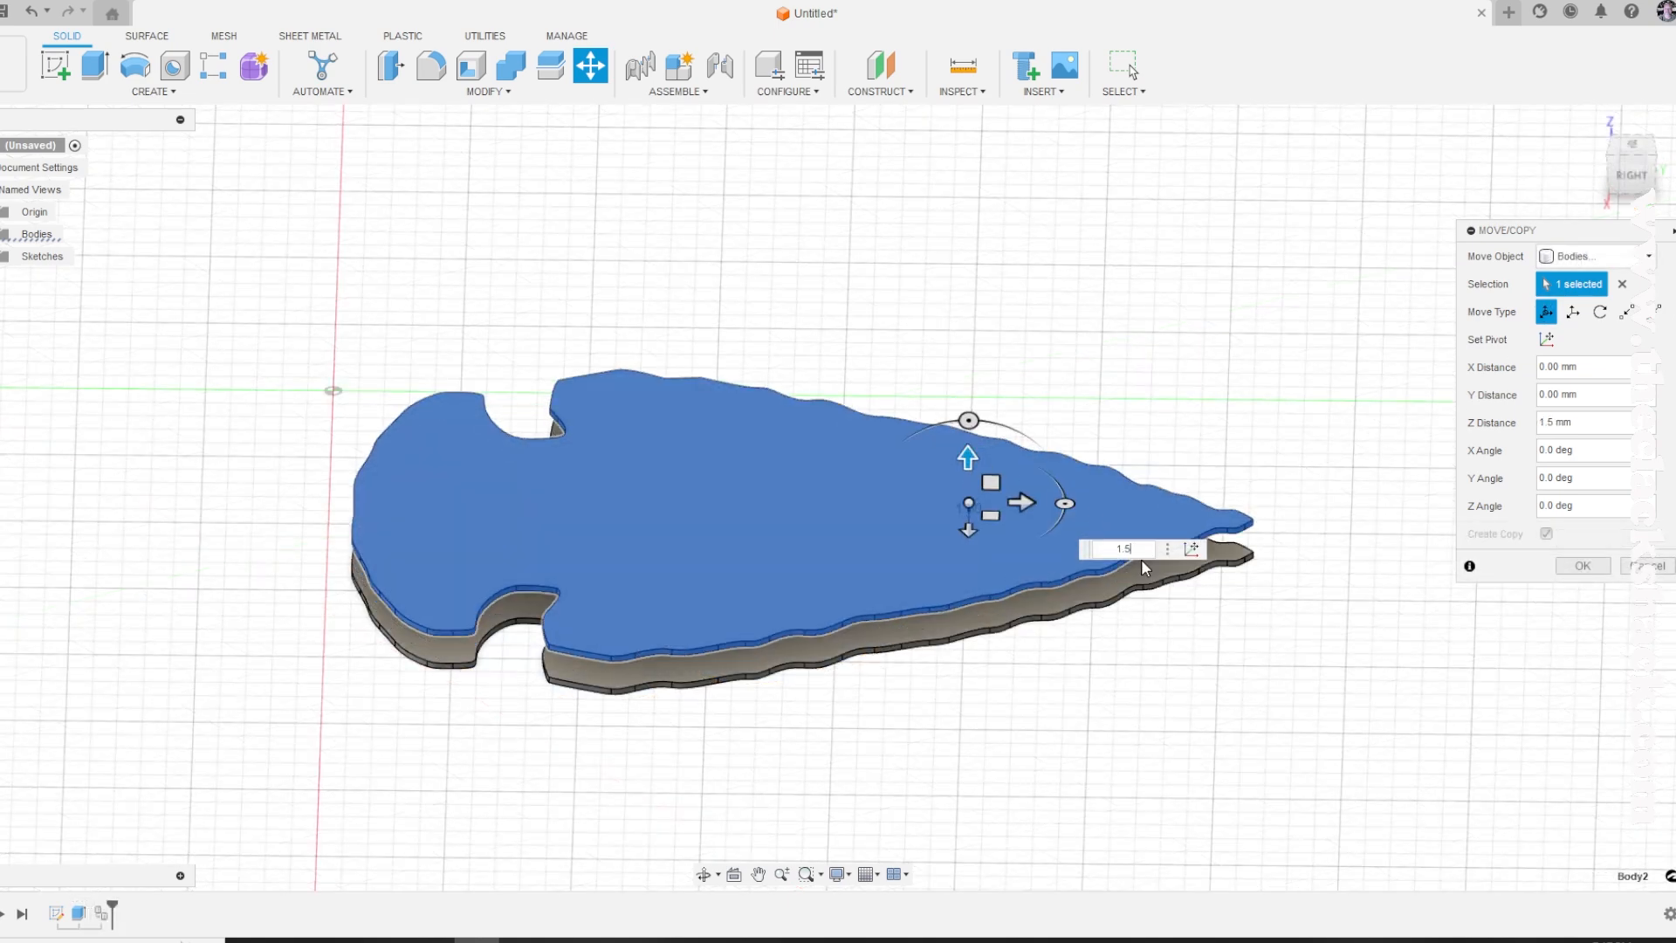
pyautogui.click(1581, 566)
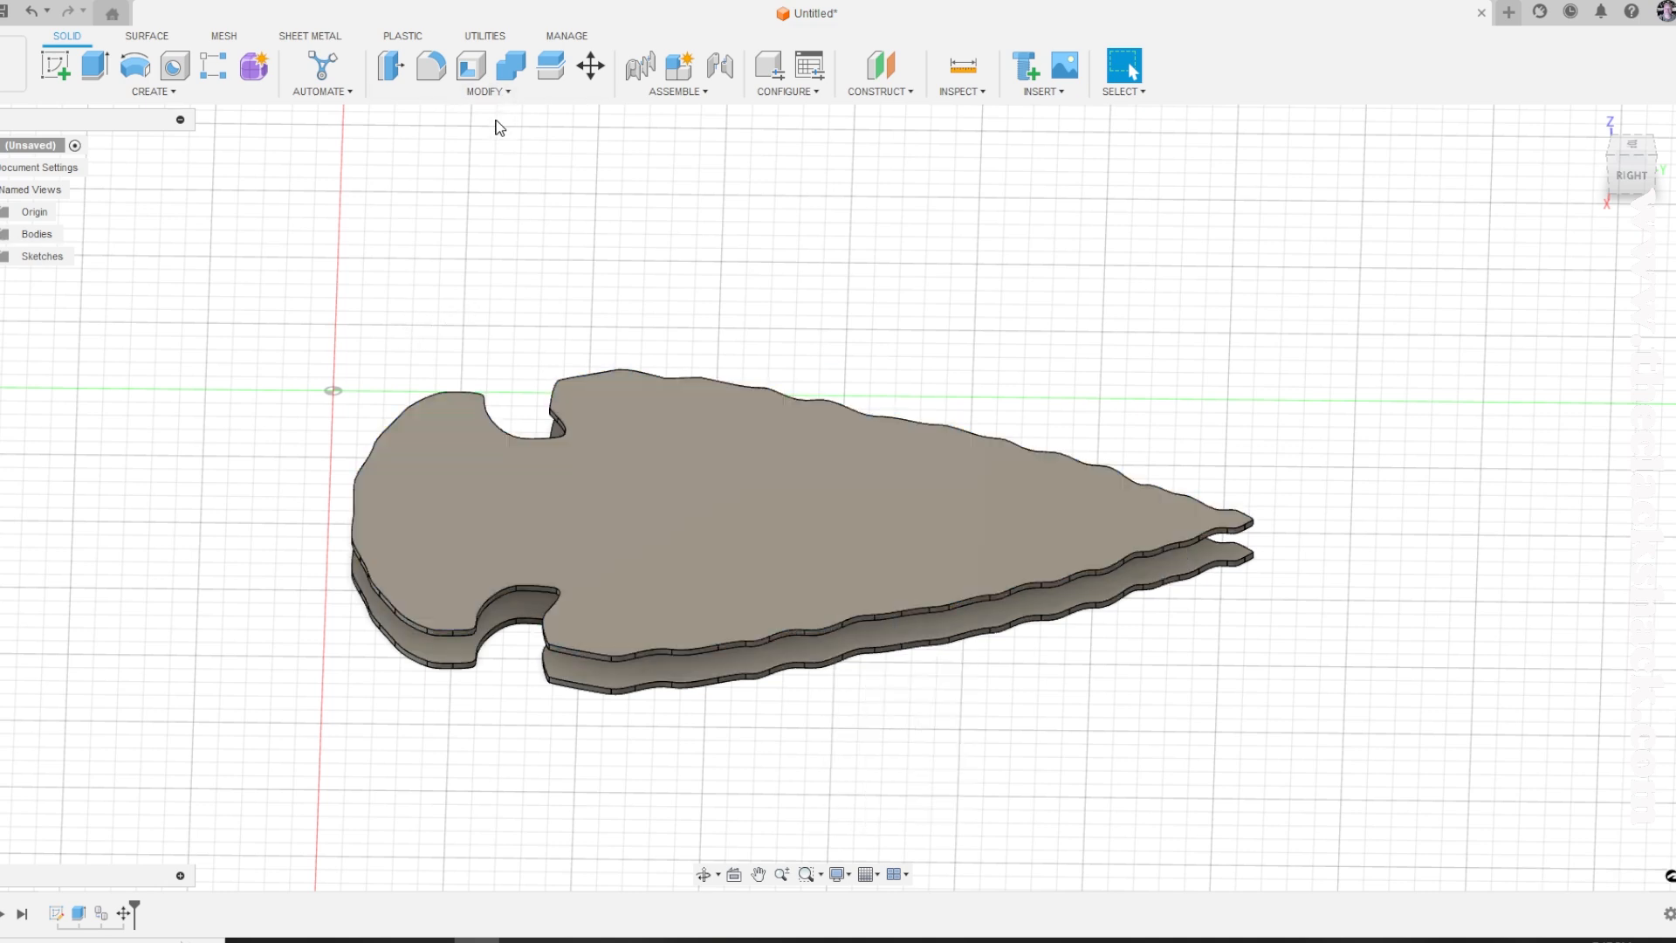
# Step: Move the upper inner arrowhead body so it sits centered over the original
pyautogui.click(589, 66)
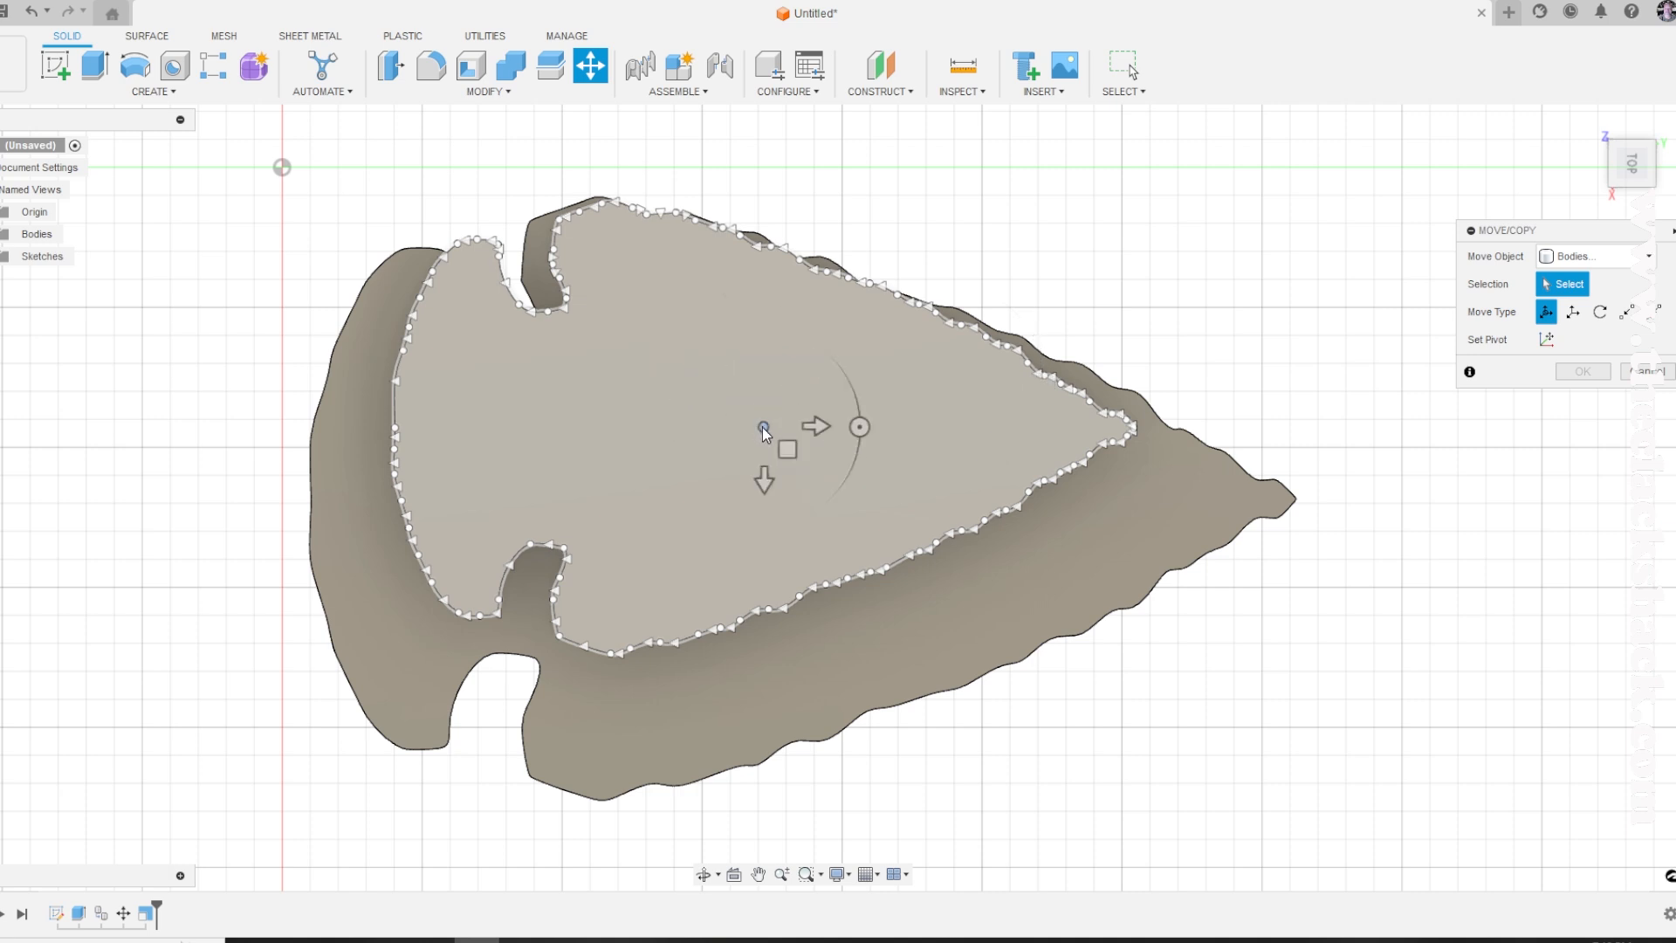
pyautogui.click(763, 433)
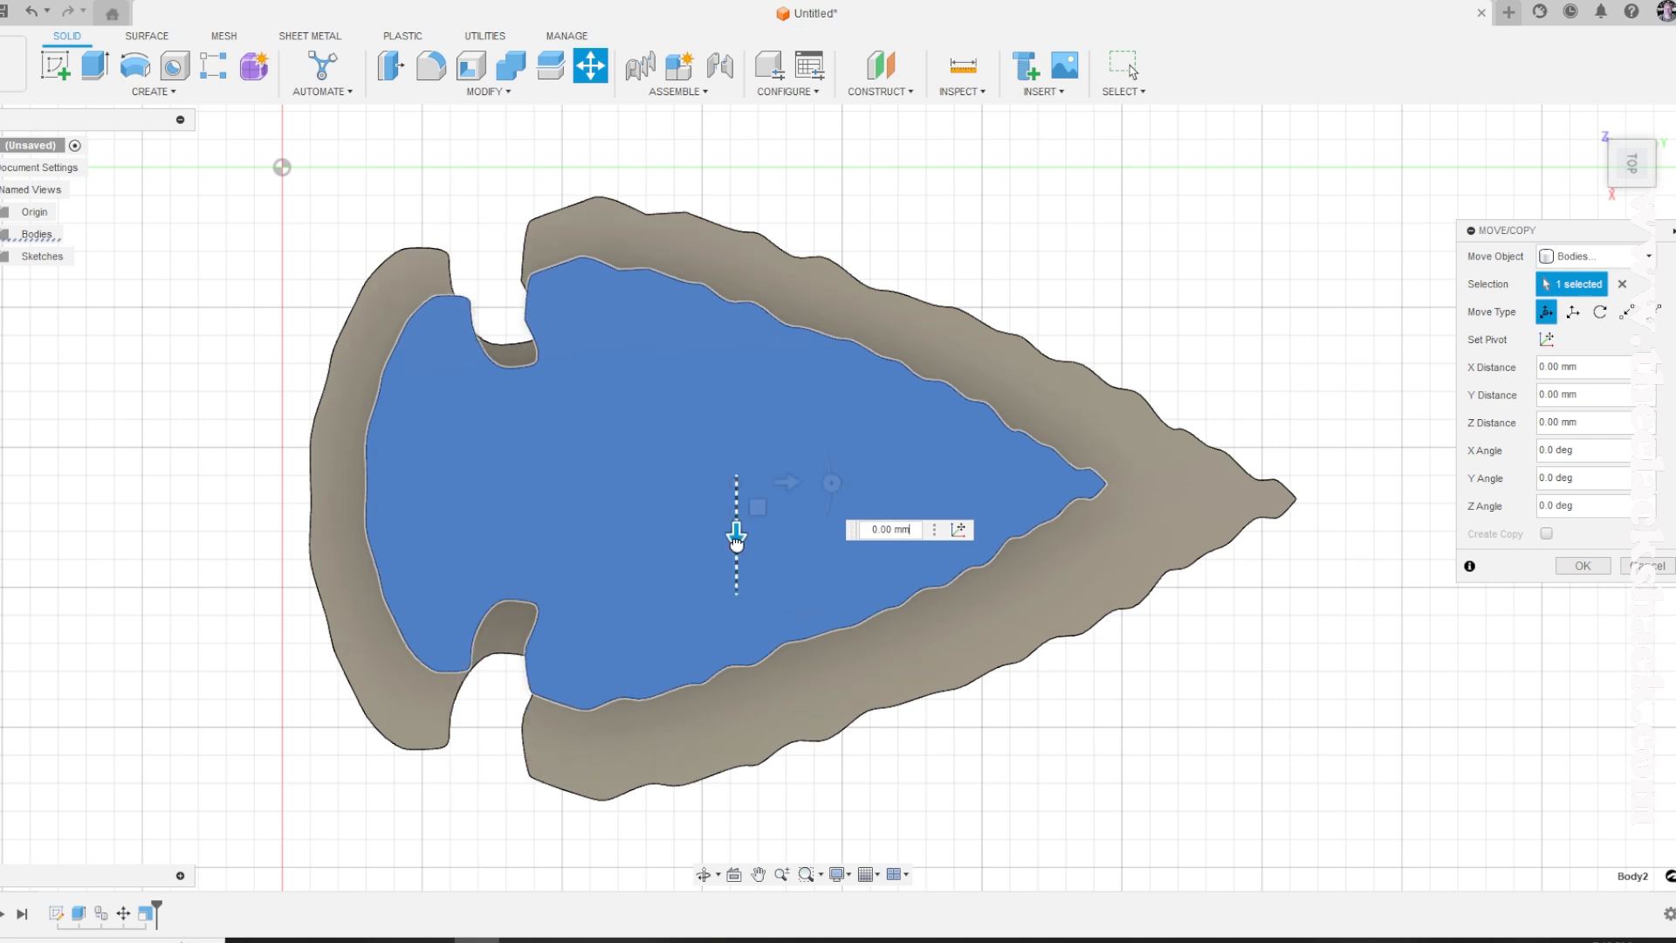
pyautogui.moveTo(735, 533); pyautogui.dragTo(789, 510)
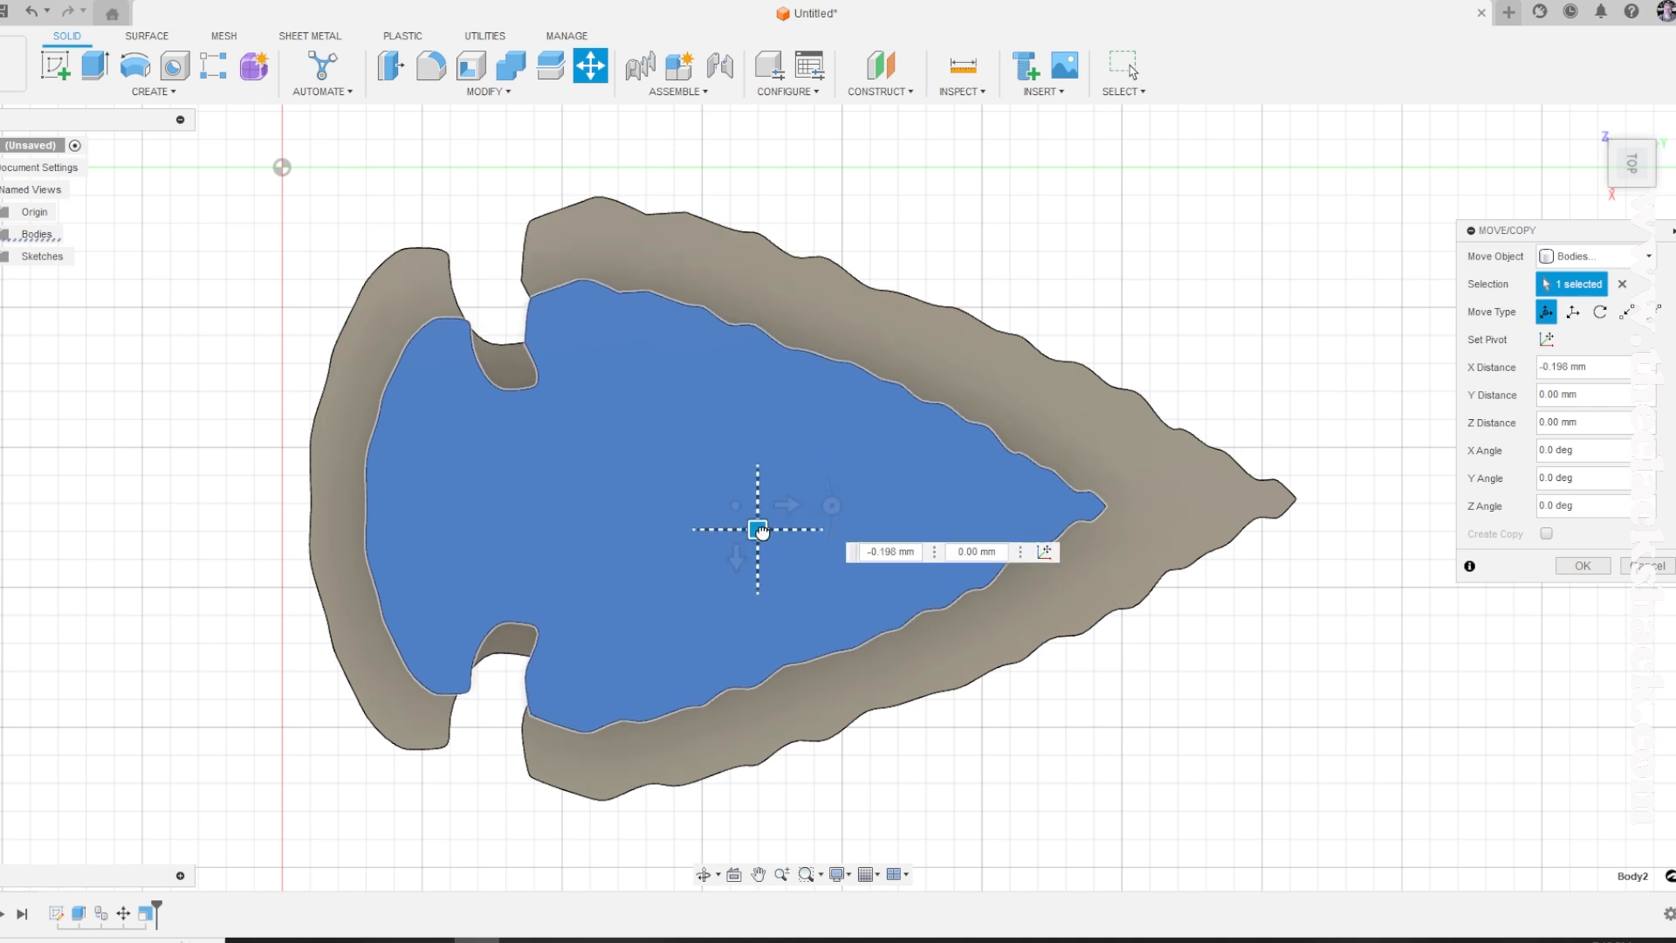
pyautogui.moveTo(758, 530); pyautogui.dragTo(758, 522)
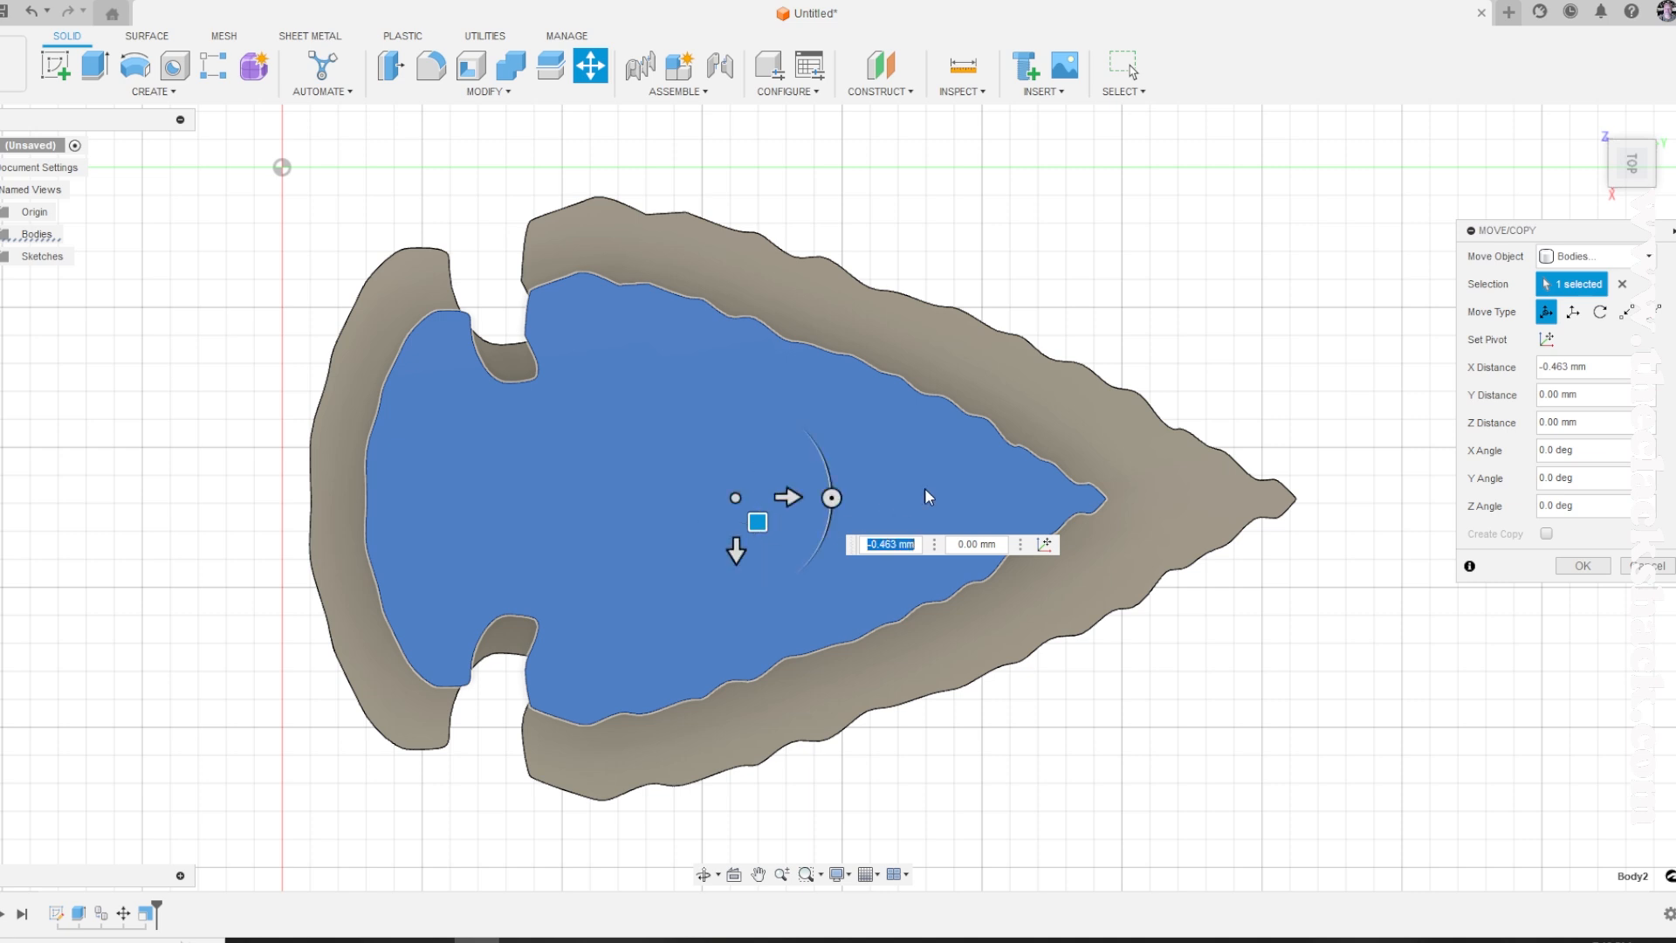
pyautogui.click(1583, 566)
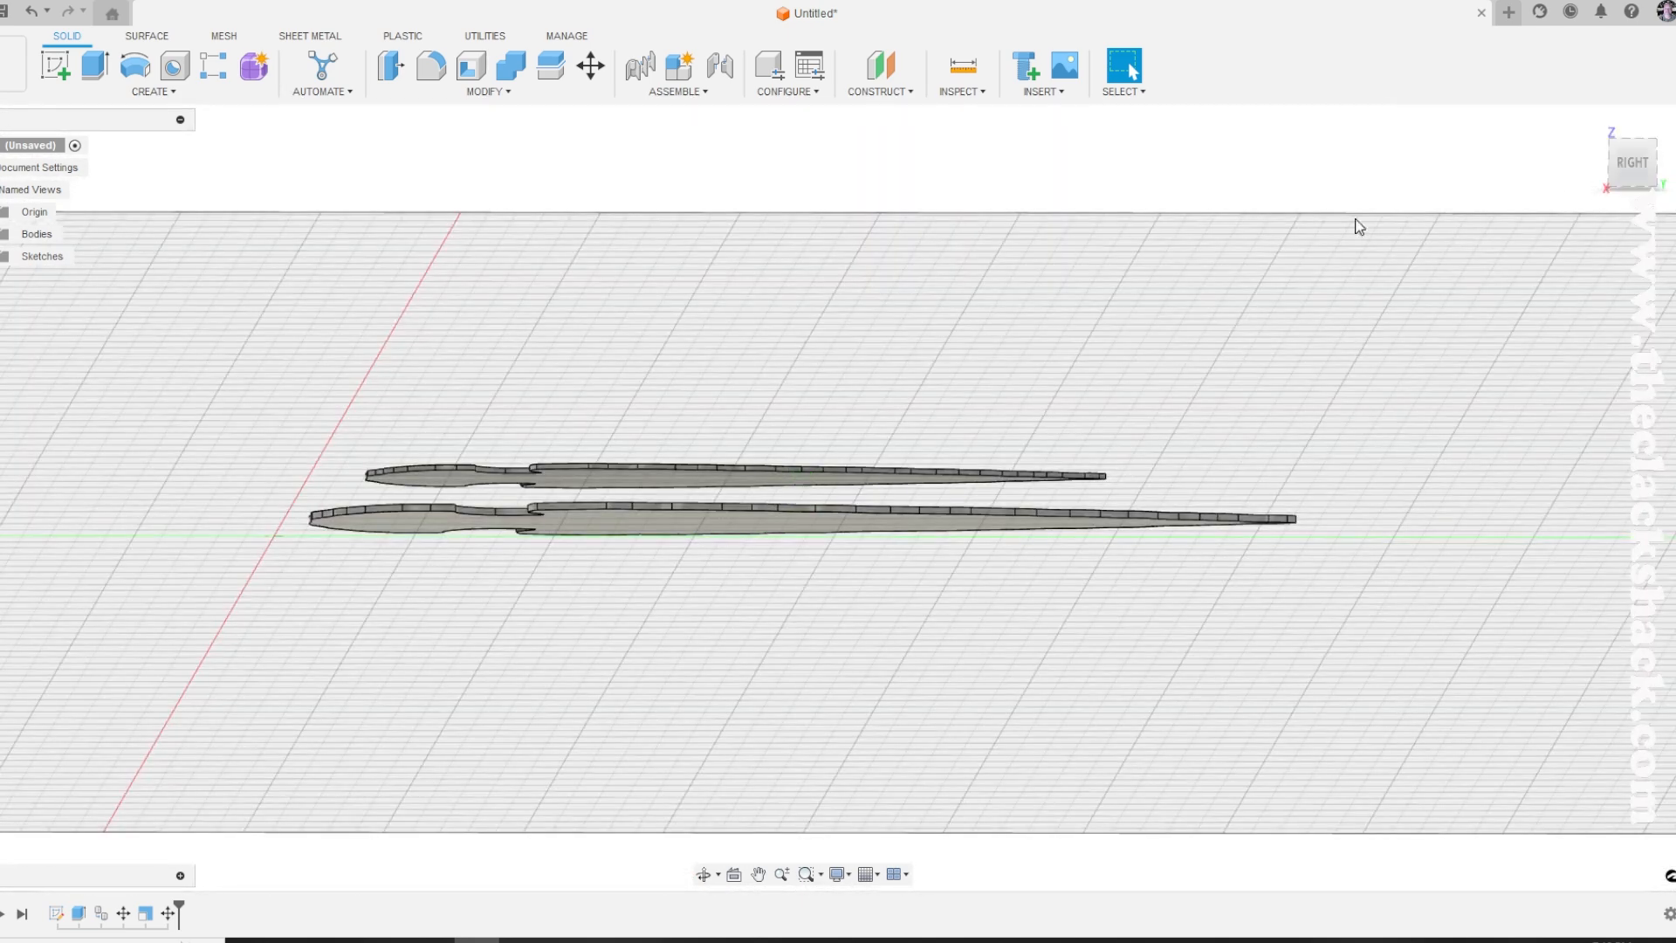
# Step: Loft from the inner arrowhead face to the outer outline, joined to the base
pyautogui.click(150, 72)
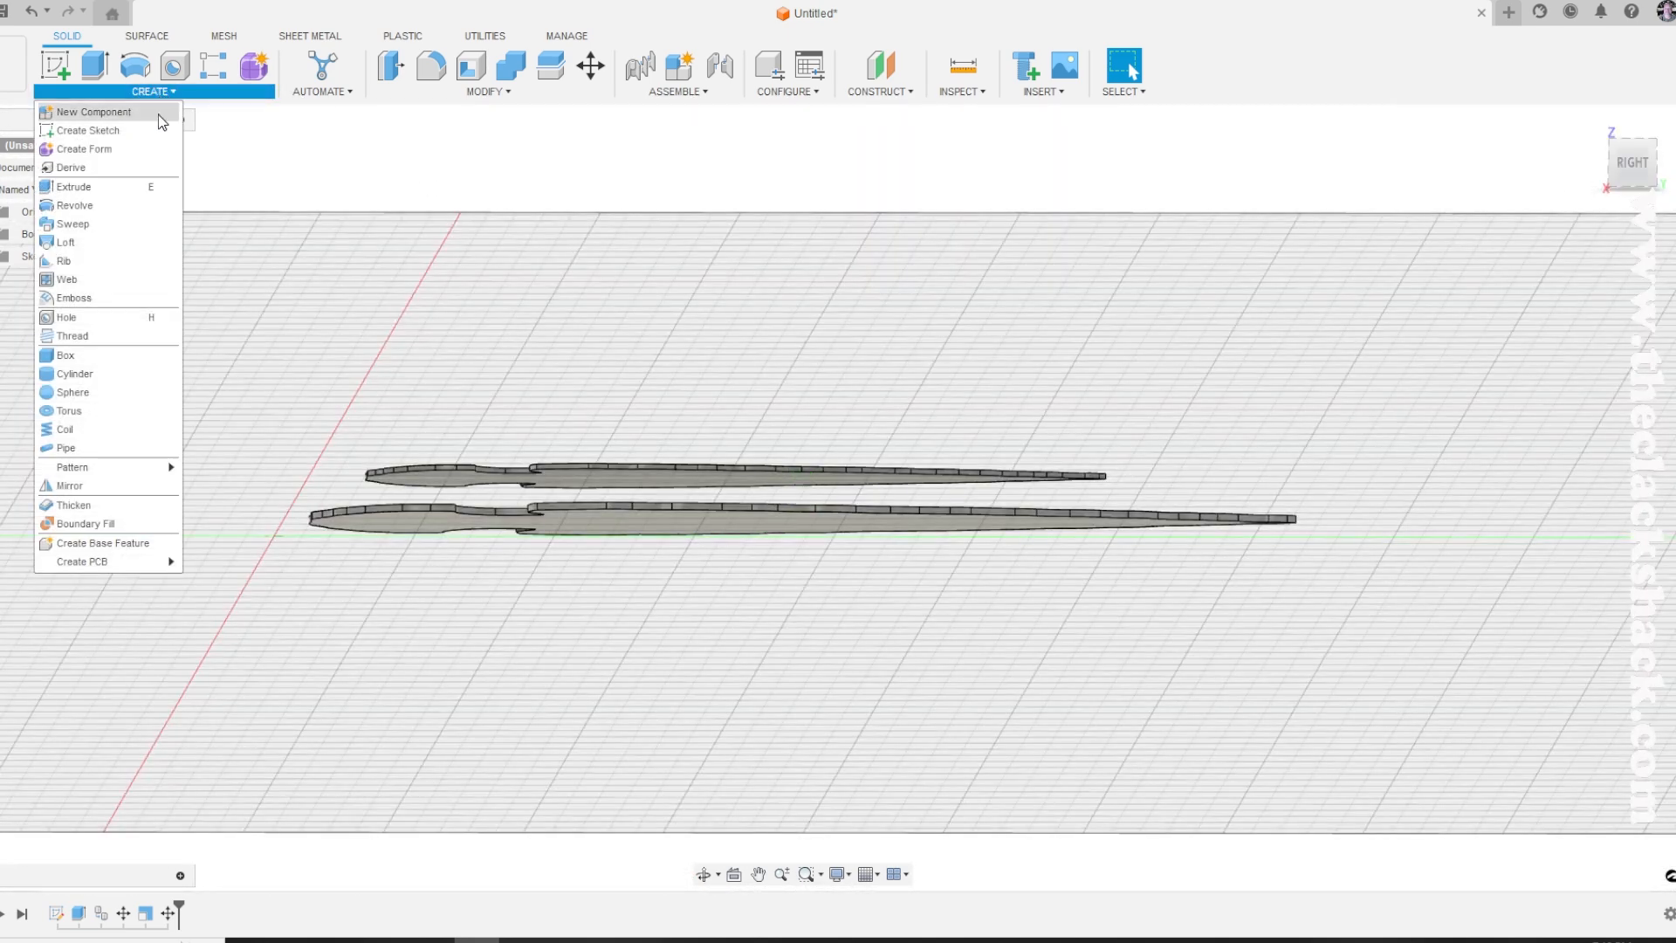
pyautogui.moveTo(64, 241)
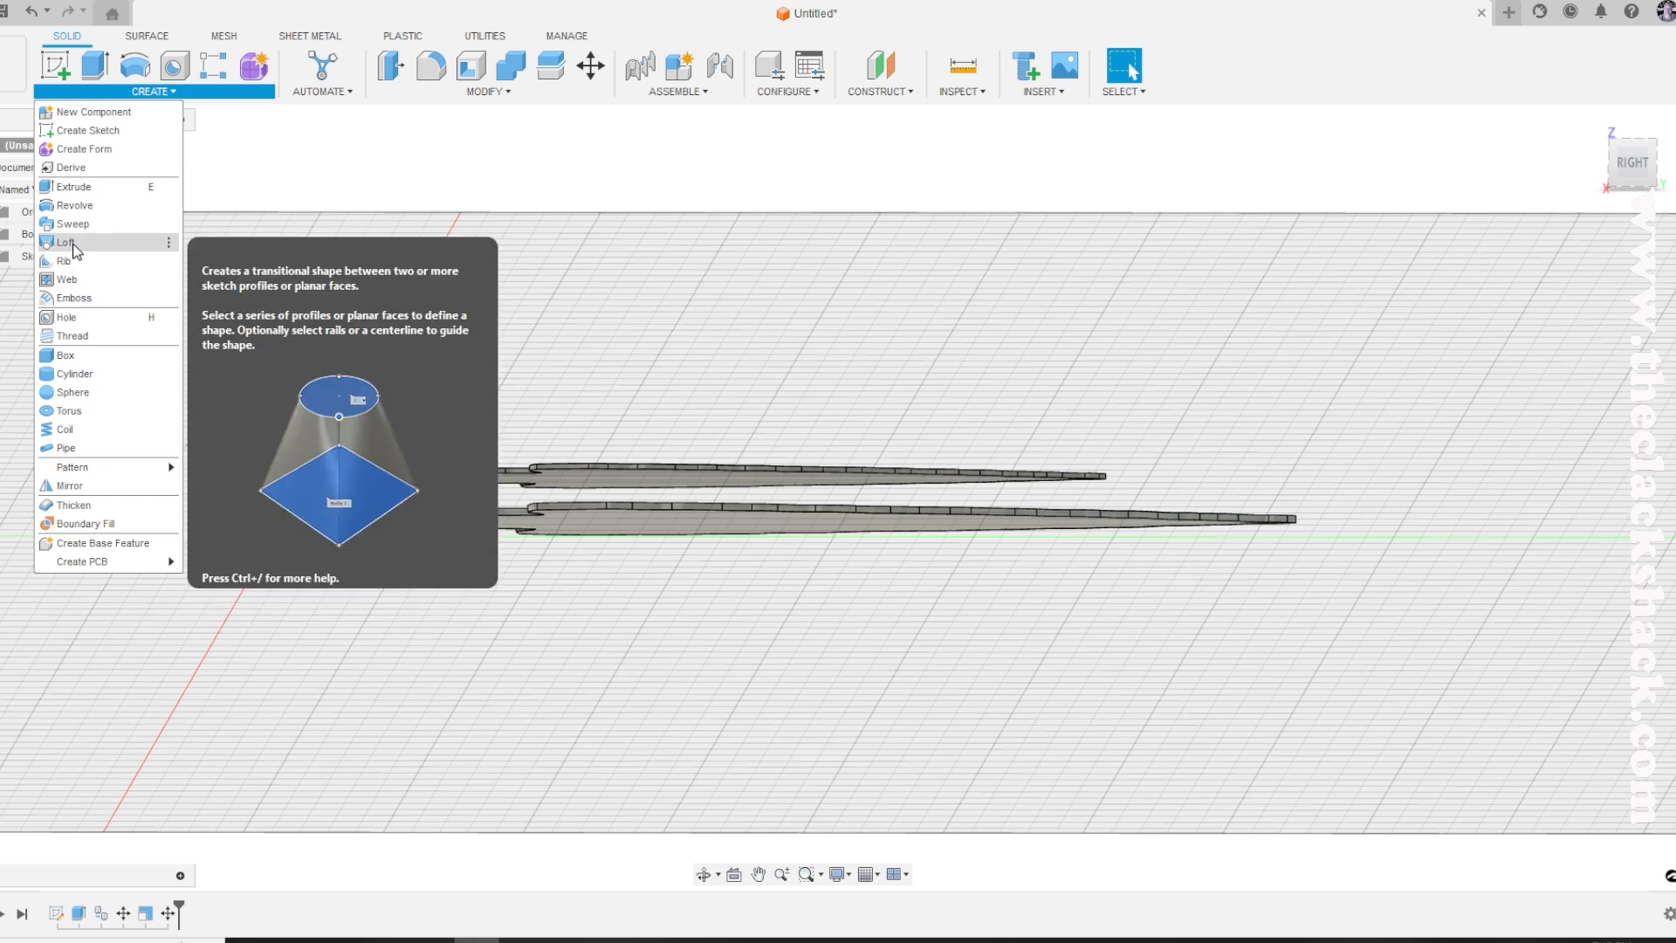
pyautogui.click(66, 243)
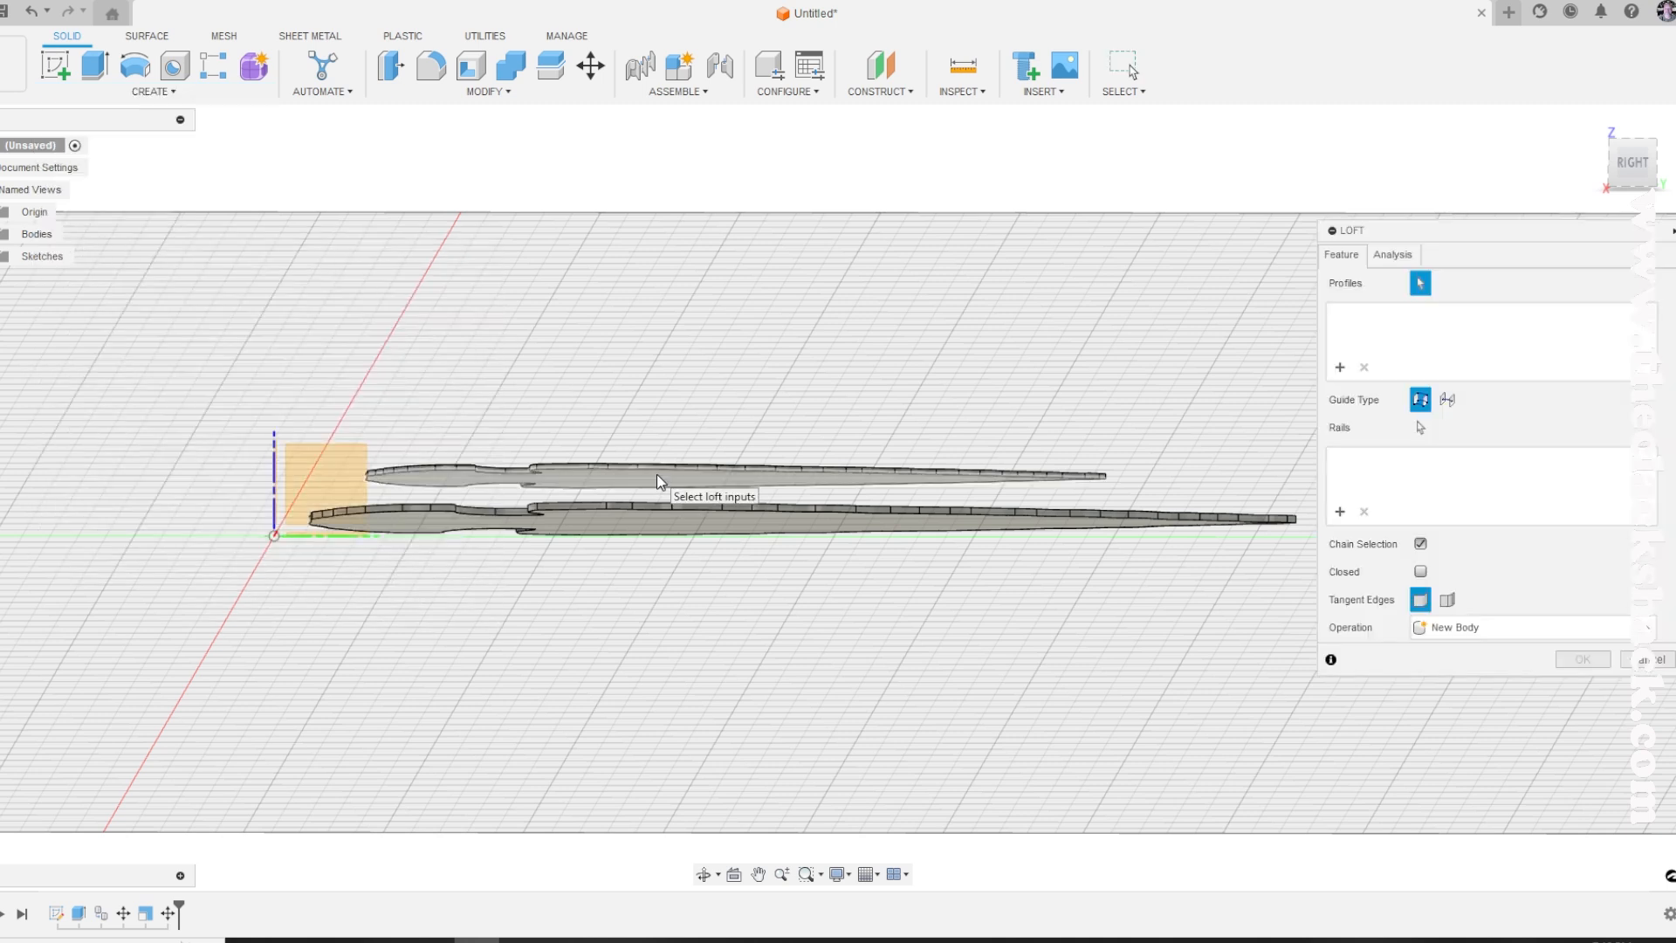
pyautogui.click(663, 478)
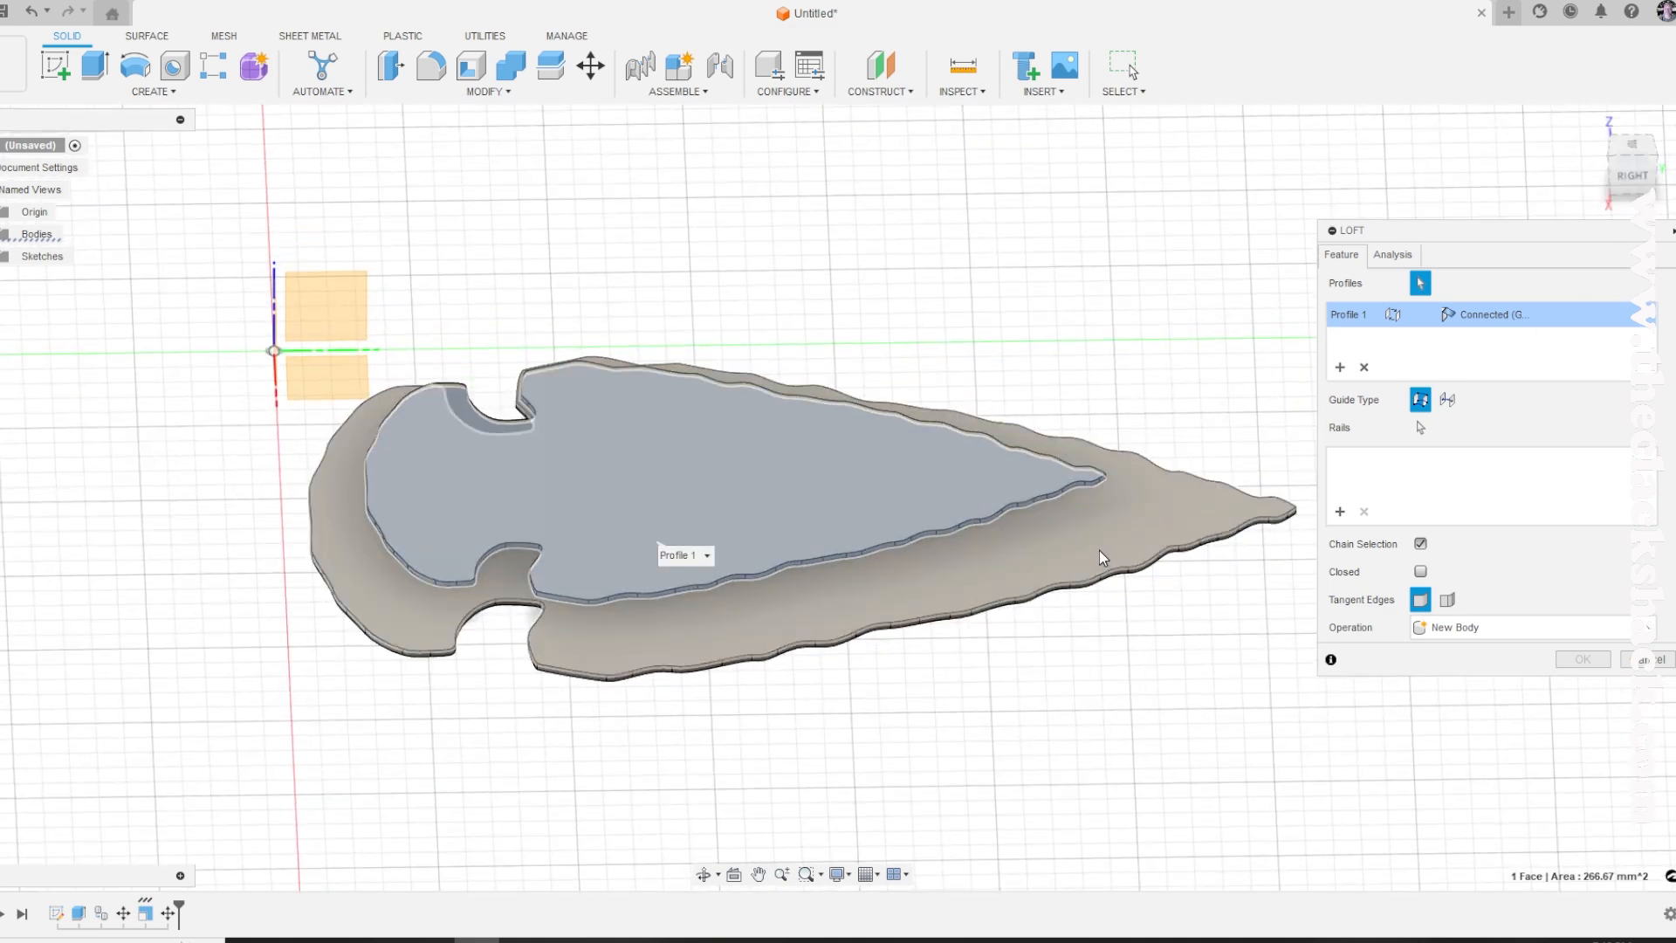
pyautogui.moveTo(1076, 534)
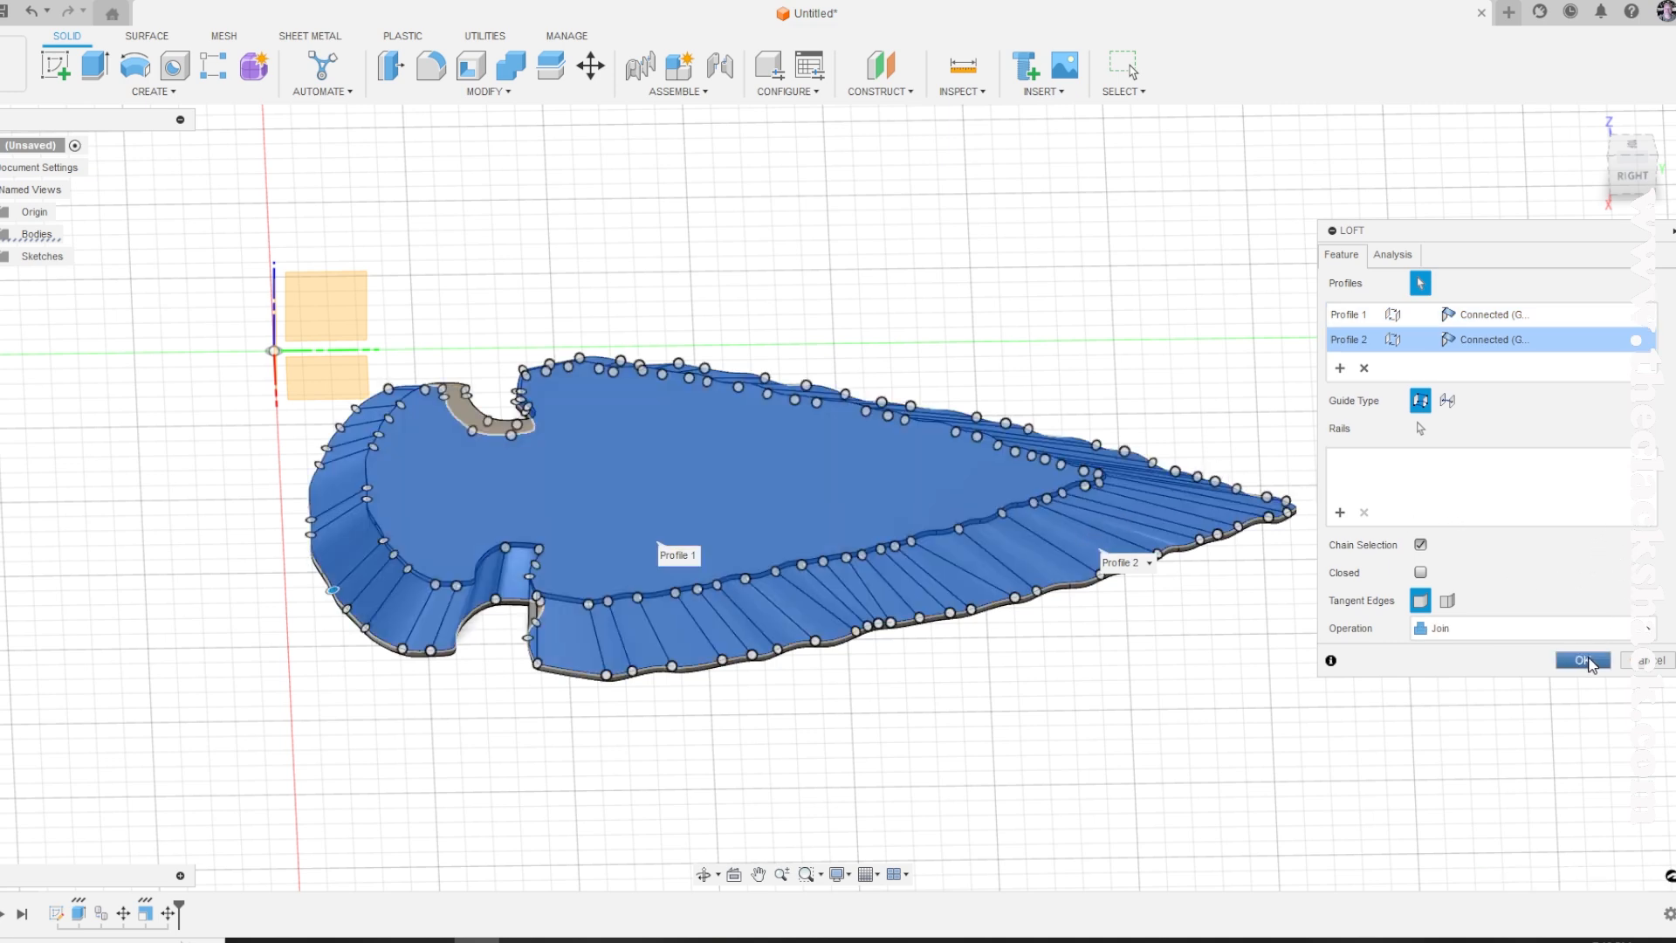
pyautogui.moveTo(1445, 453)
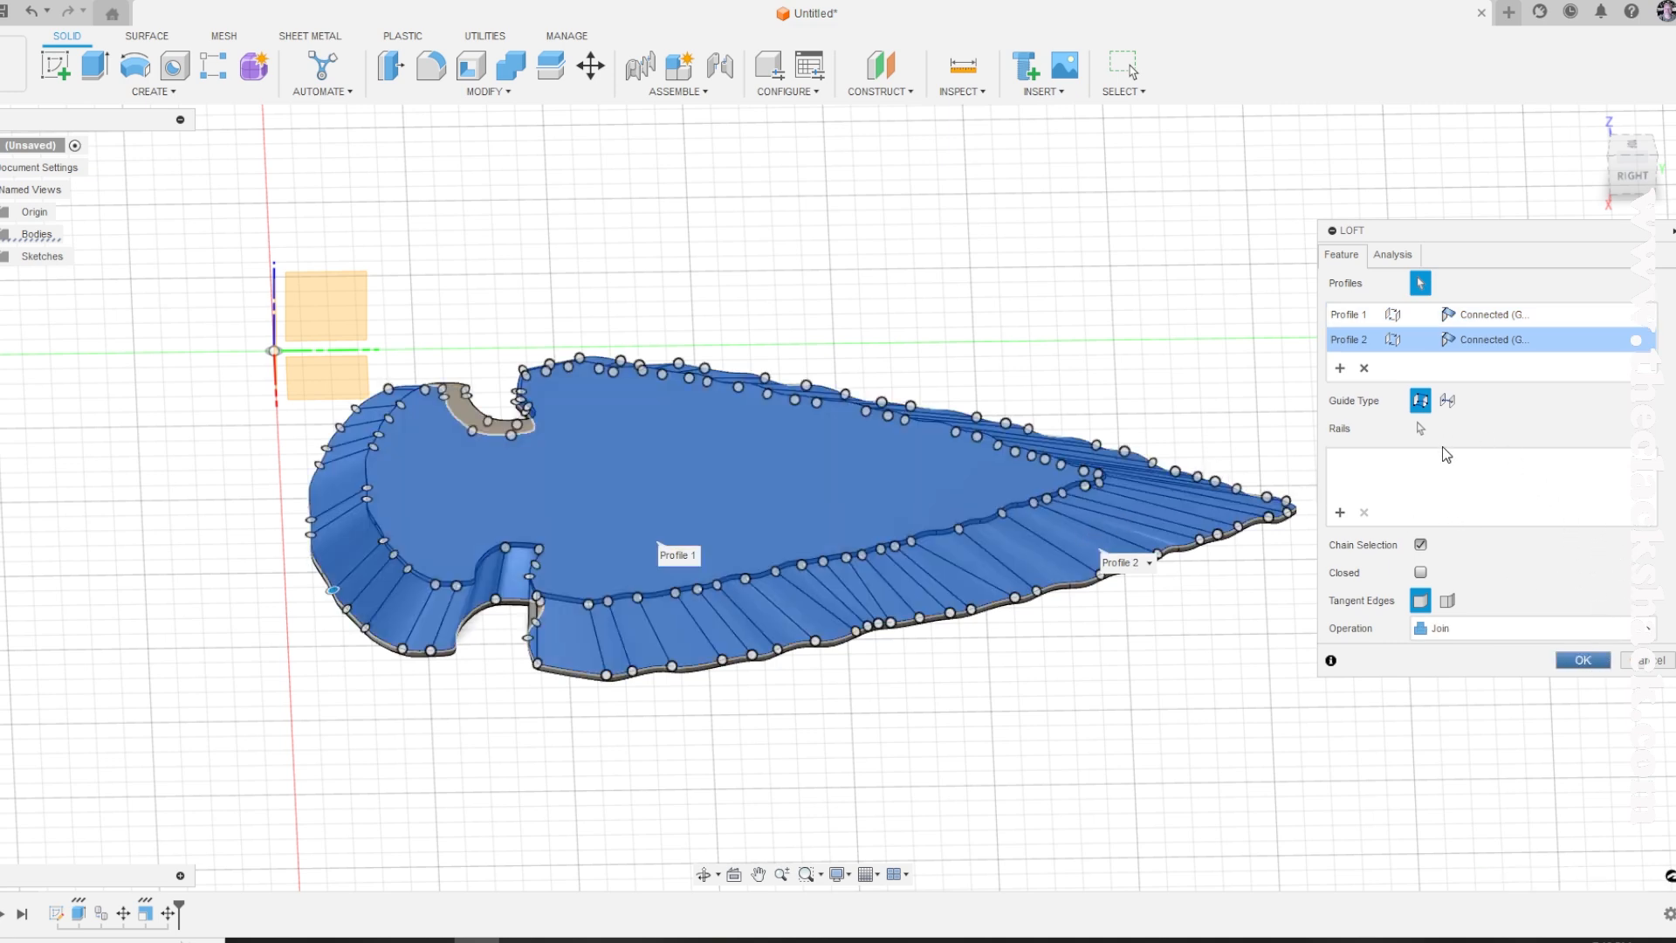
pyautogui.click(1582, 660)
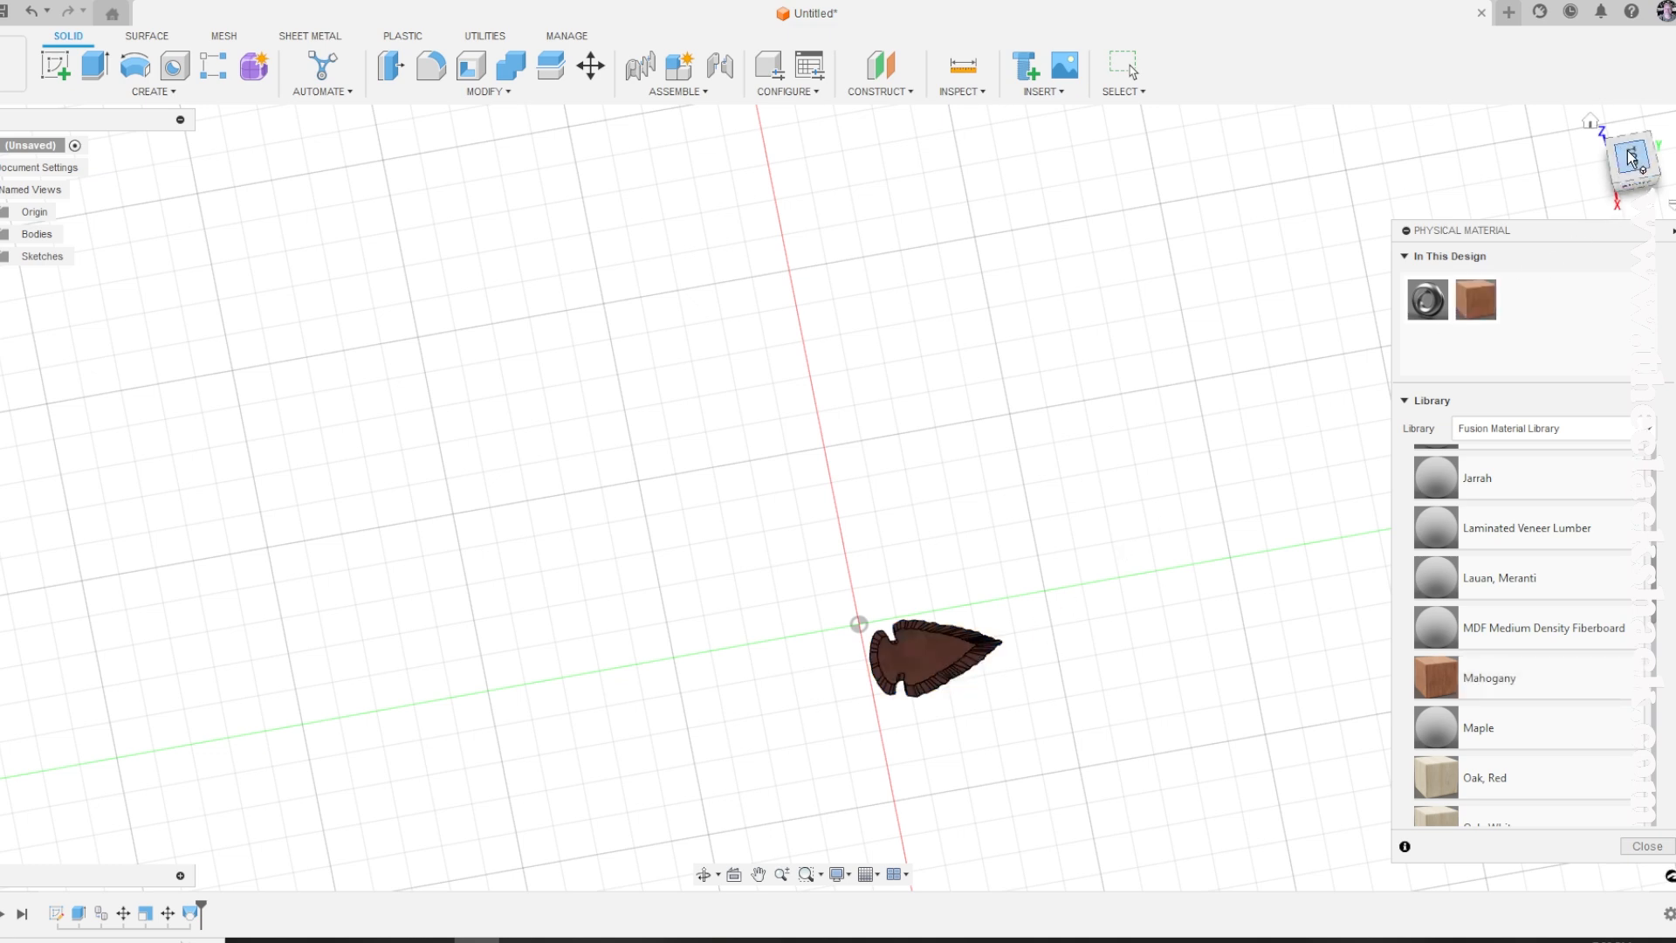
# Step: Close the Physical Material panel after applying wood to the arrowhead
pyautogui.click(1633, 163)
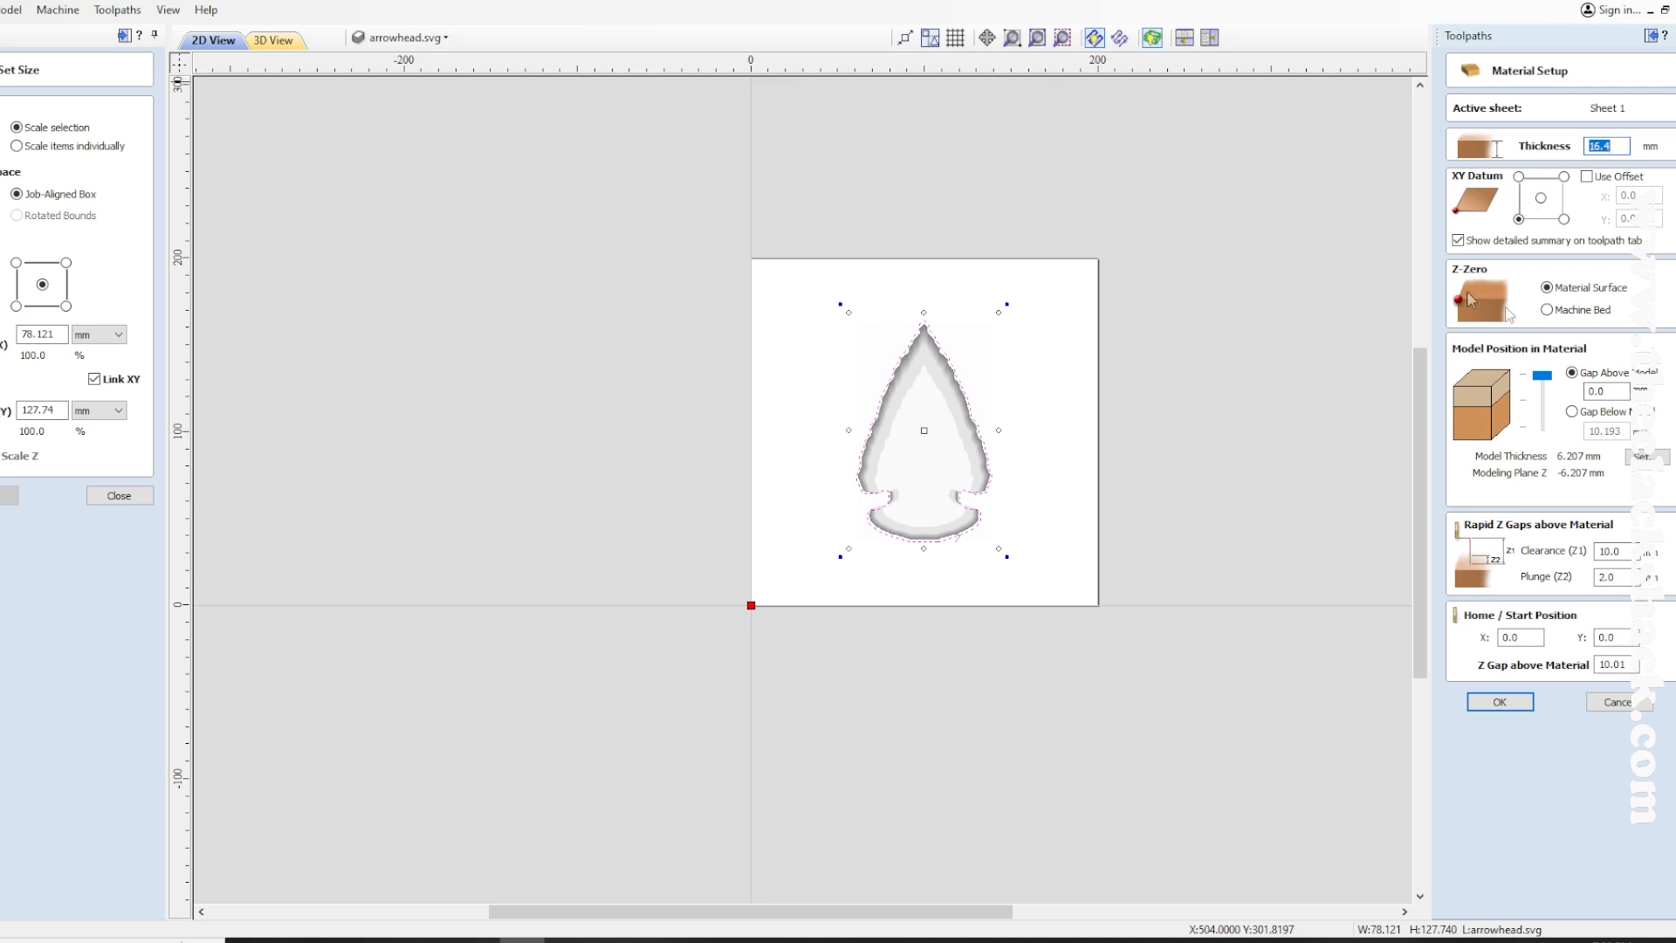
# Step: Accept material setup, calculate a tabbed profile cut with a new bit, then 3D roughing
pyautogui.click(1498, 701)
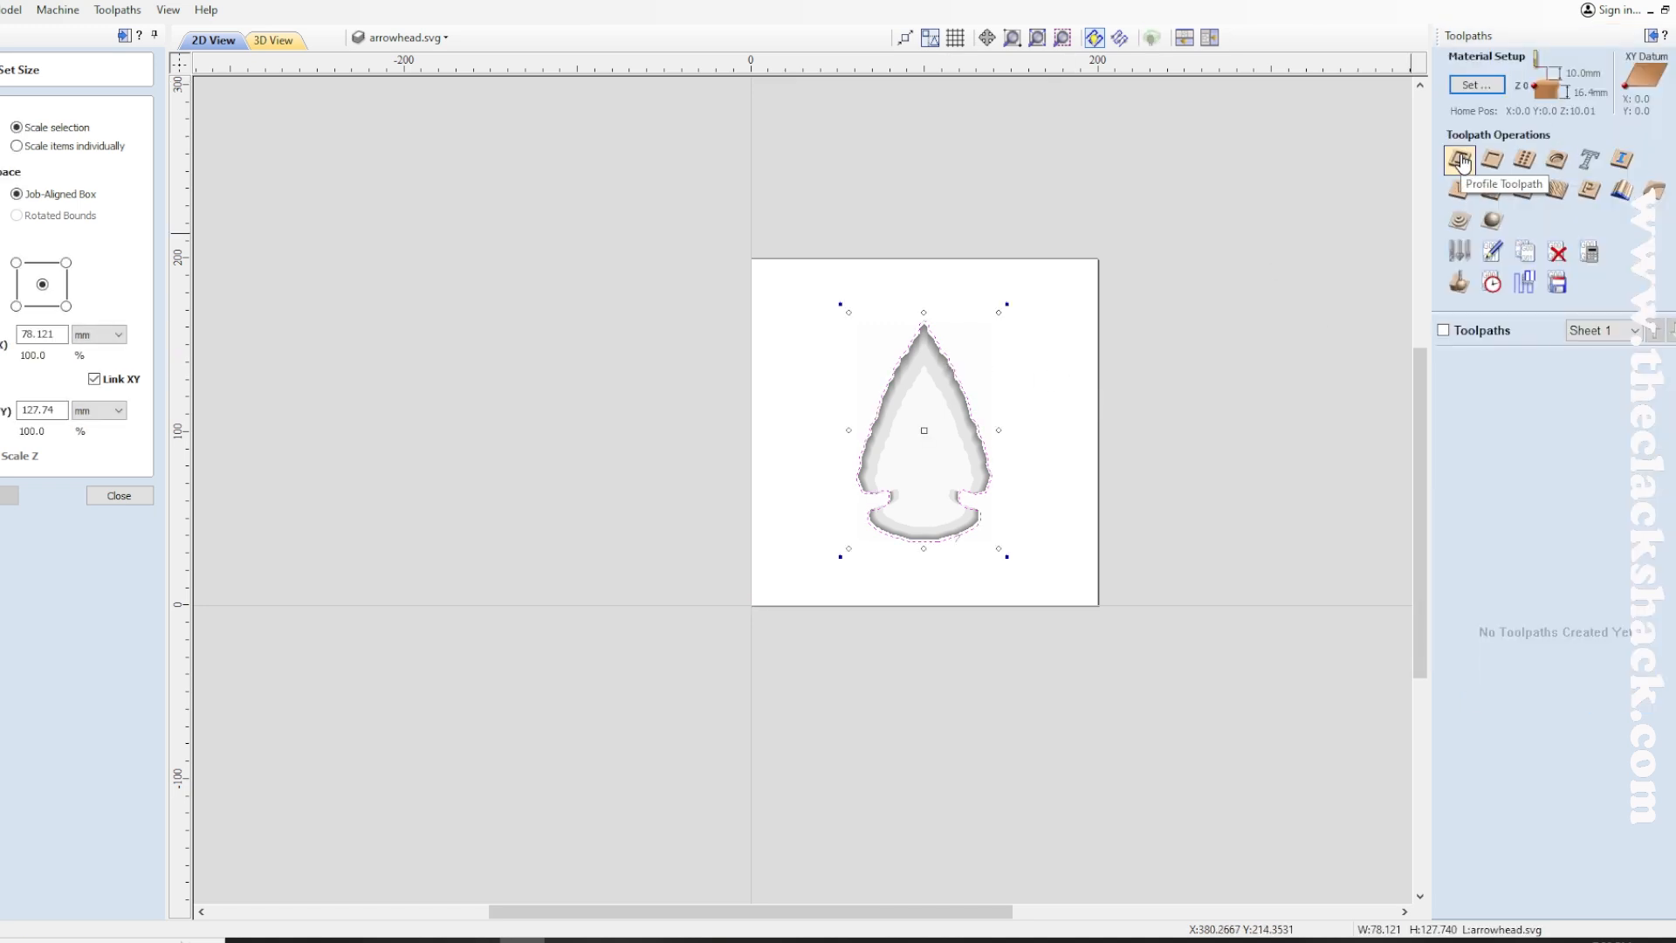
pyautogui.click(1459, 159)
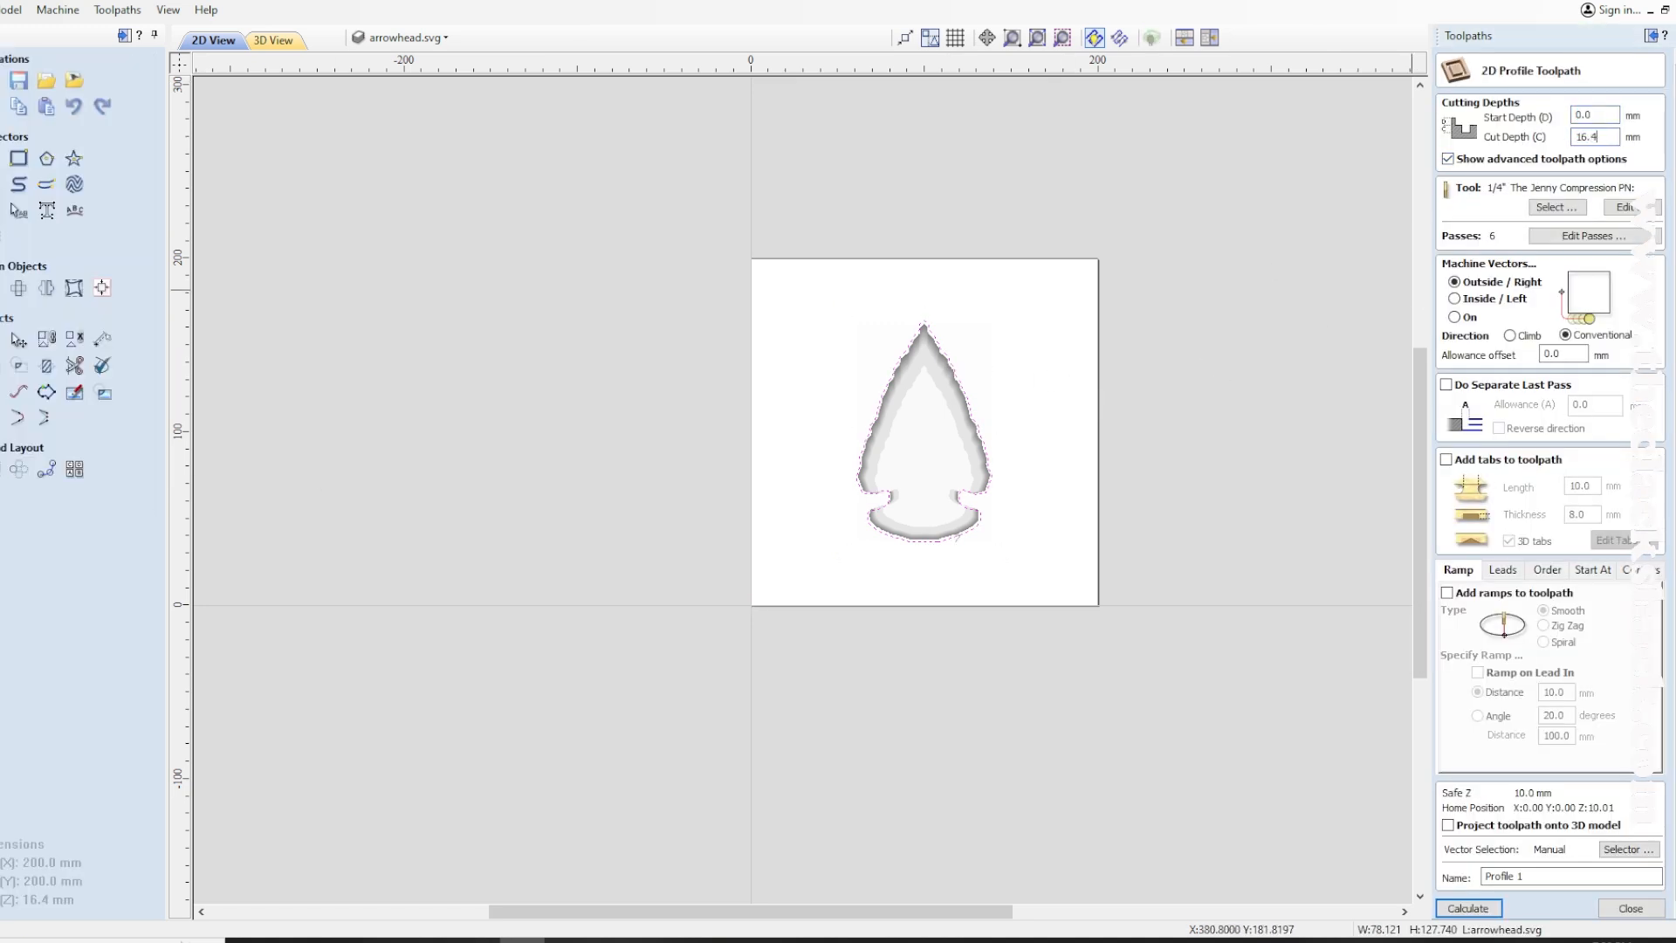
pyautogui.click(1555, 208)
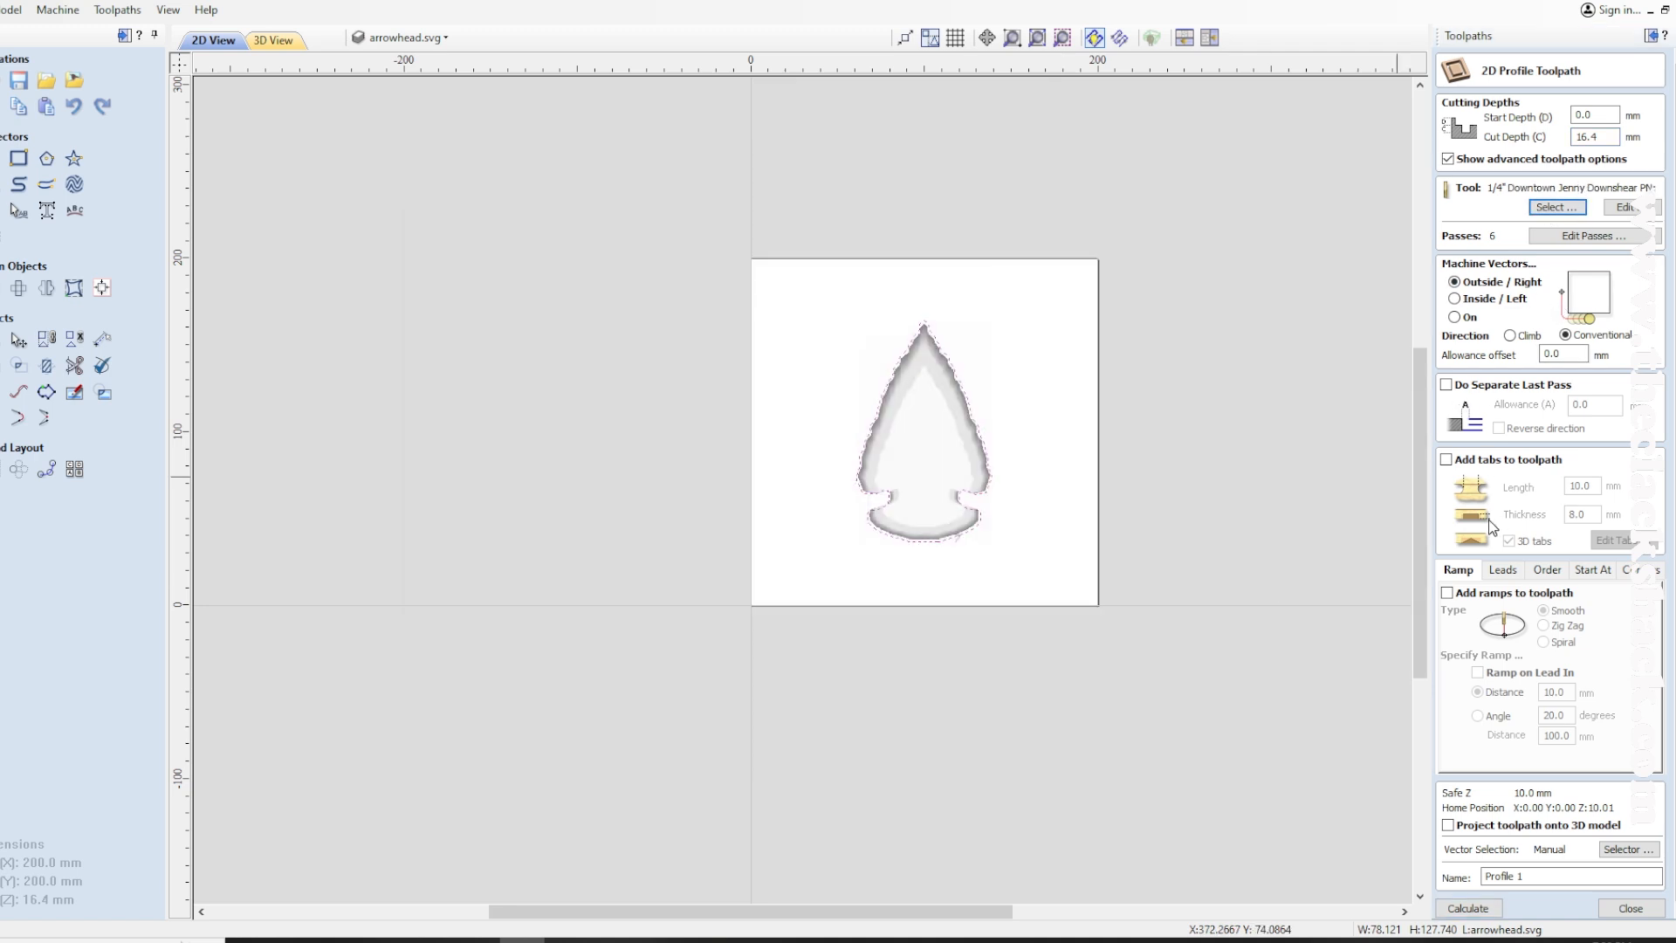
pyautogui.click(1447, 460)
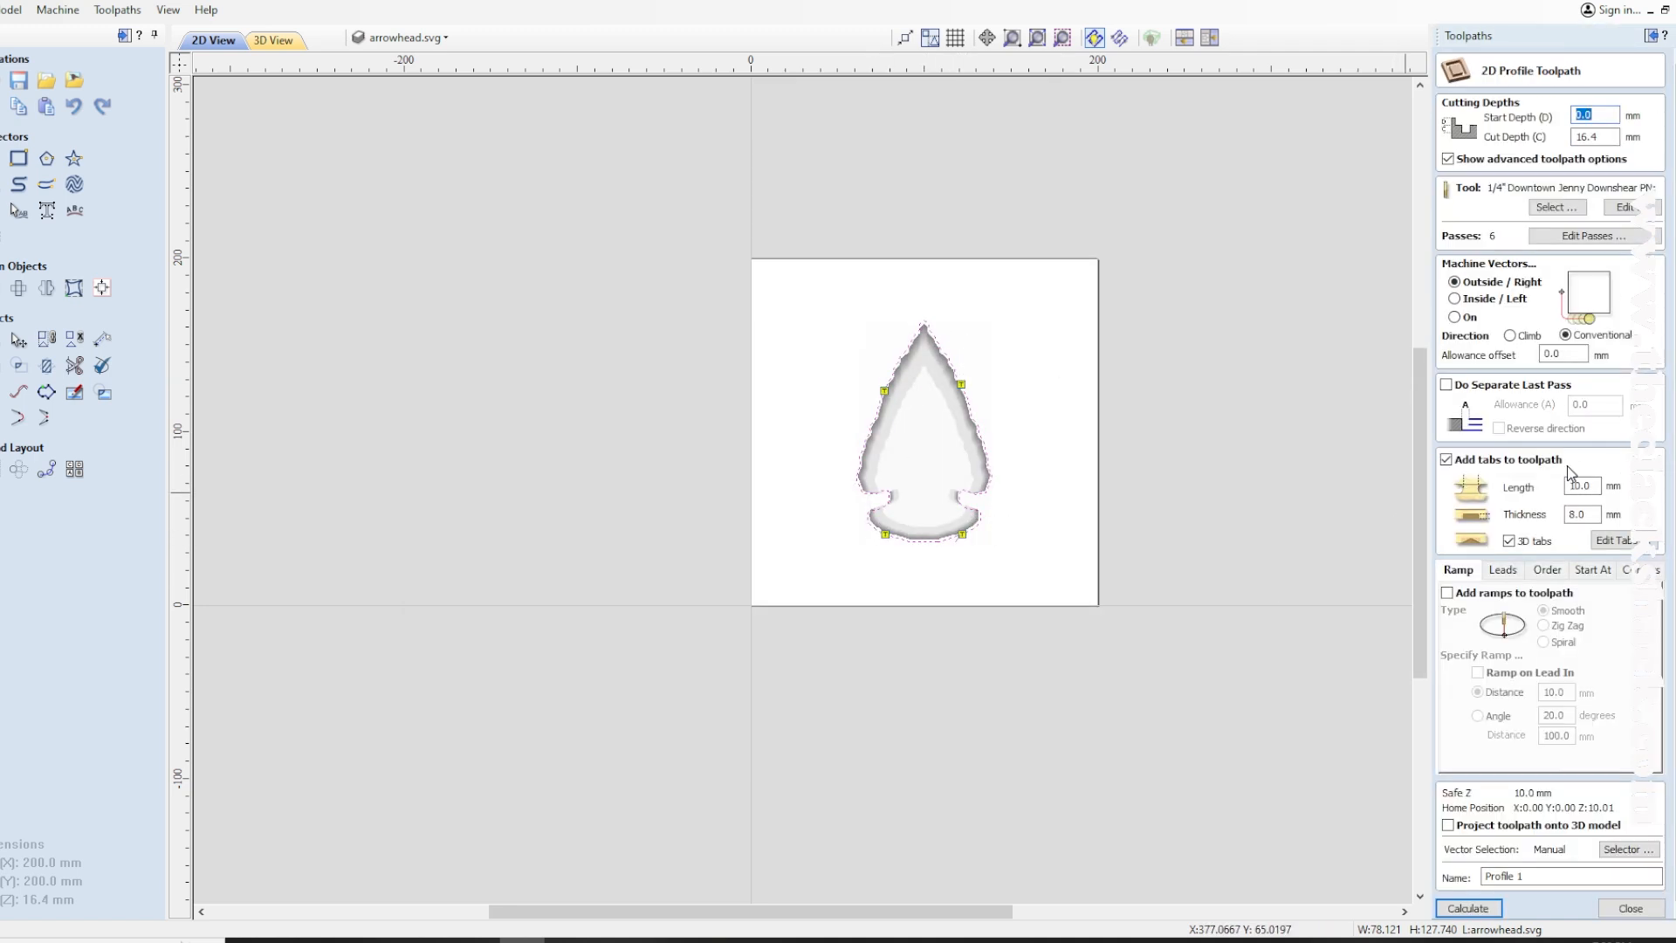
pyautogui.click(1465, 908)
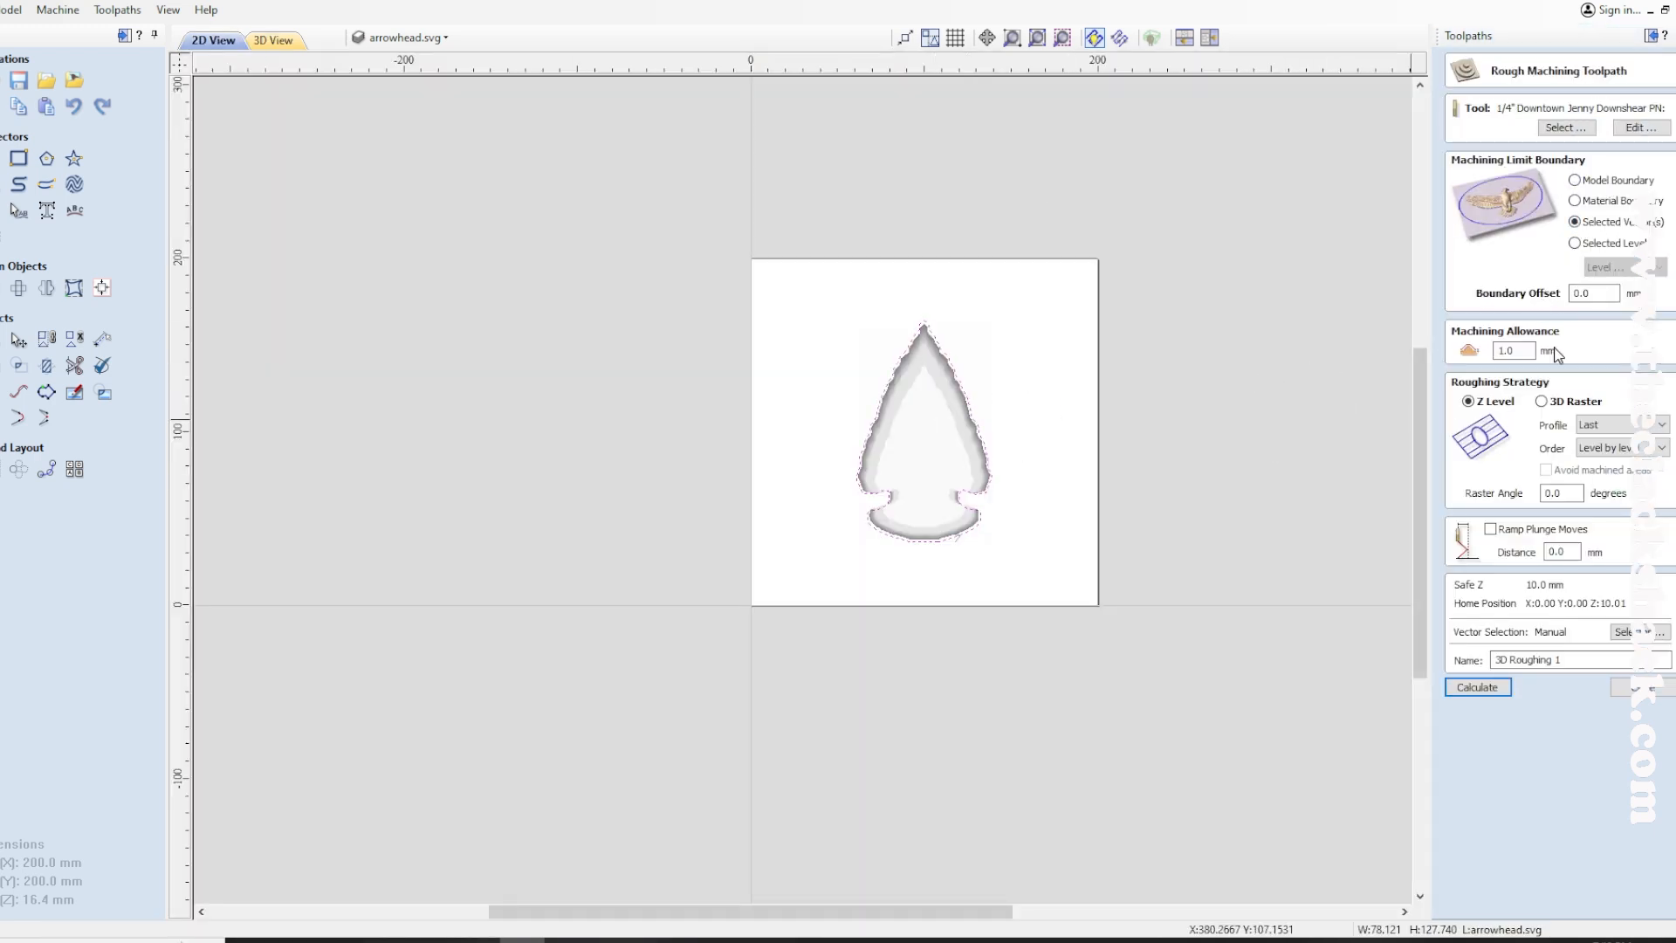
pyautogui.click(1476, 686)
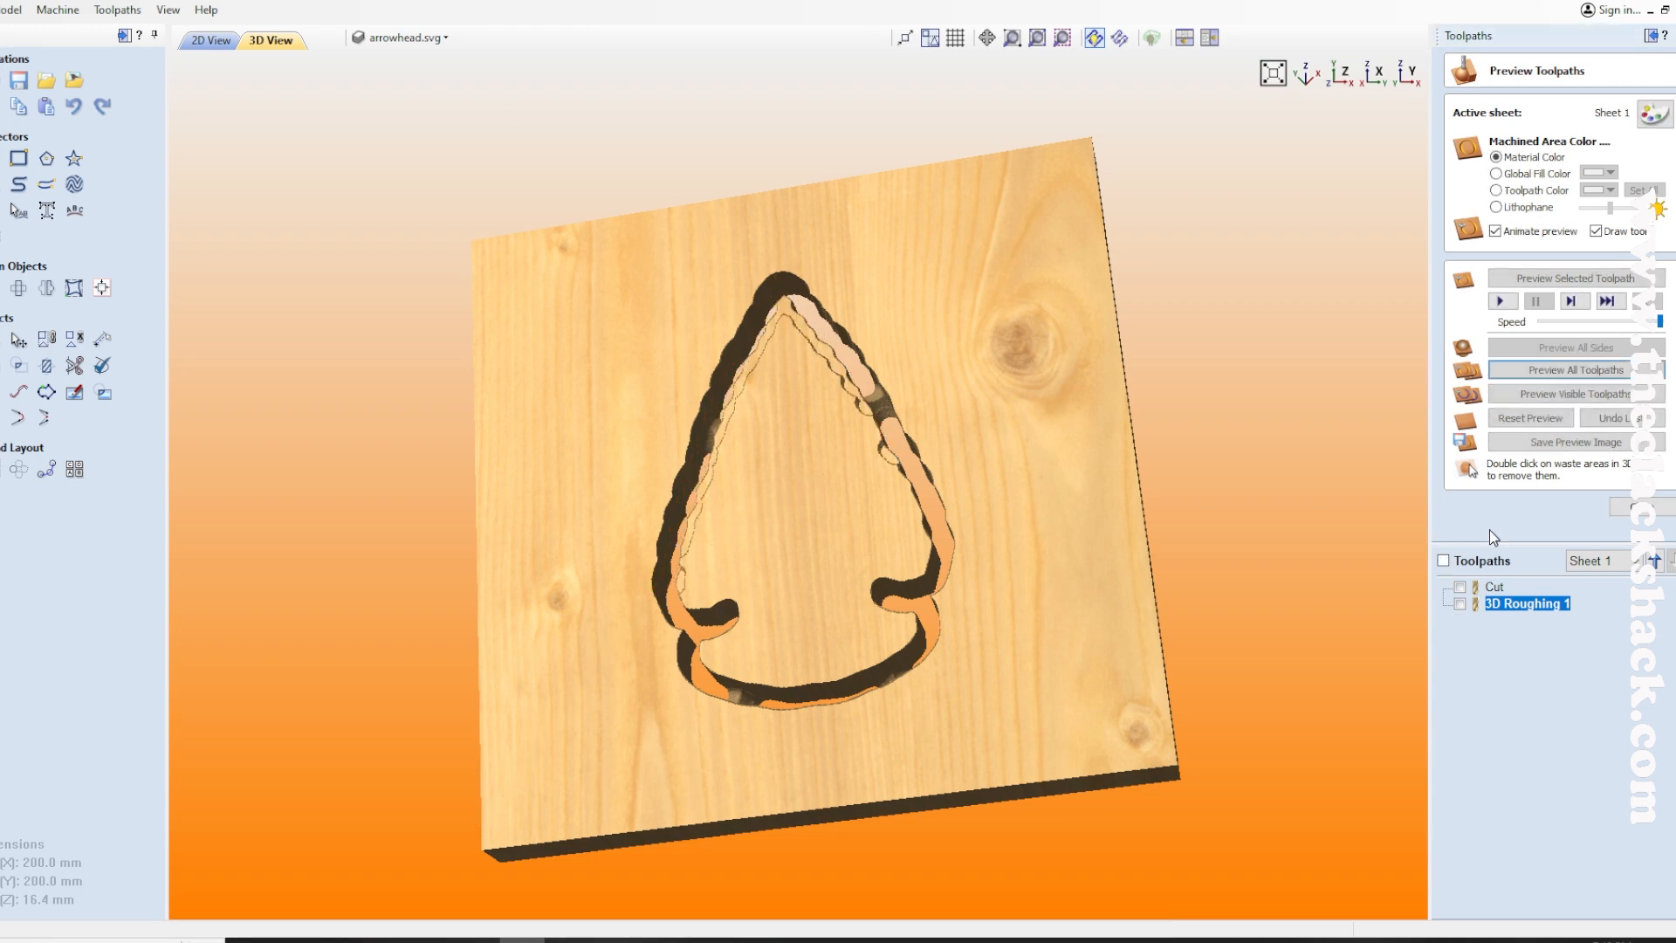
# Step: Create a 3D finishing toolpath with the 1/16-inch tapered ballnose bit and preview it
pyautogui.click(211, 41)
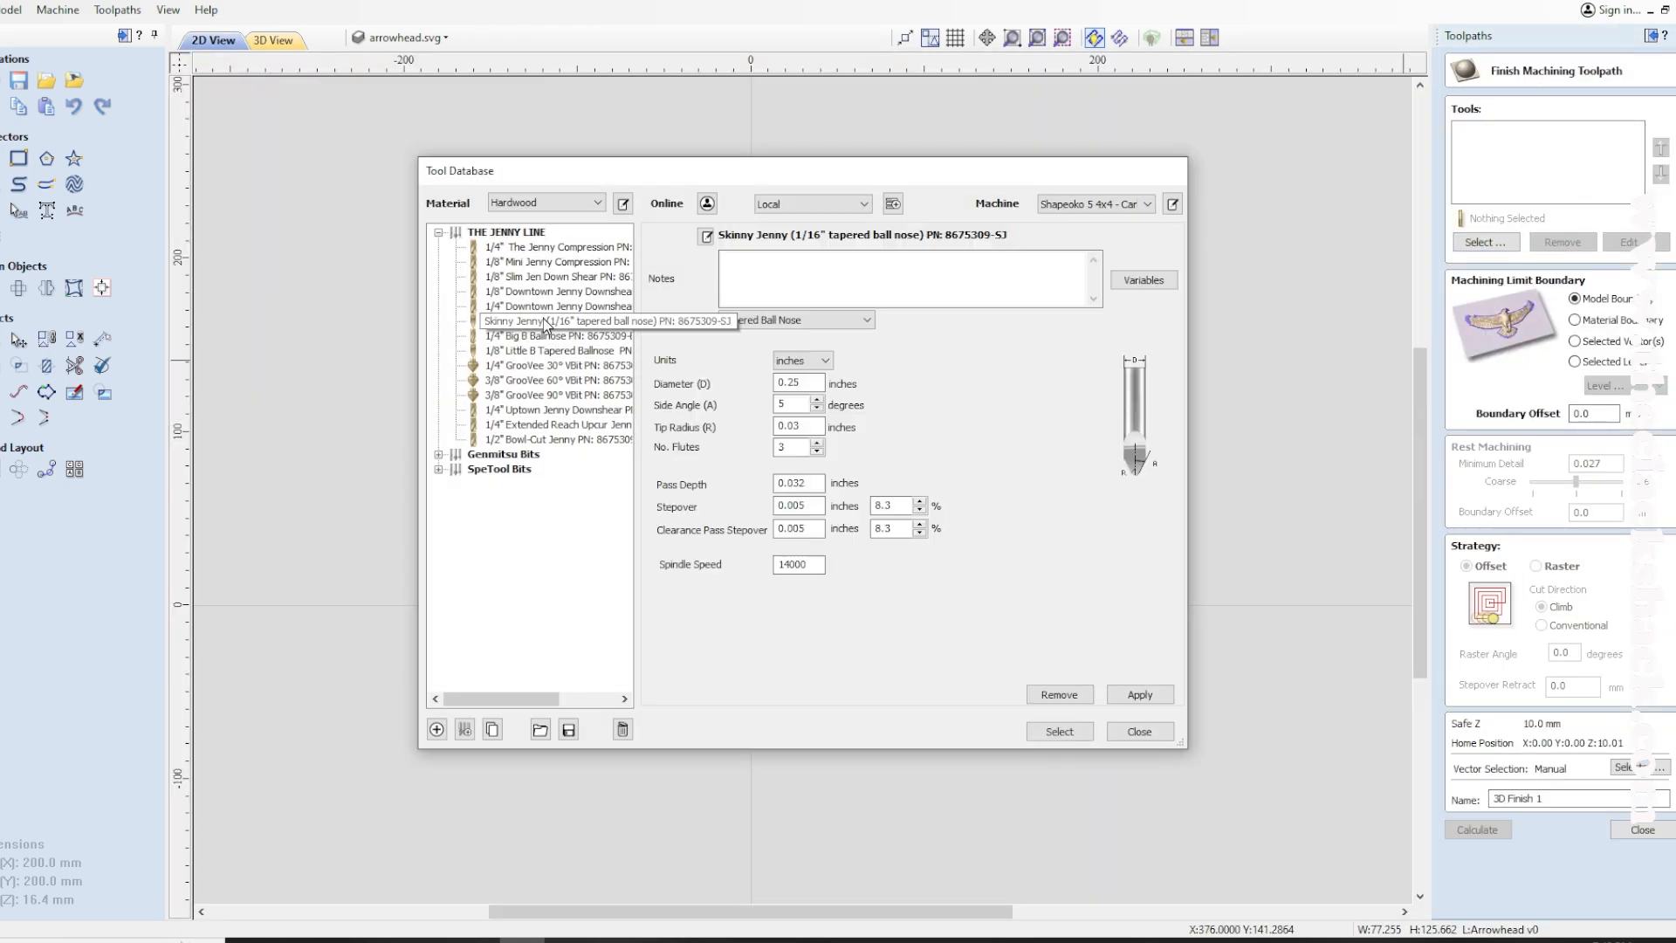
pyautogui.click(1137, 731)
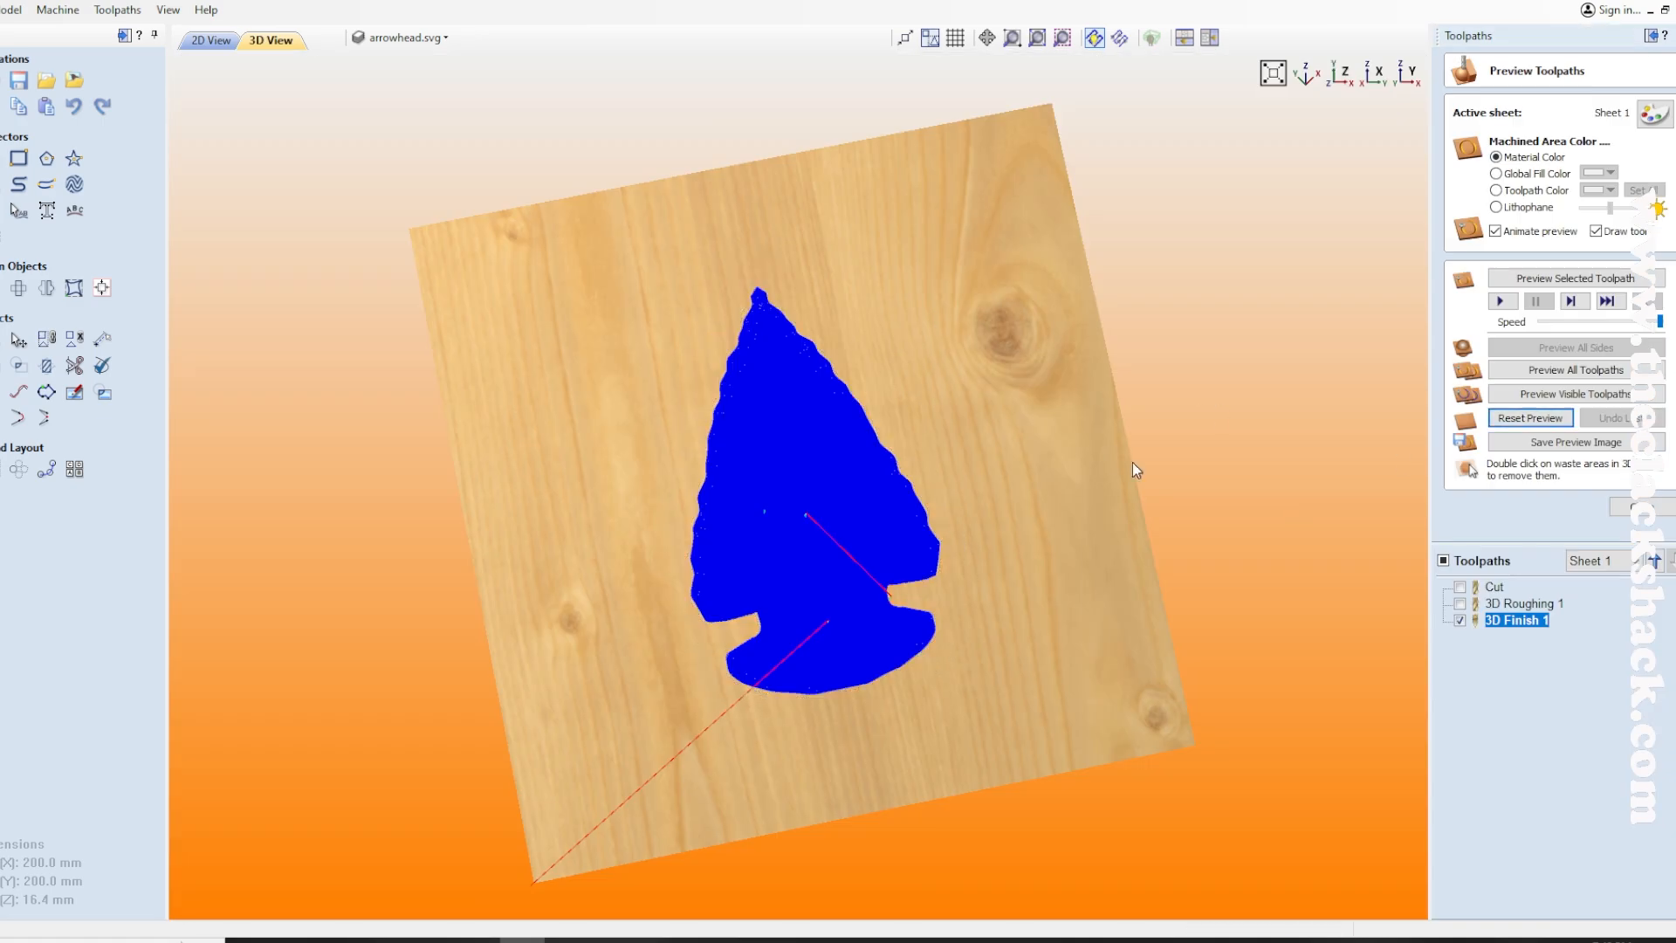
pyautogui.click(1571, 368)
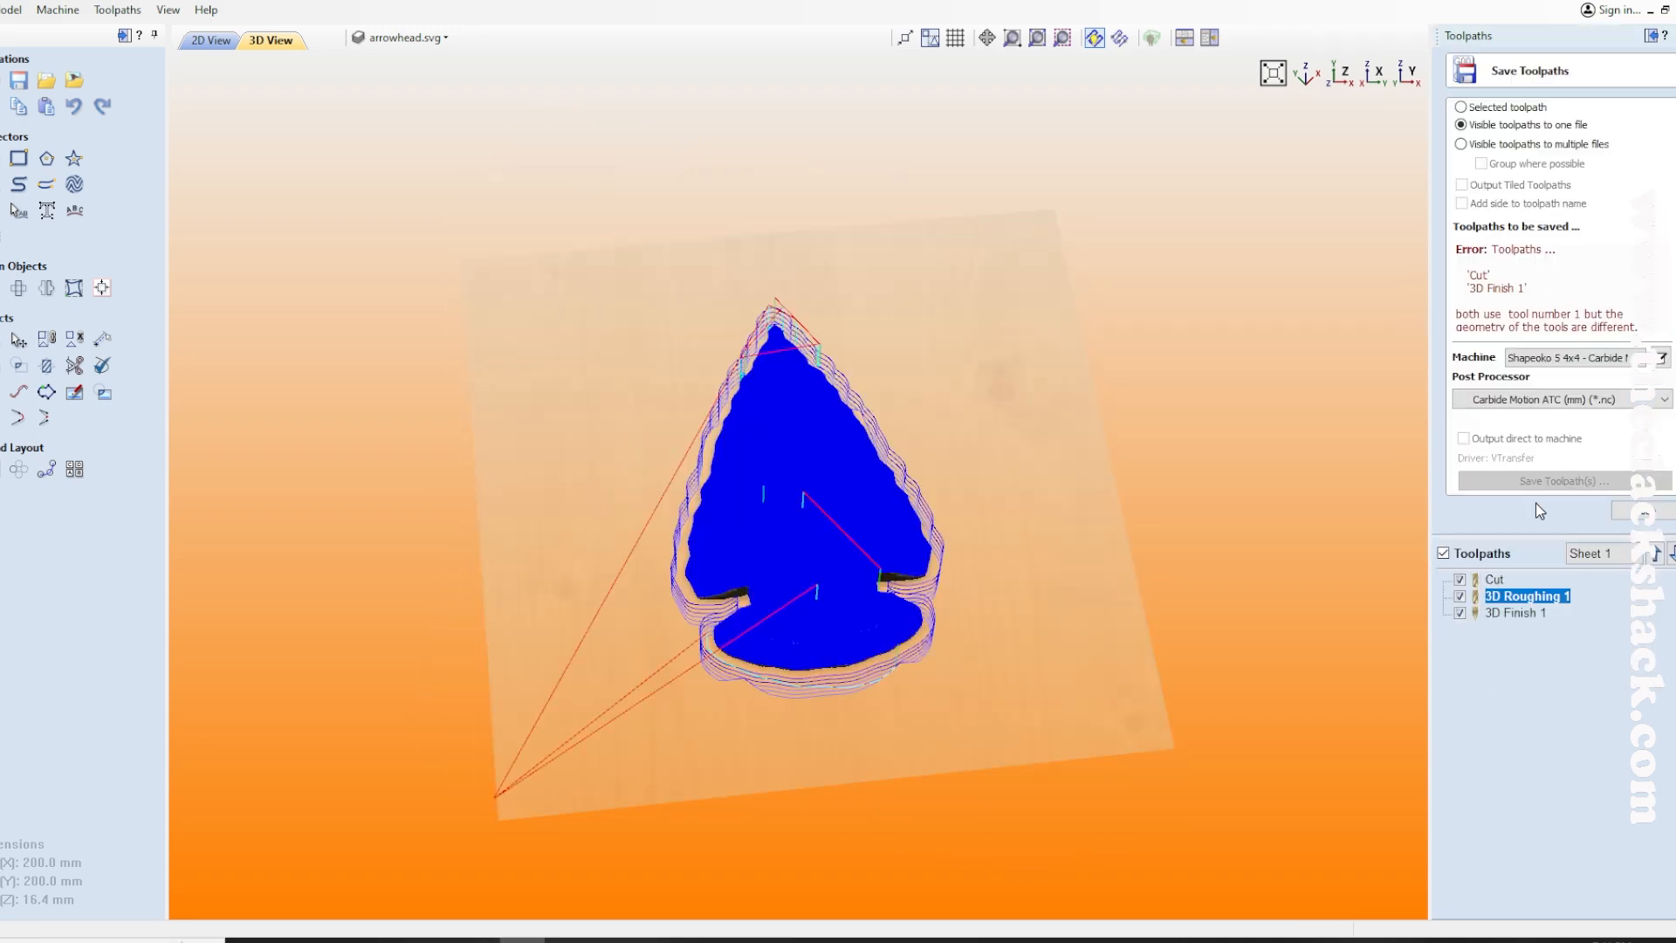
# Step: Save cut and roughing toolpaths as 'Arrowhead roughing', then begin saving the finishing toolpath
pyautogui.click(1557, 480)
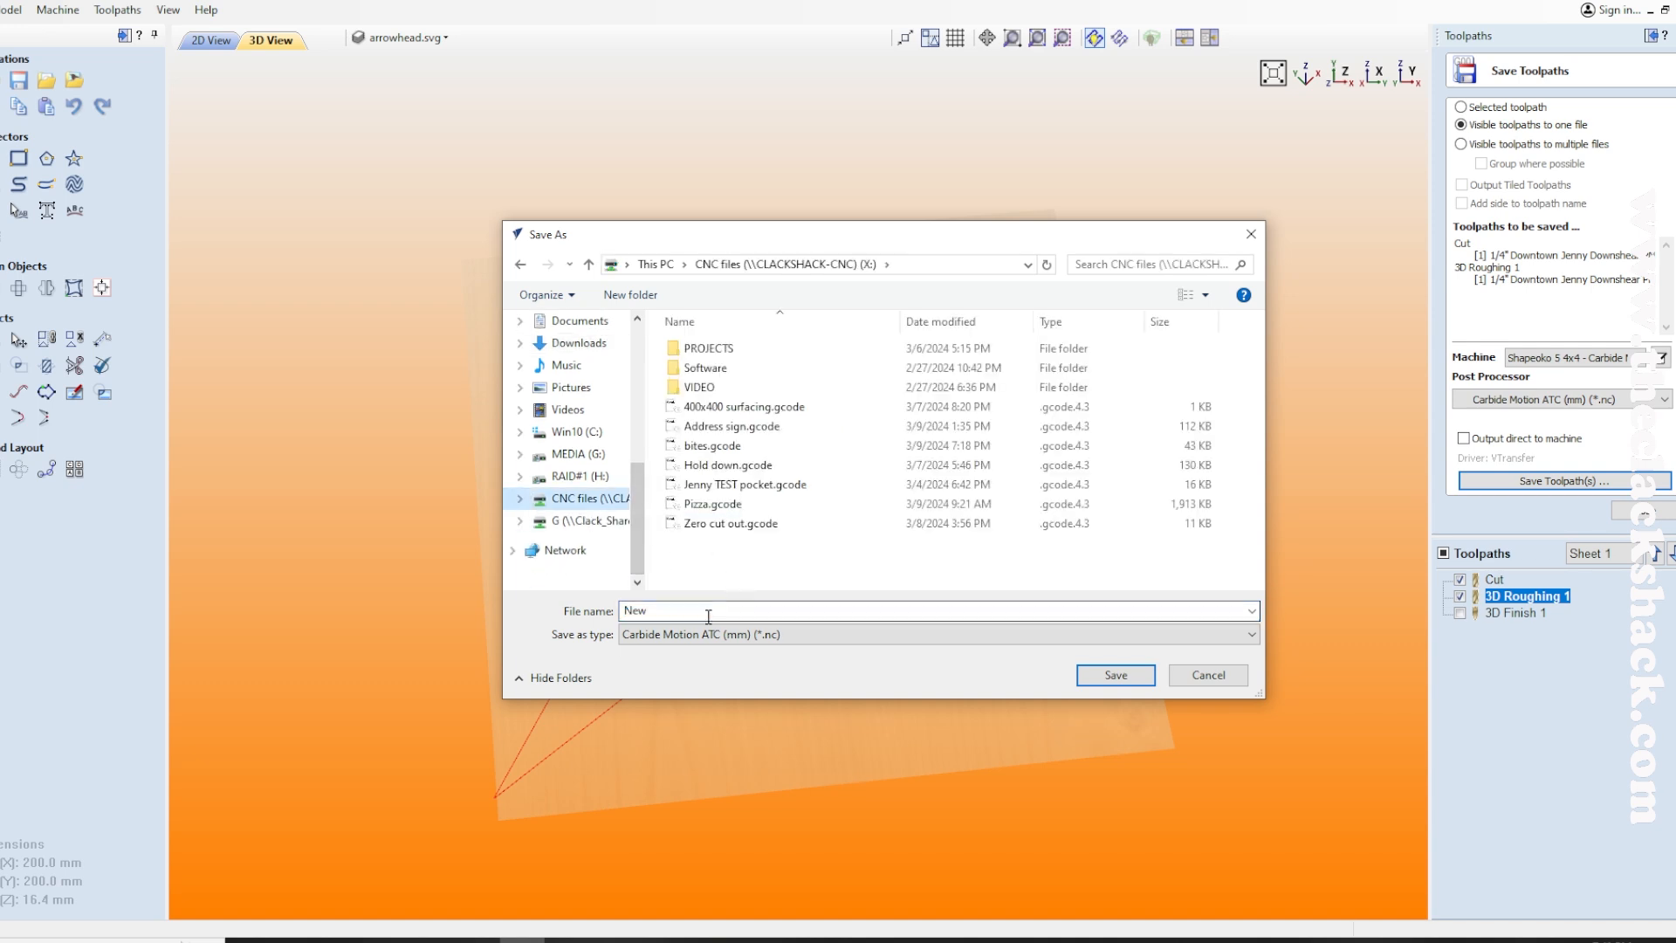
pyautogui.write('Arrowhead roughing')
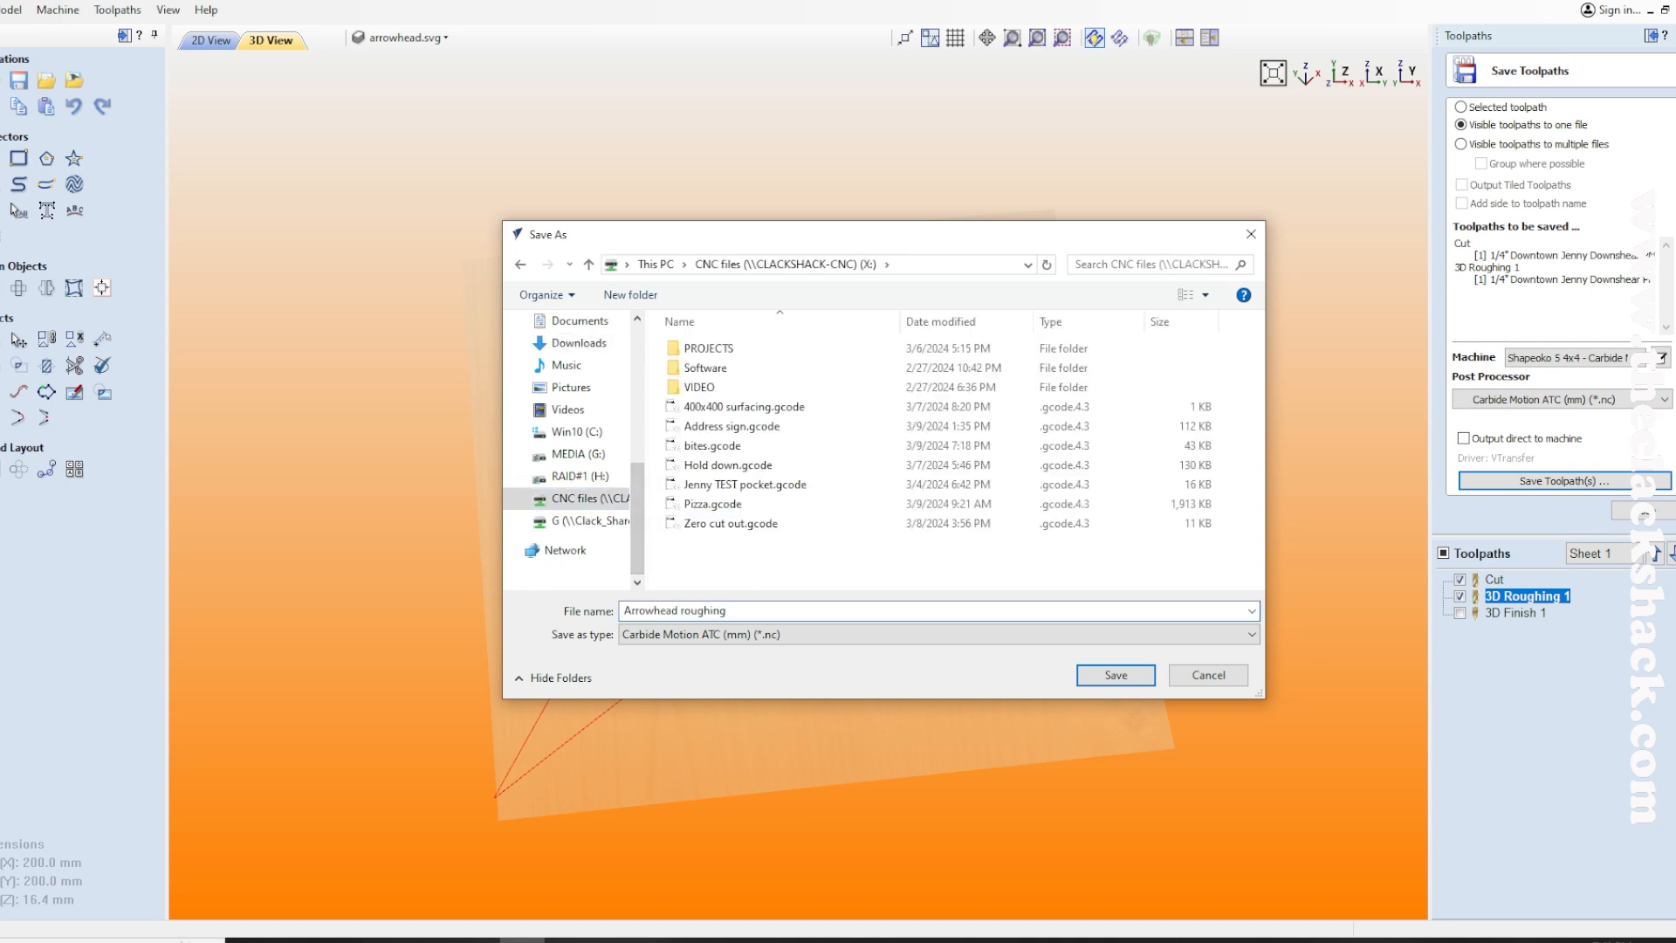
pyautogui.click(580, 417)
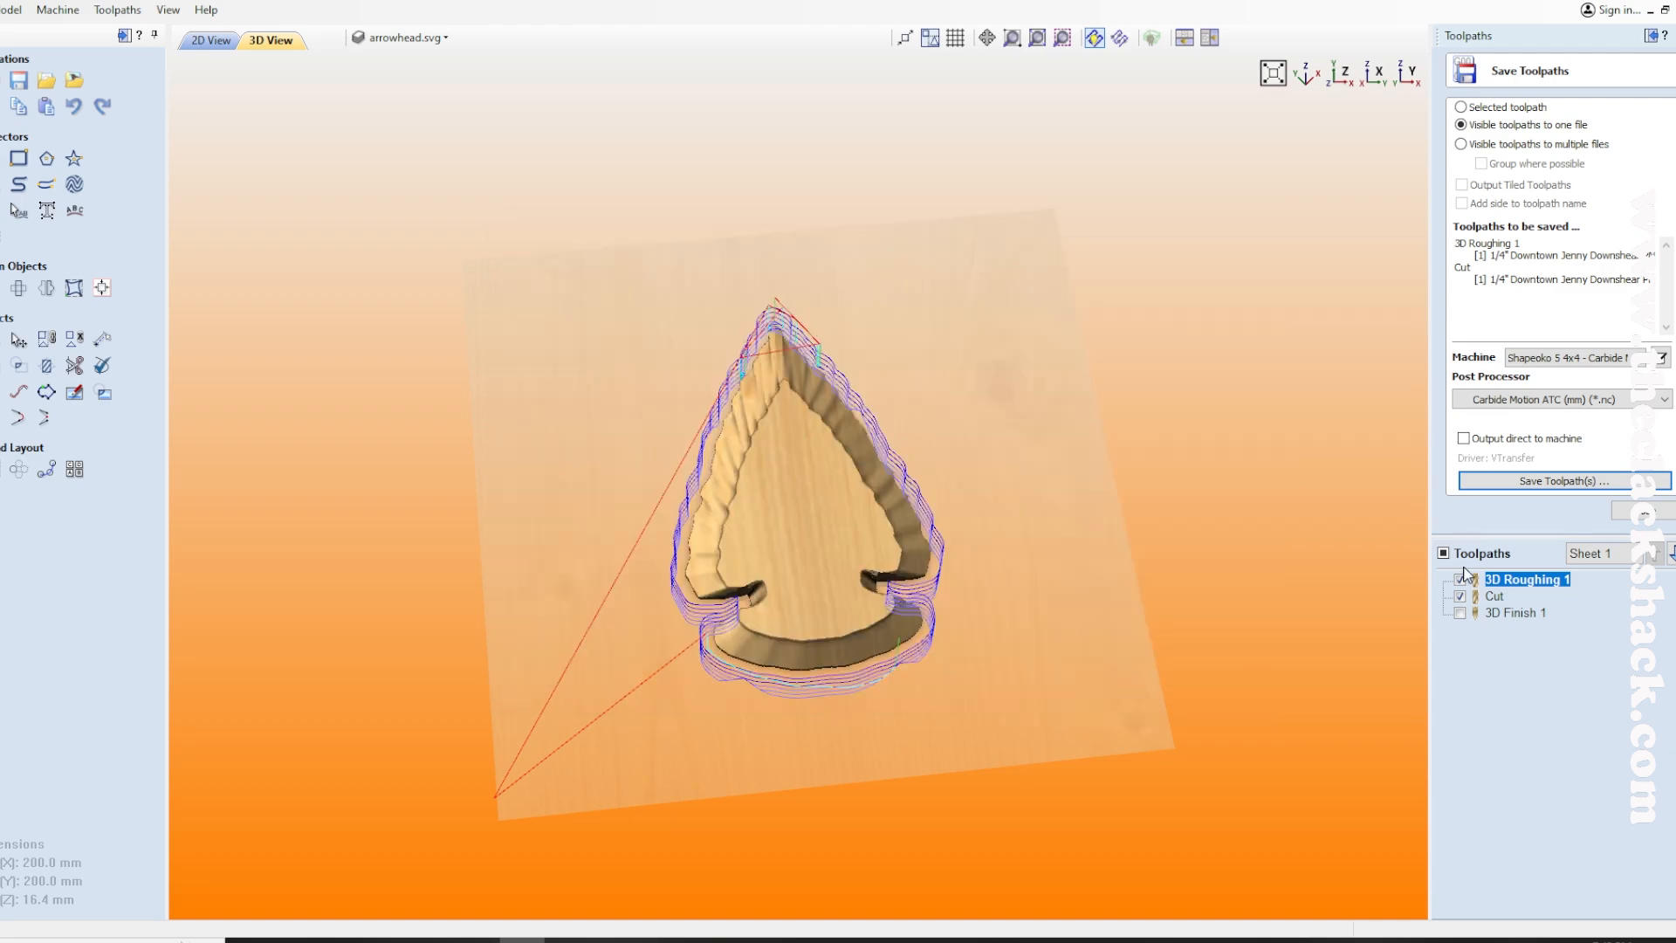
pyautogui.click(1536, 480)
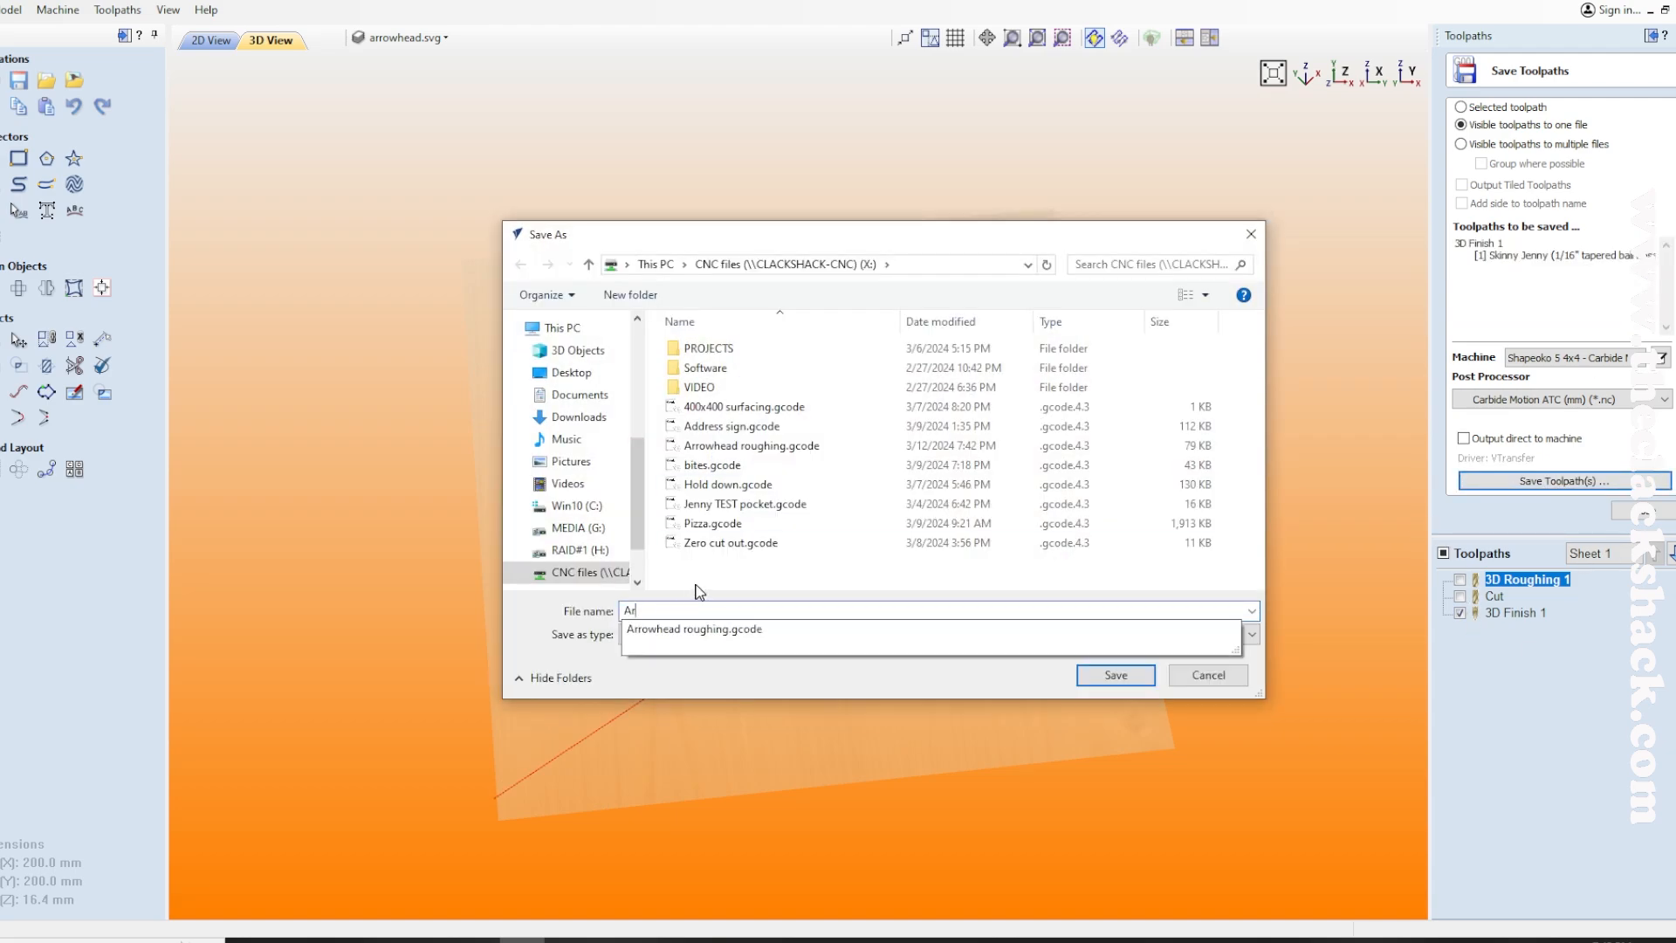